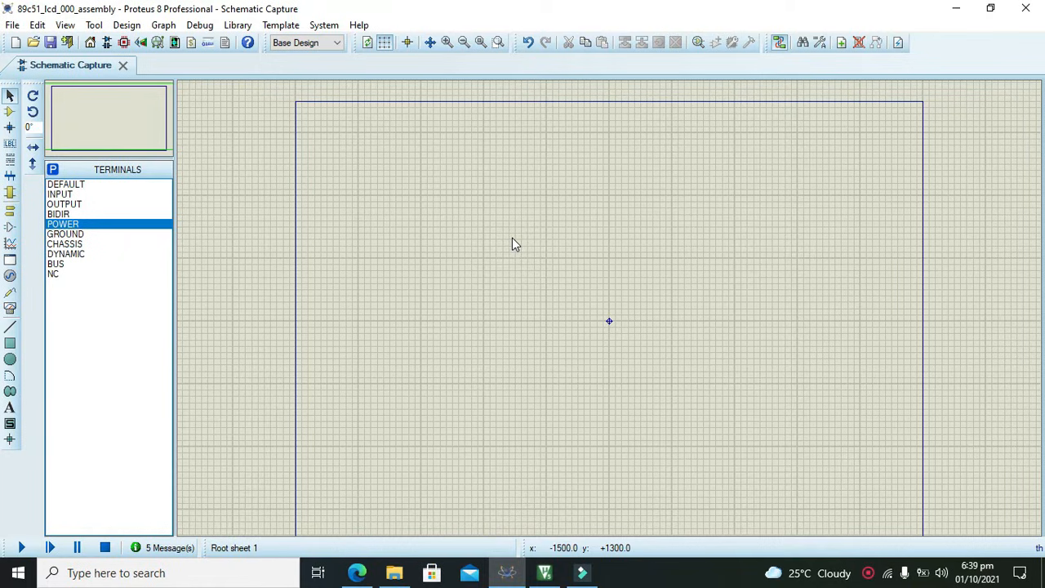
mouse_move(513, 248)
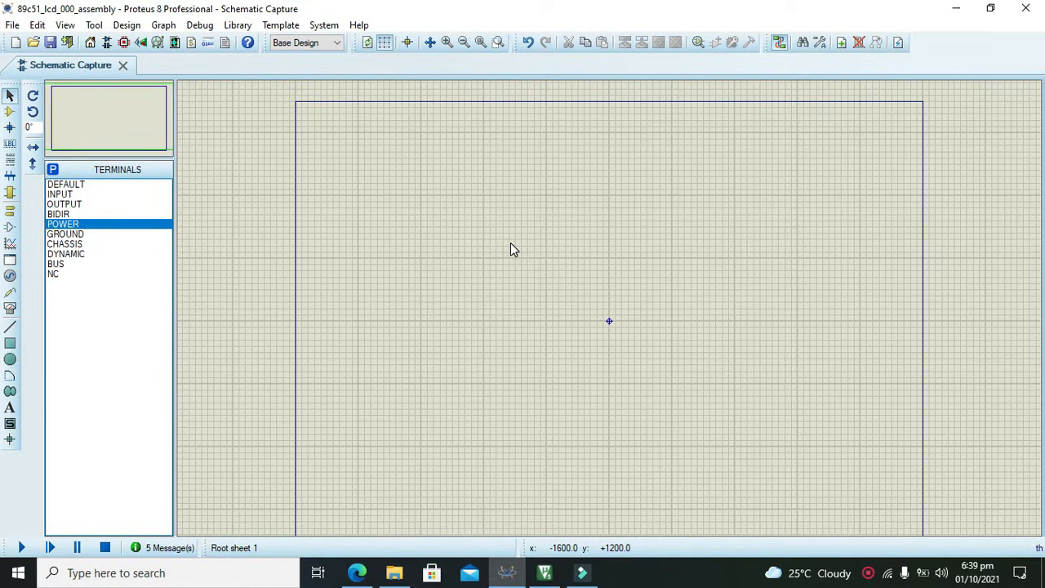
Find 89c51 in Pick Devices and choose the AT89C51 microcontroller
left_click(8, 119)
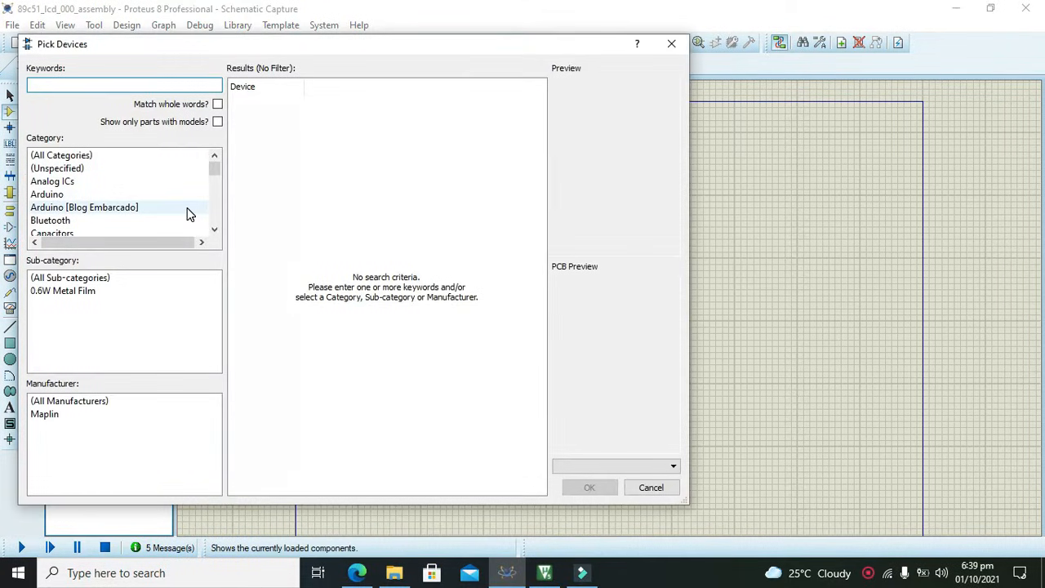
type("8051")
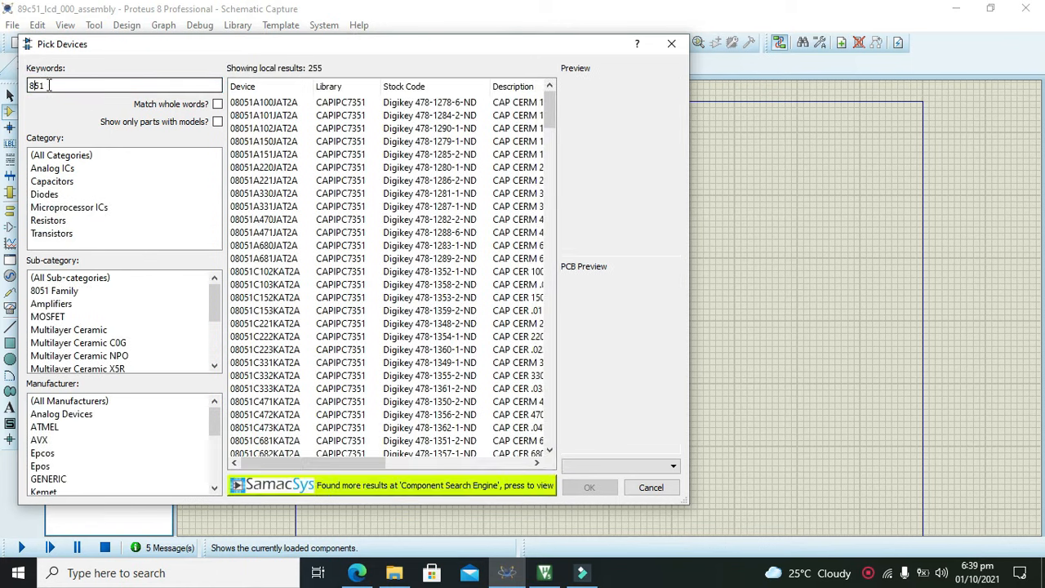
type("89c51")
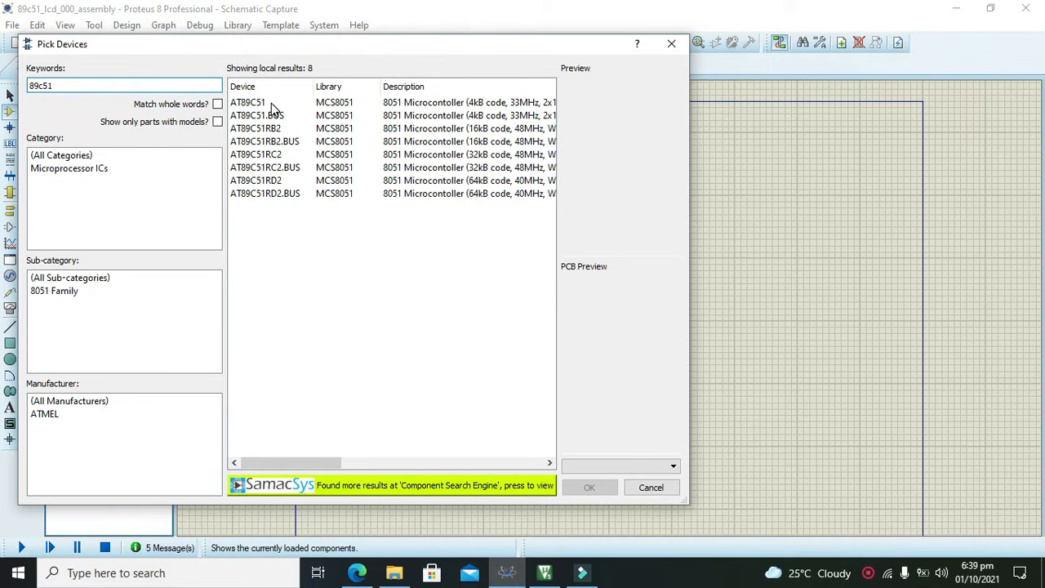
left_click(590, 486)
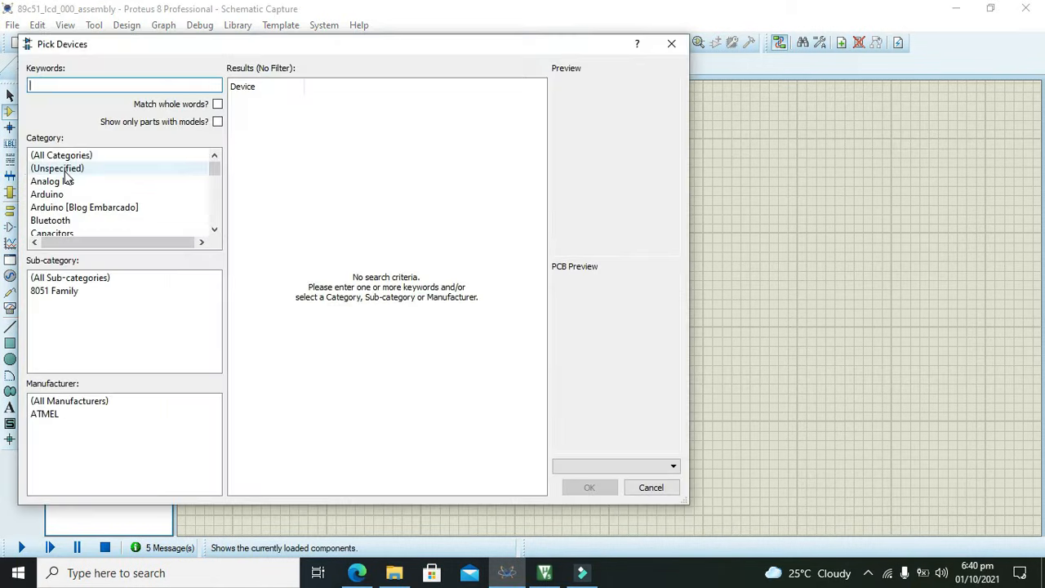
Search 'lcd' and pick the LM016L 16x2 display for the sheet
type("lcd lm016")
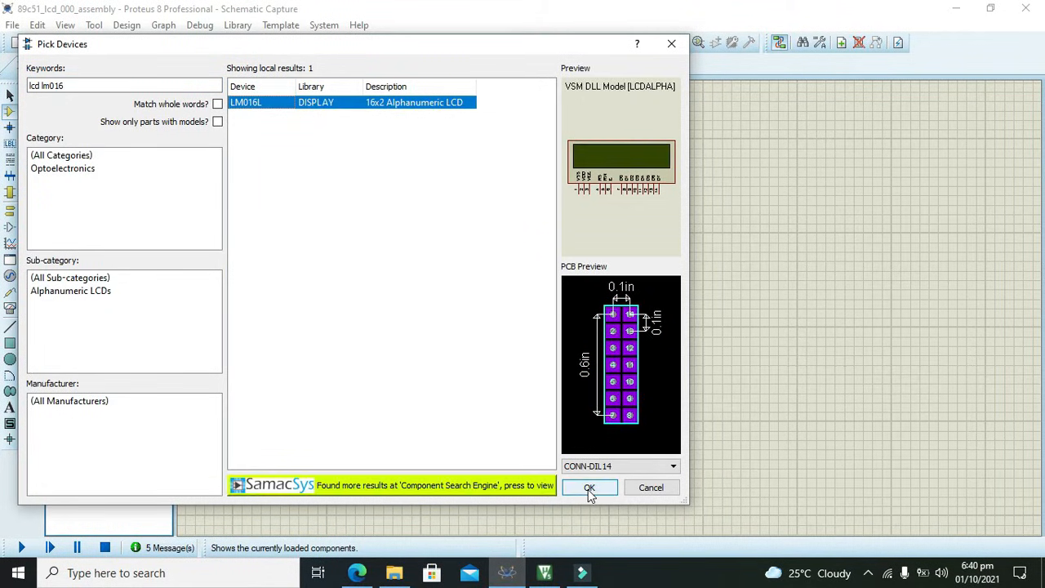
left_click(588, 487)
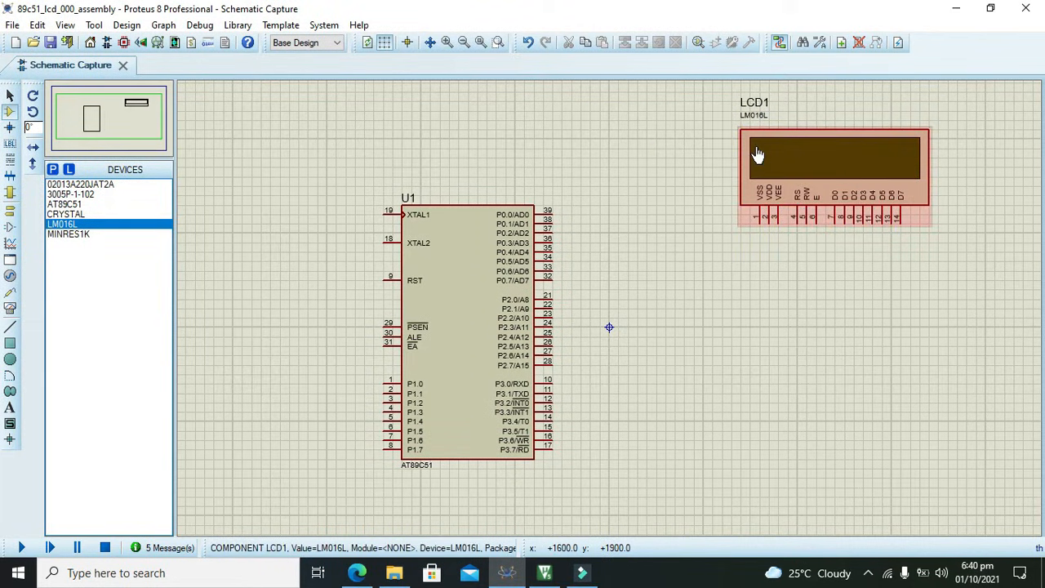
left_click(759, 155)
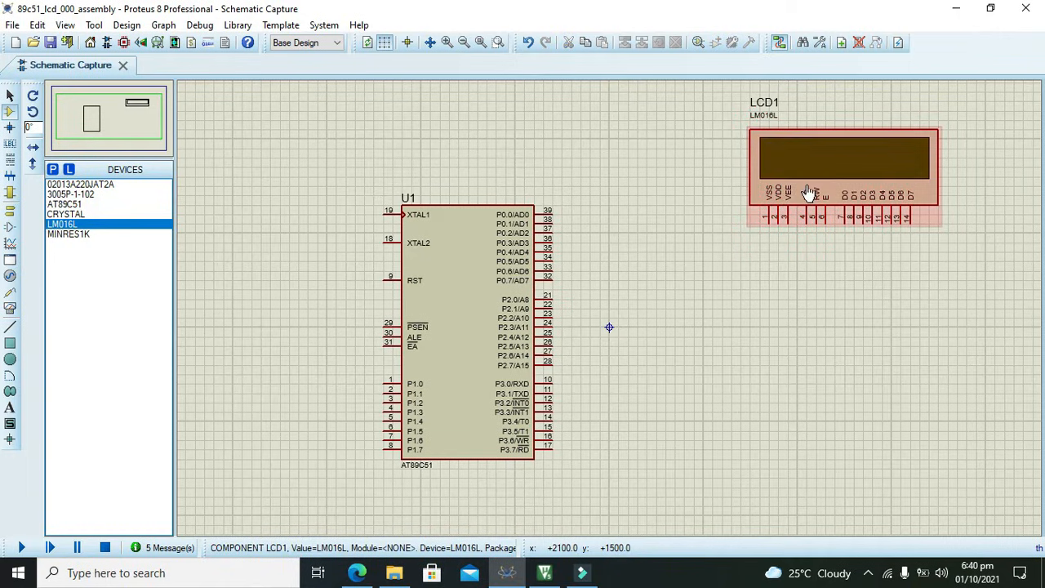
mouse_move(823, 167)
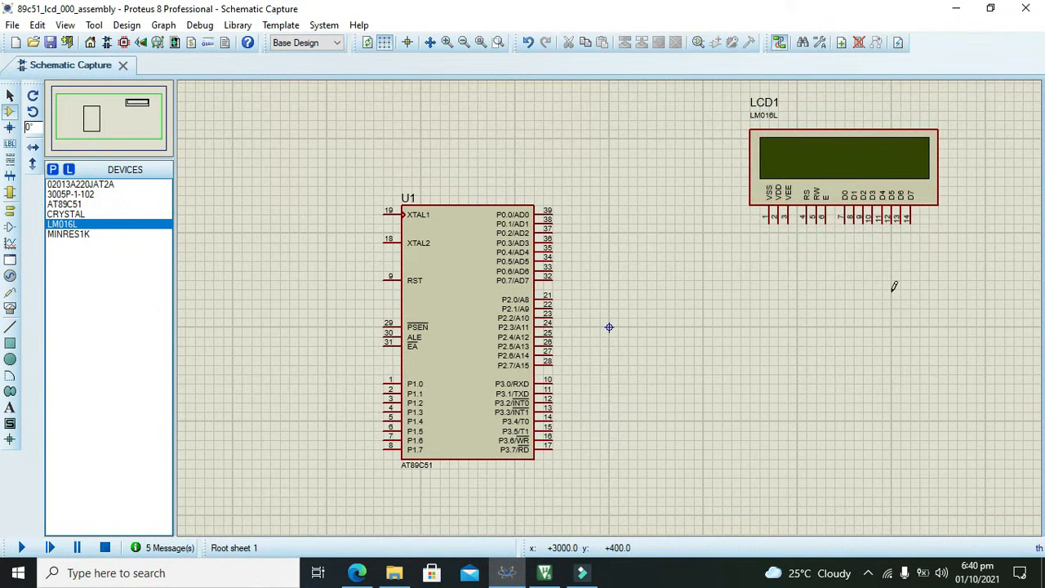
mouse_move(801, 219)
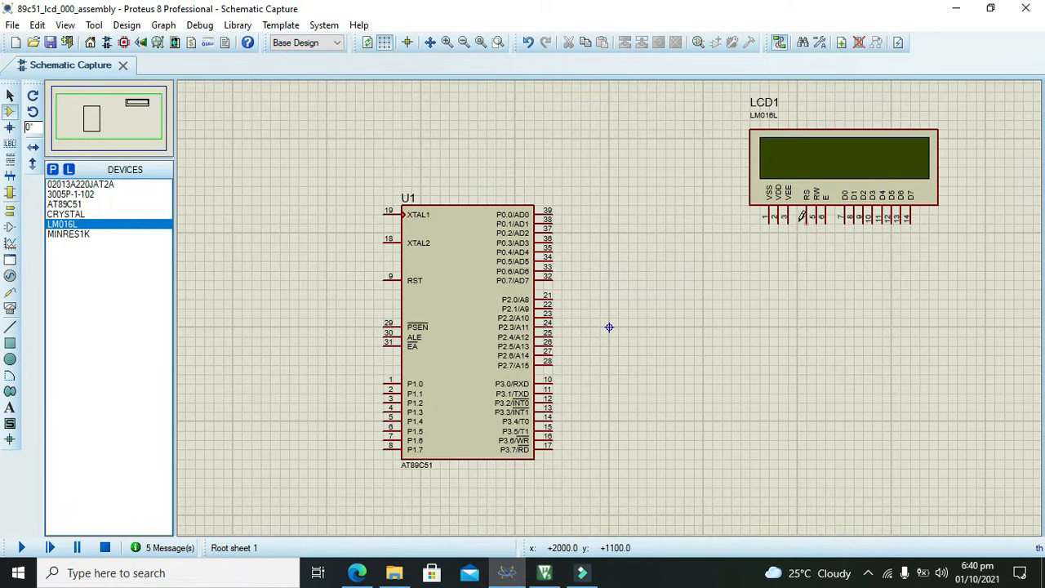
mouse_move(747, 227)
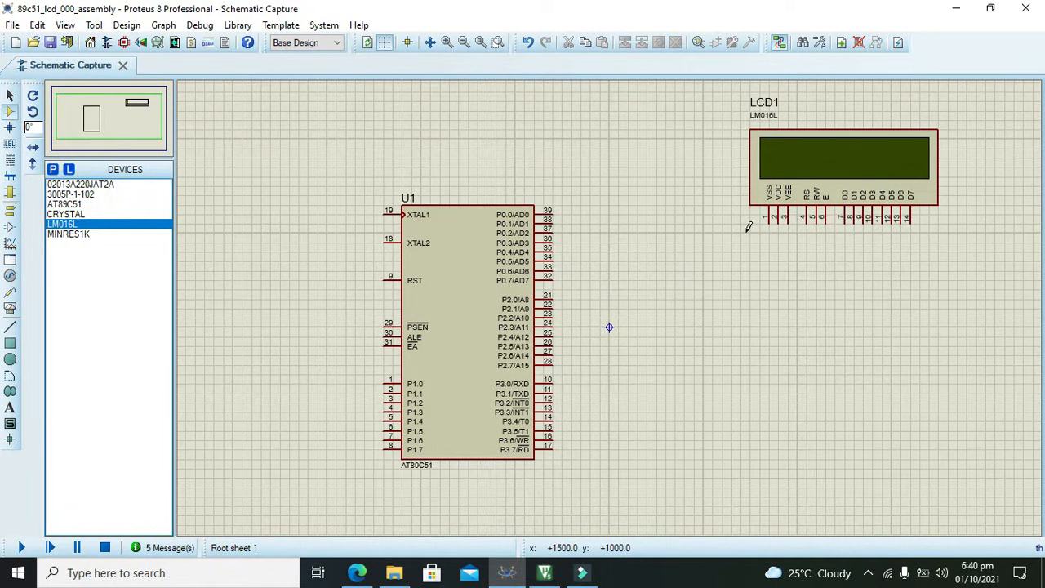
mouse_move(761, 214)
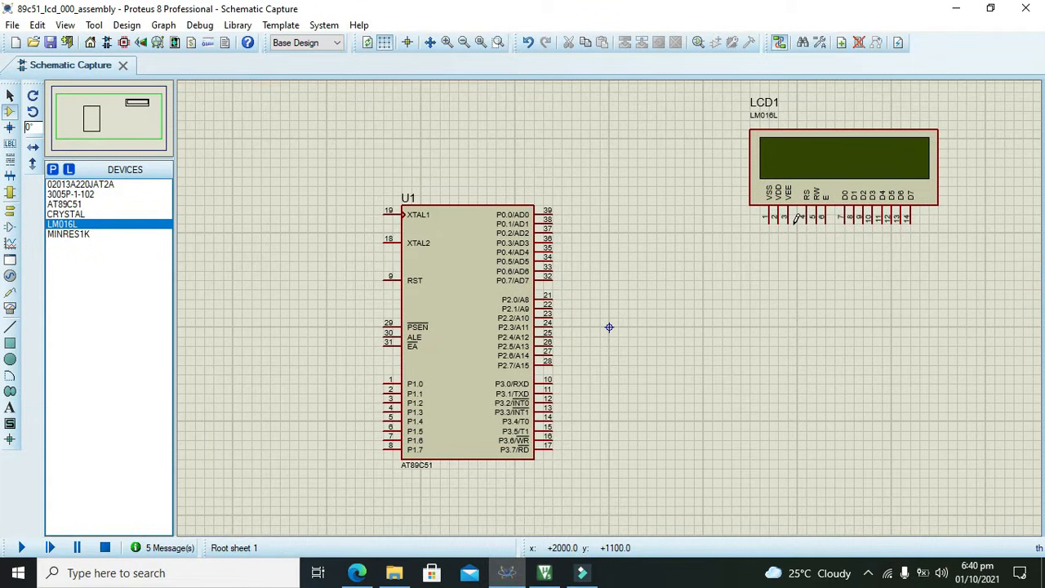
mouse_move(803, 215)
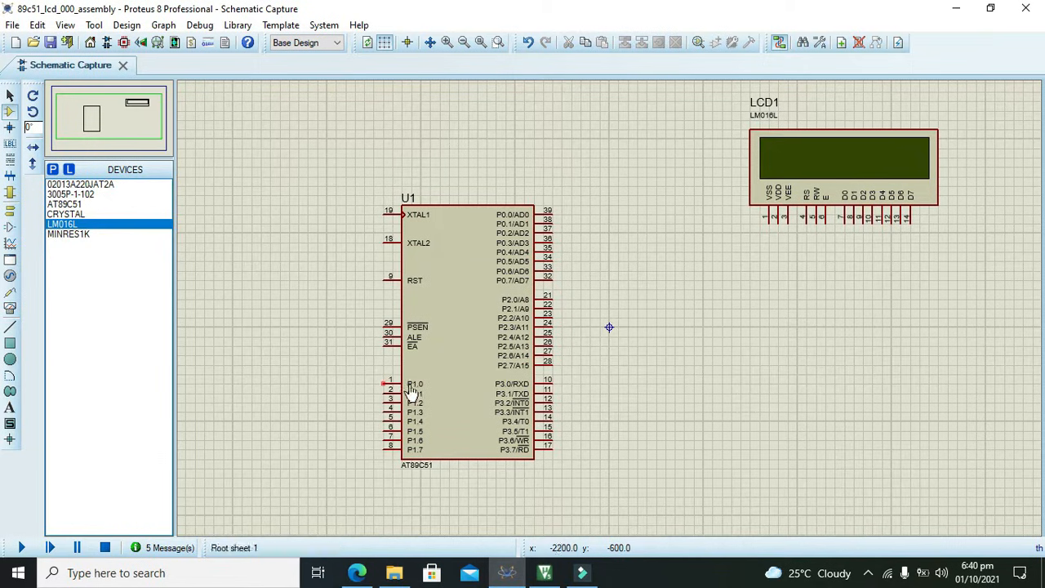
left_click(418, 453)
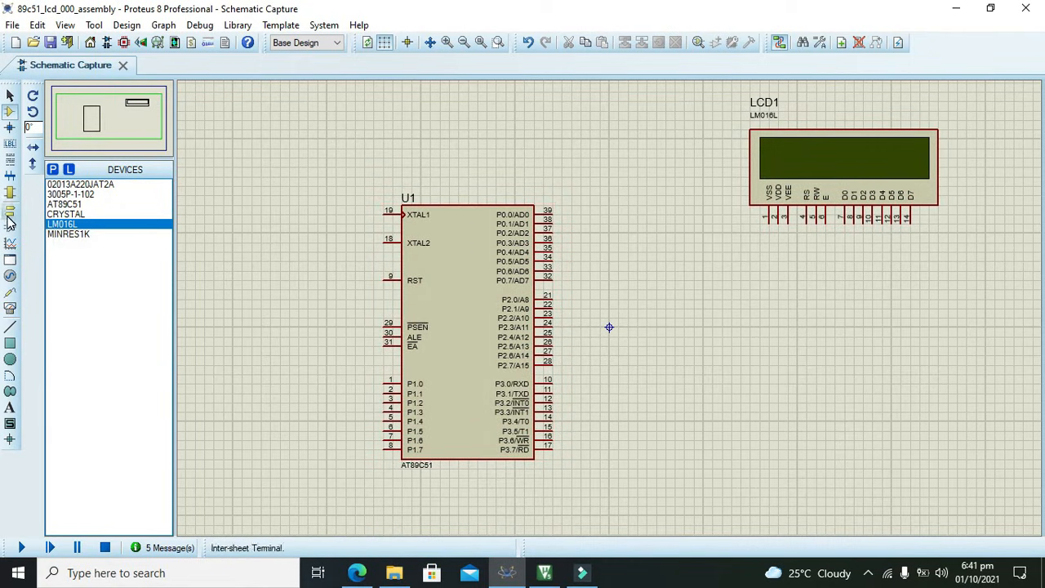
Place a default terminal wired to the LCD's D7 pin and copy it
left_click(10, 213)
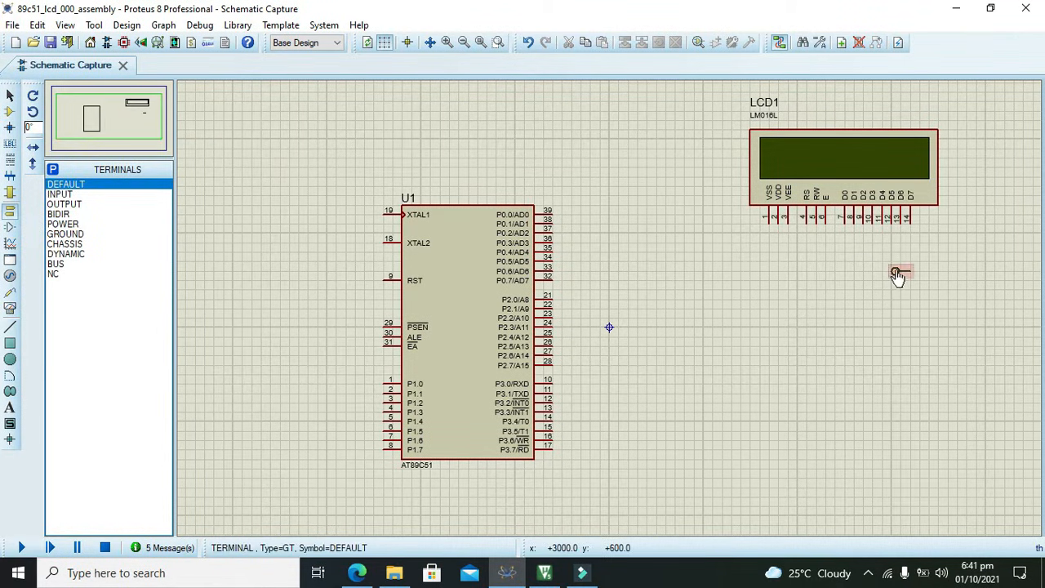
right_click(898, 271)
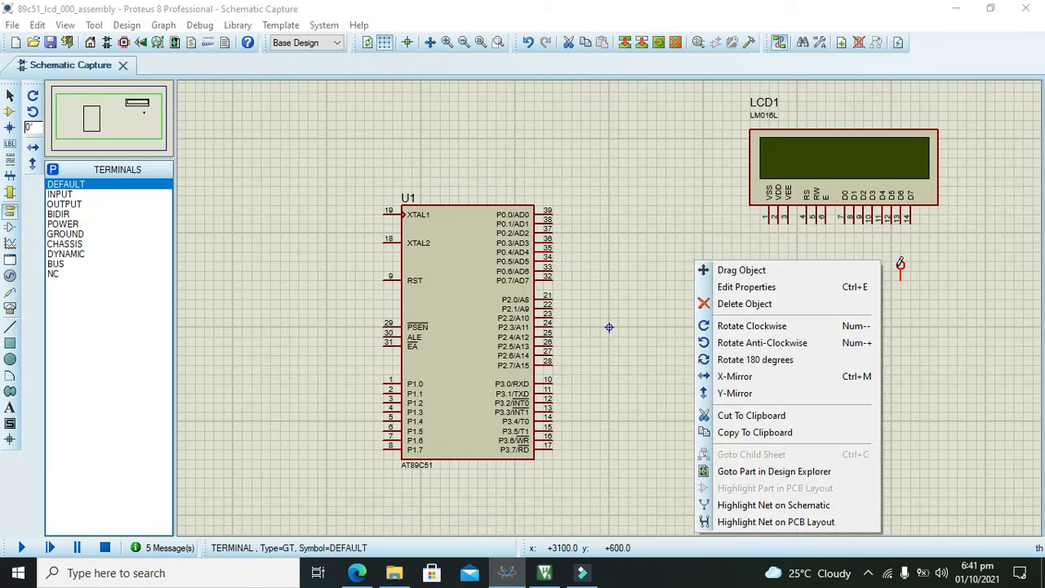
mouse_move(771, 392)
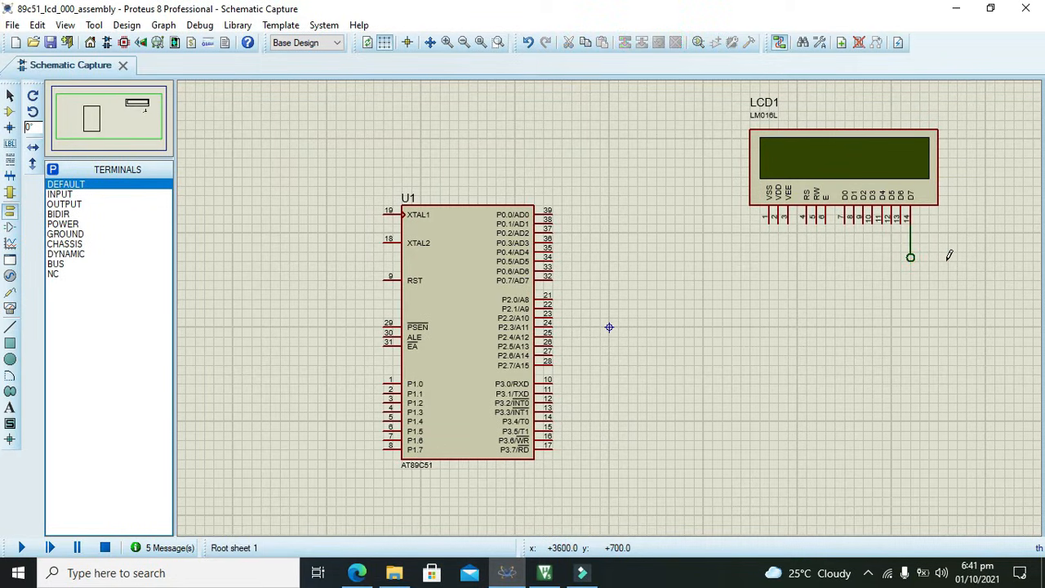
right_click(909, 258)
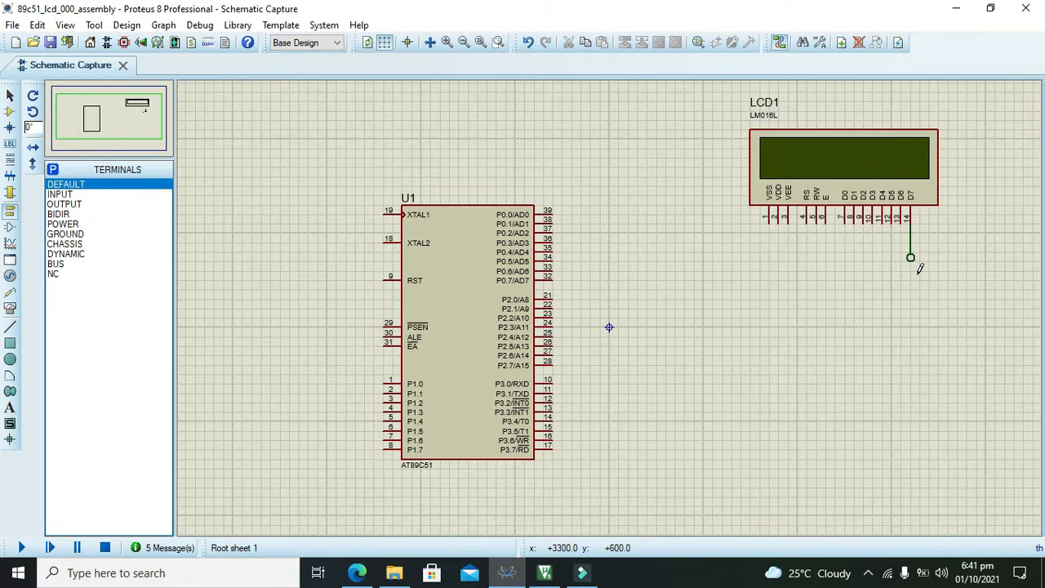
Paste copies of the wired terminal under the remaining data pins D0–D6
right_click(911, 256)
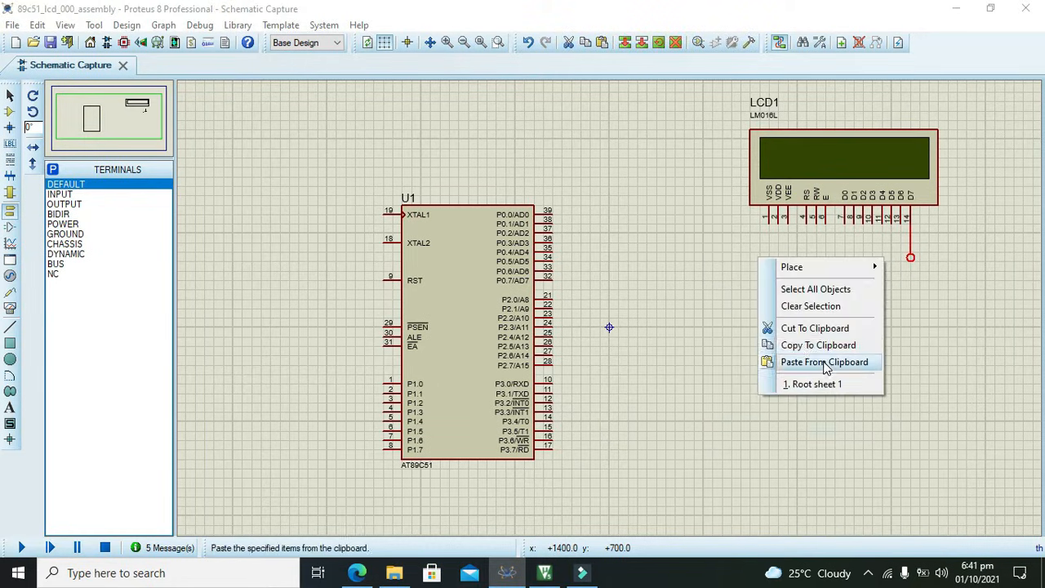
left_click(824, 362)
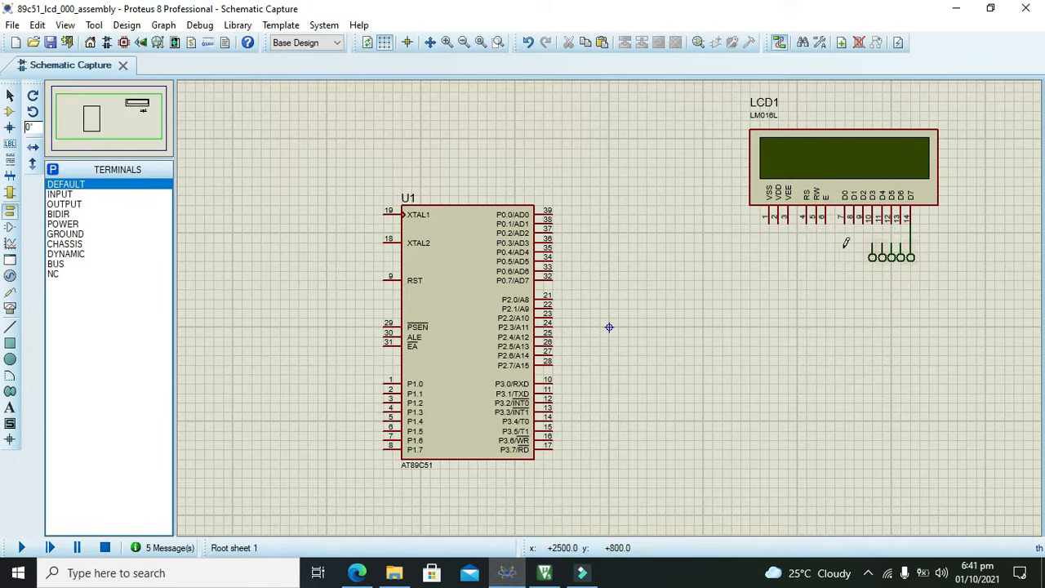
right_click(845, 245)
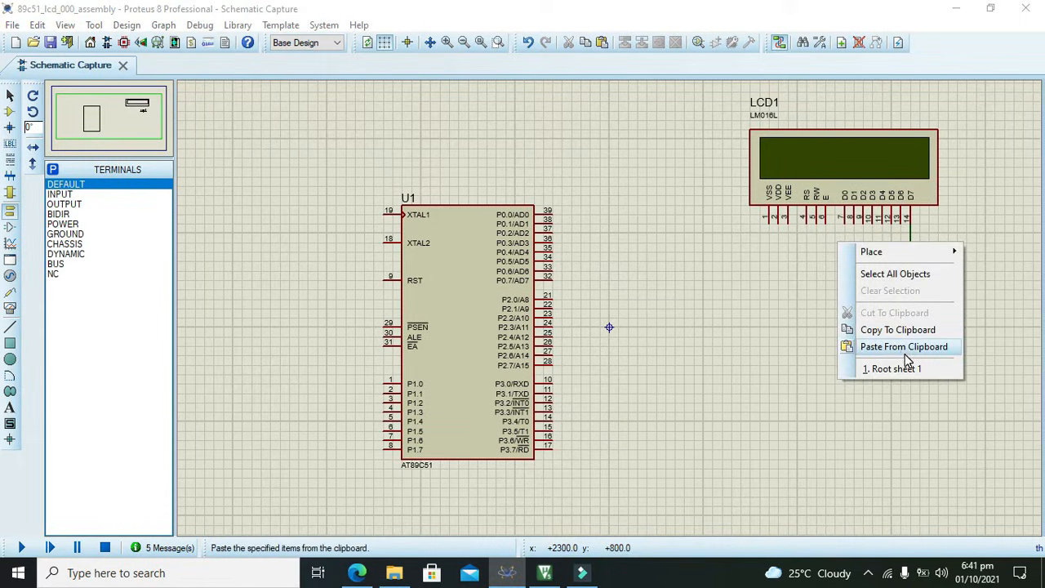
left_click(905, 346)
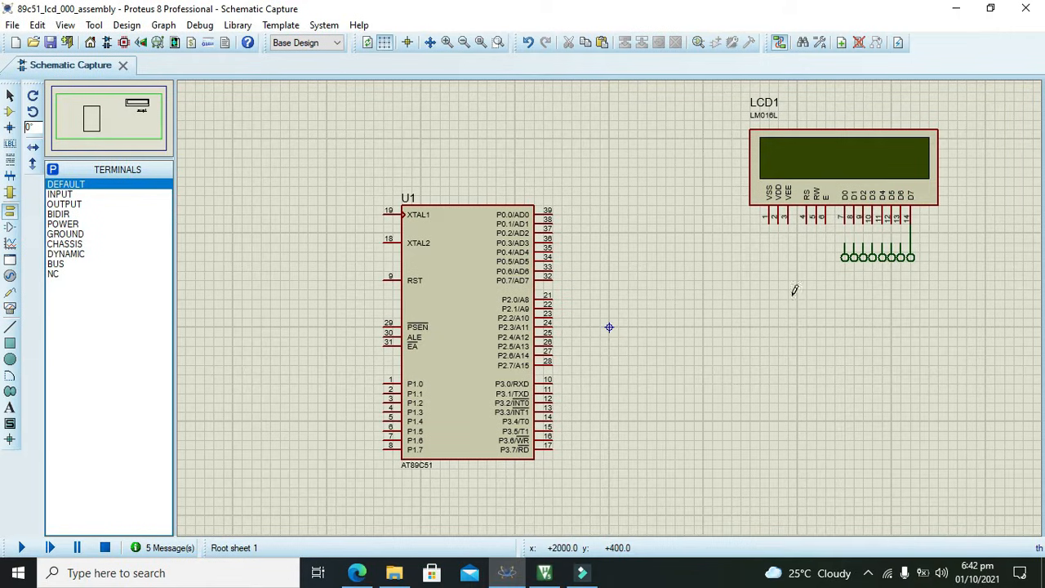
mouse_move(692, 311)
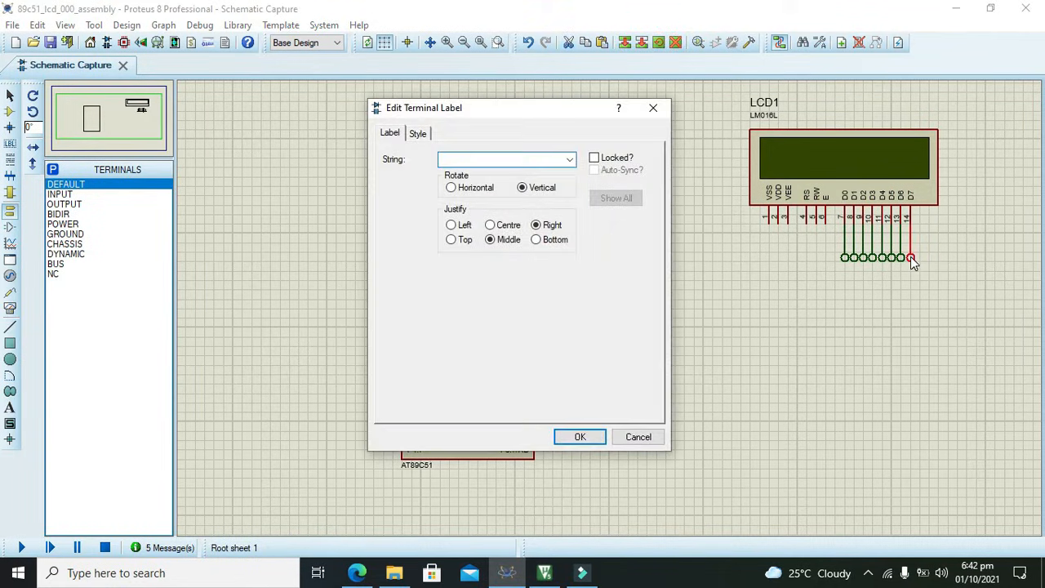
Label the LCD data terminals d7 downward, editing each terminal in turn
type("d7")
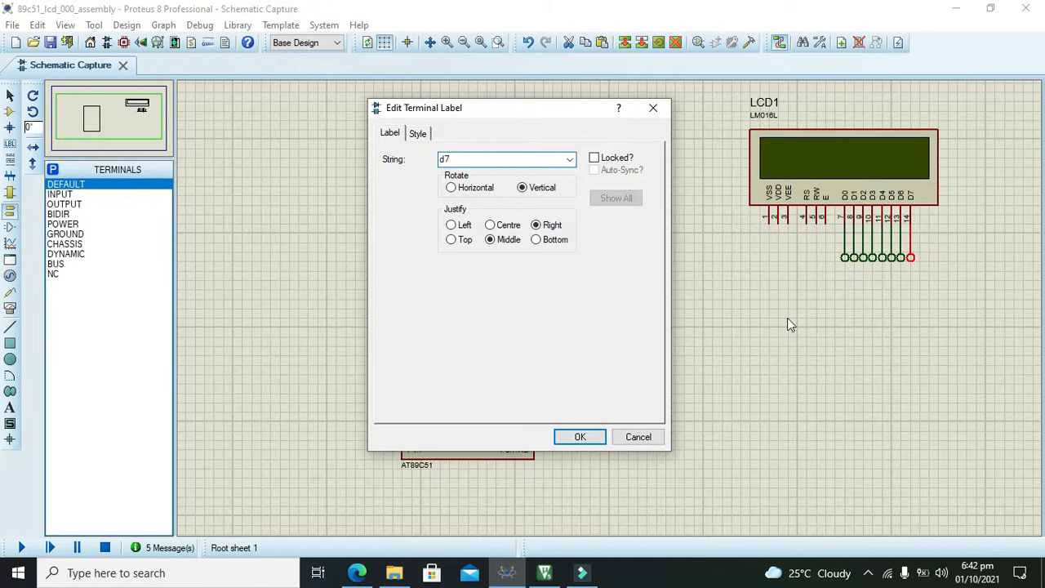
left_click(579, 438)
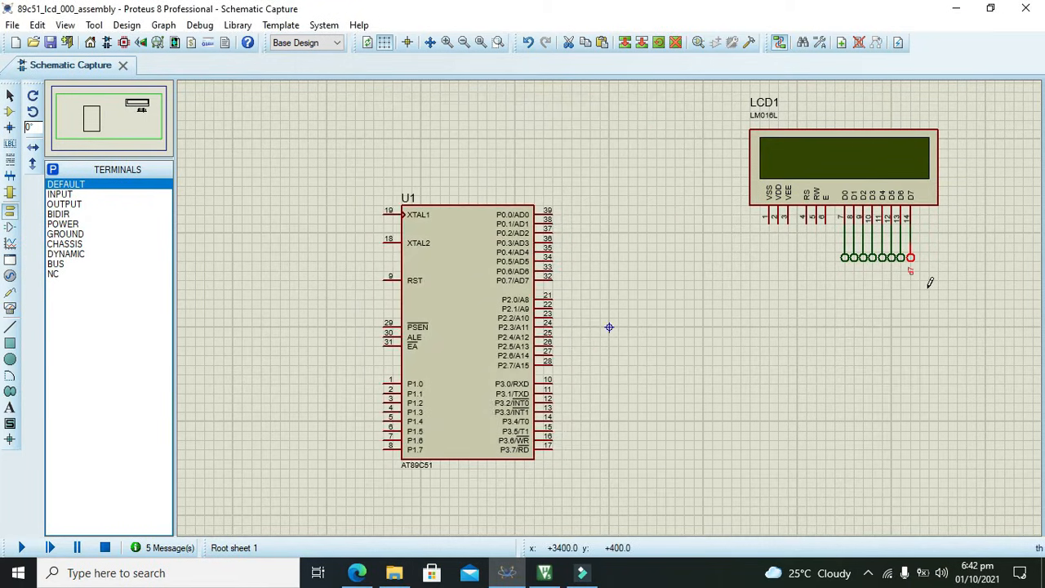
double_click(911, 258)
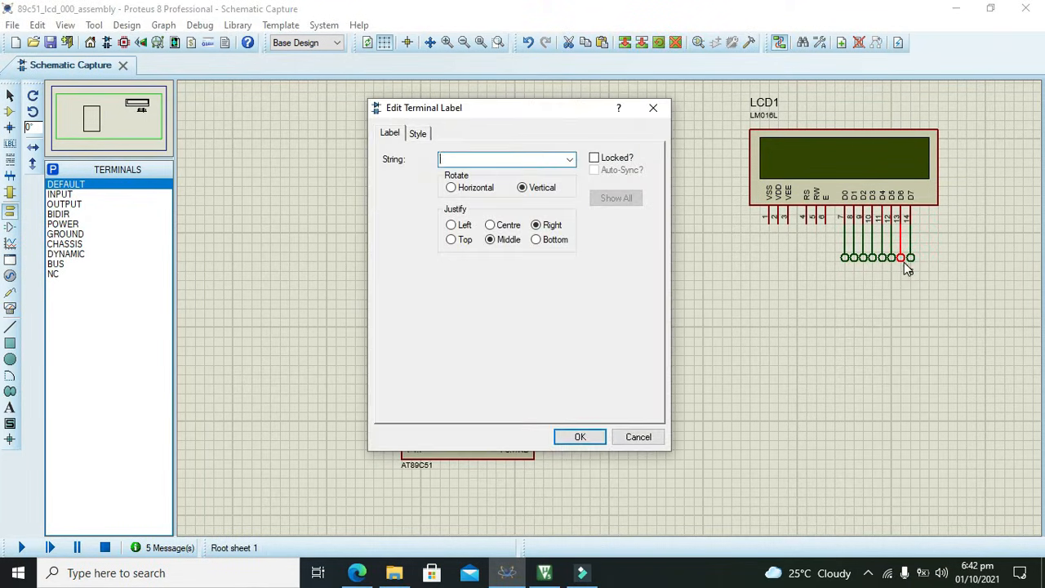
left_click(637, 438)
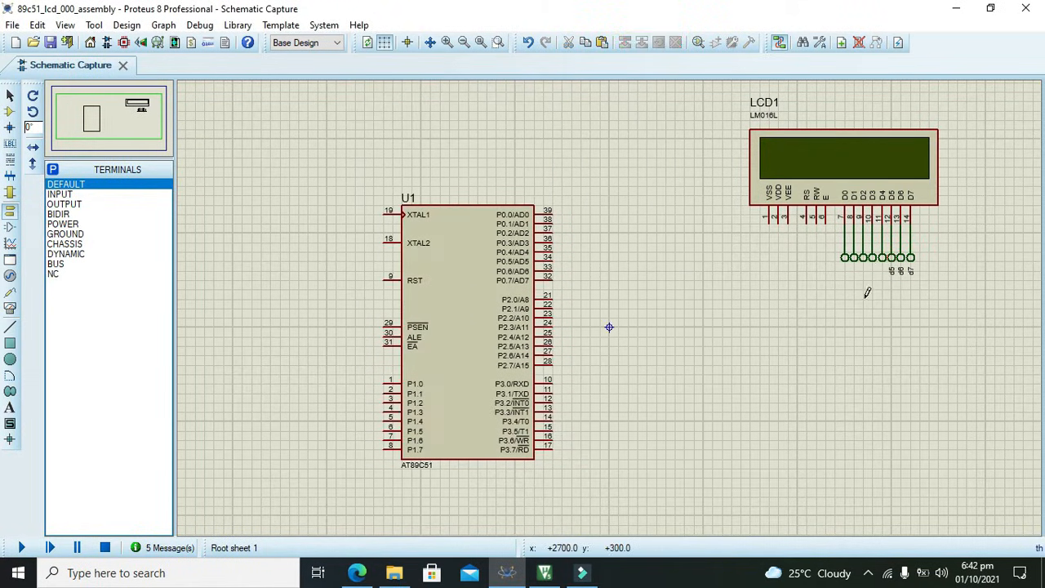
double_click(880, 245)
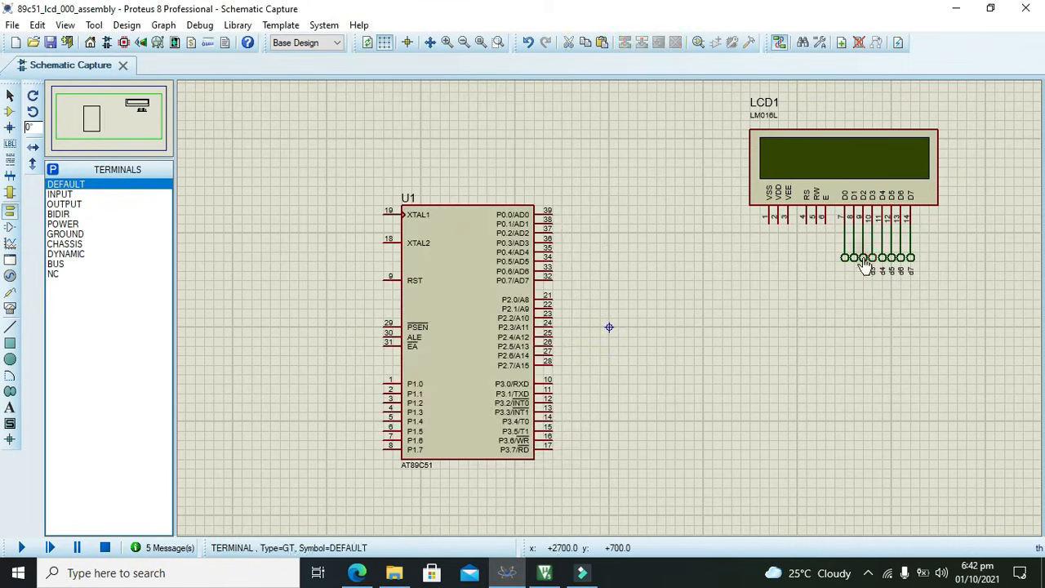
double_click(862, 256)
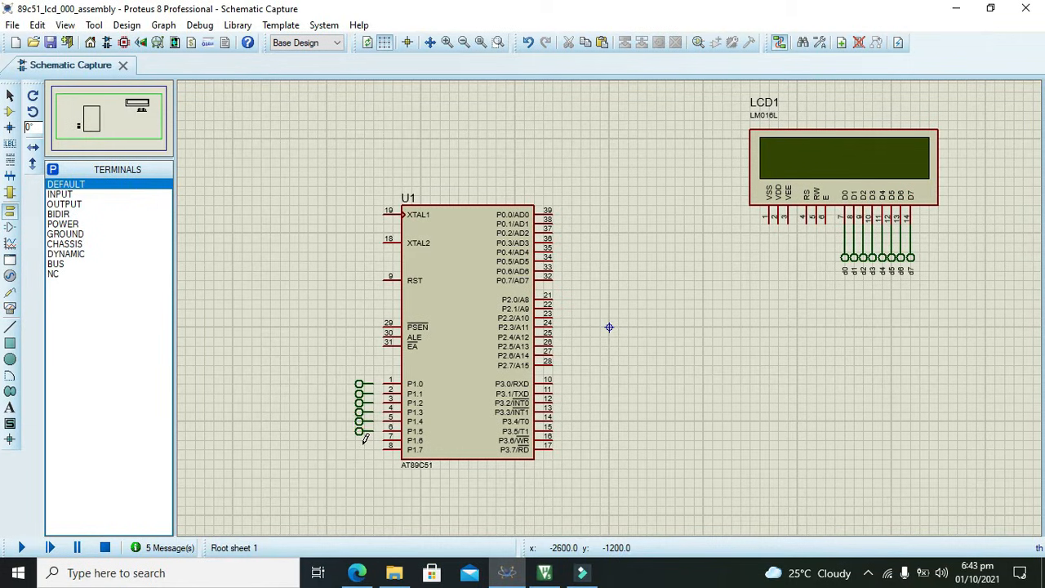
Attach terminals to P1.0–P1.7 and label the first ones d0, d1, d3
left_click(366, 449)
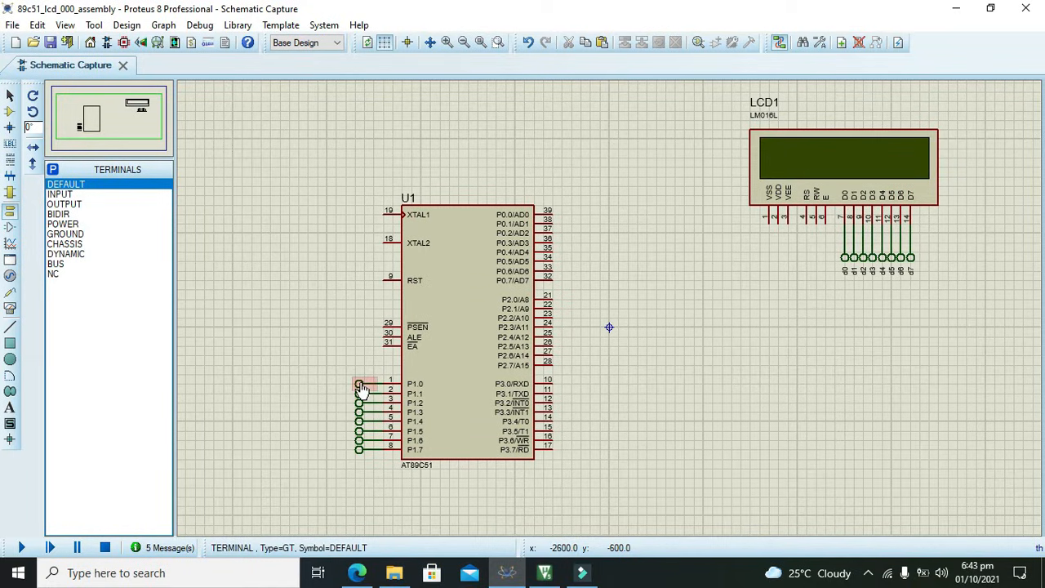
double_click(358, 383)
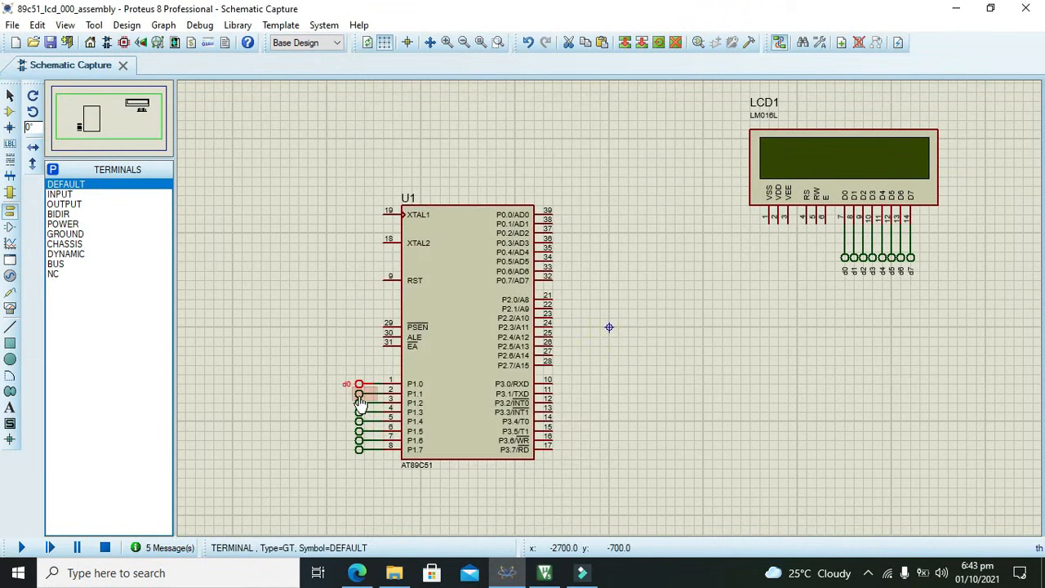
left_click(356, 395)
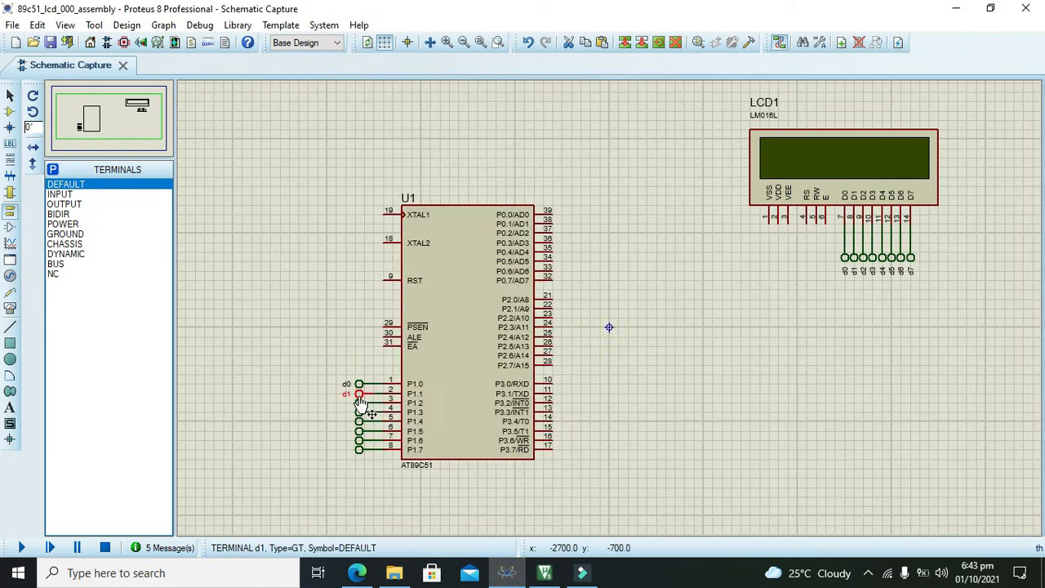
double_click(358, 397)
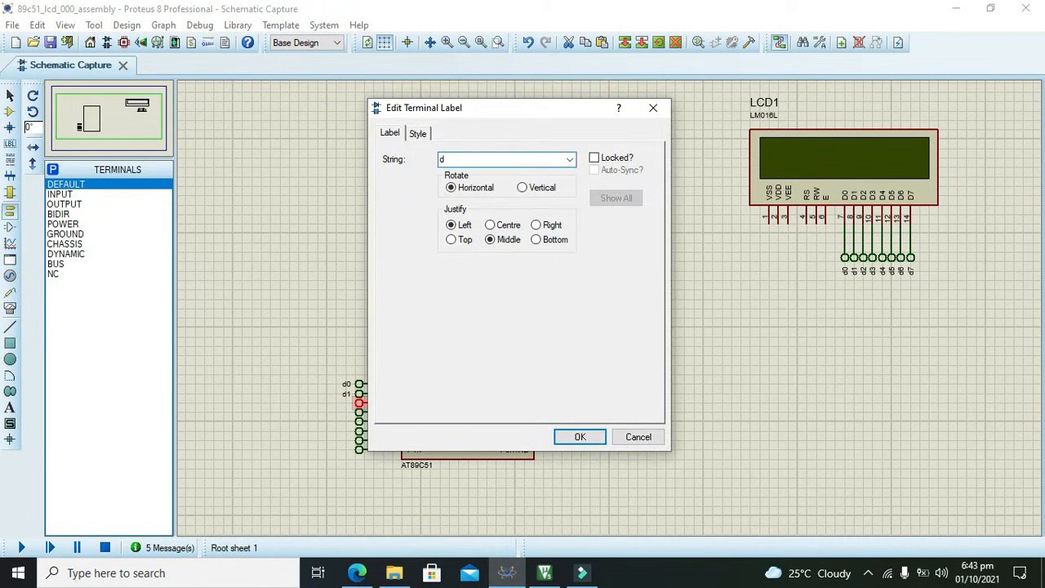
left_click(580, 437)
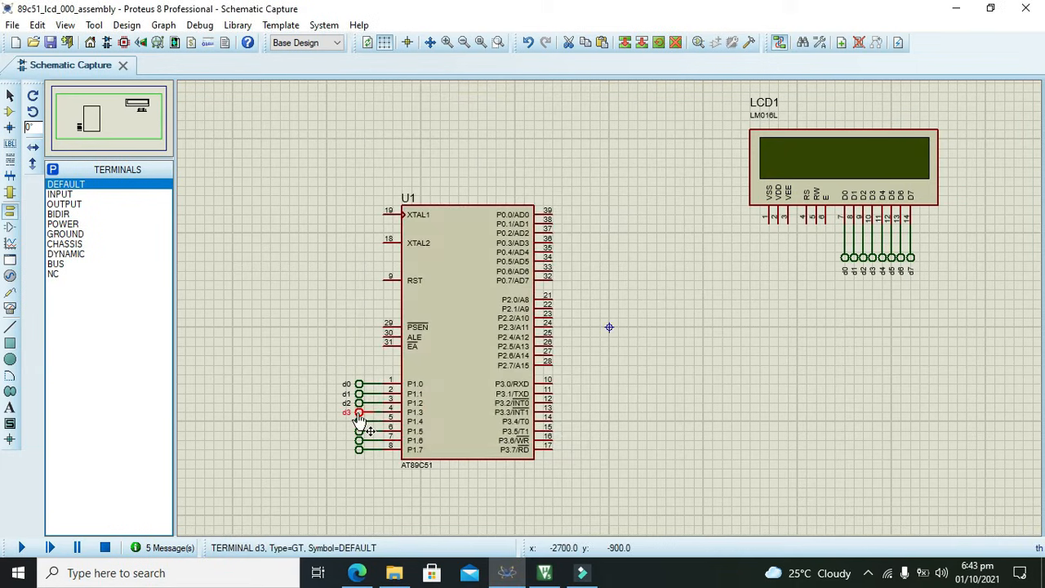
double_click(348, 412)
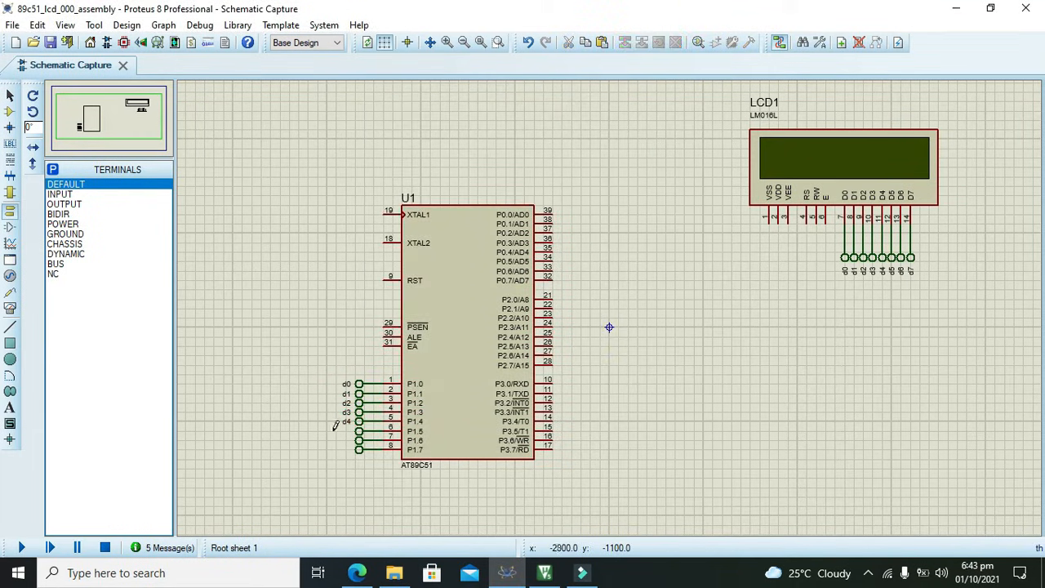
Label the remaining P1 terminals through d6 and d7 to match the LCD
double_click(357, 431)
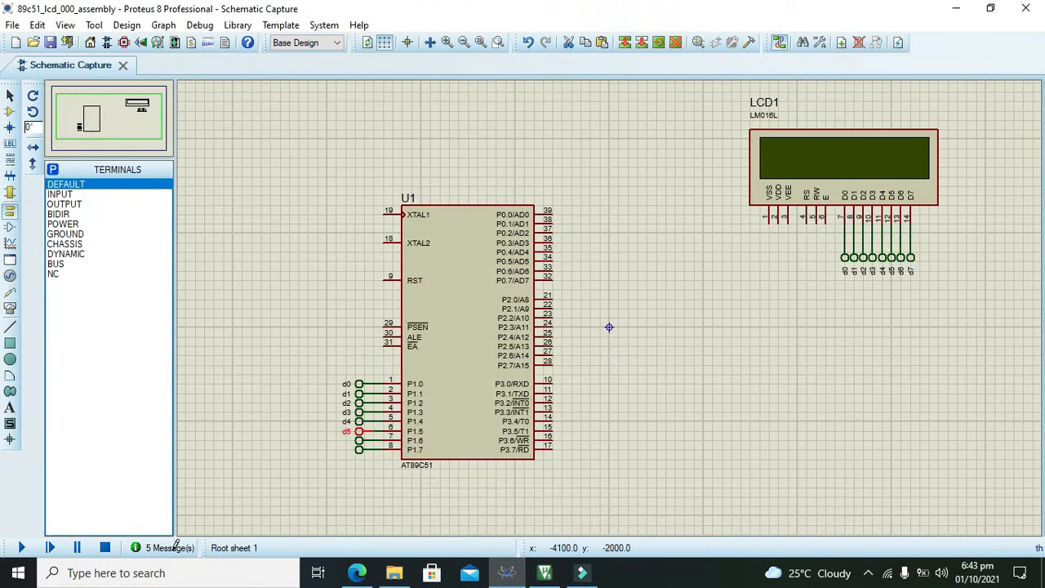
double_click(359, 431)
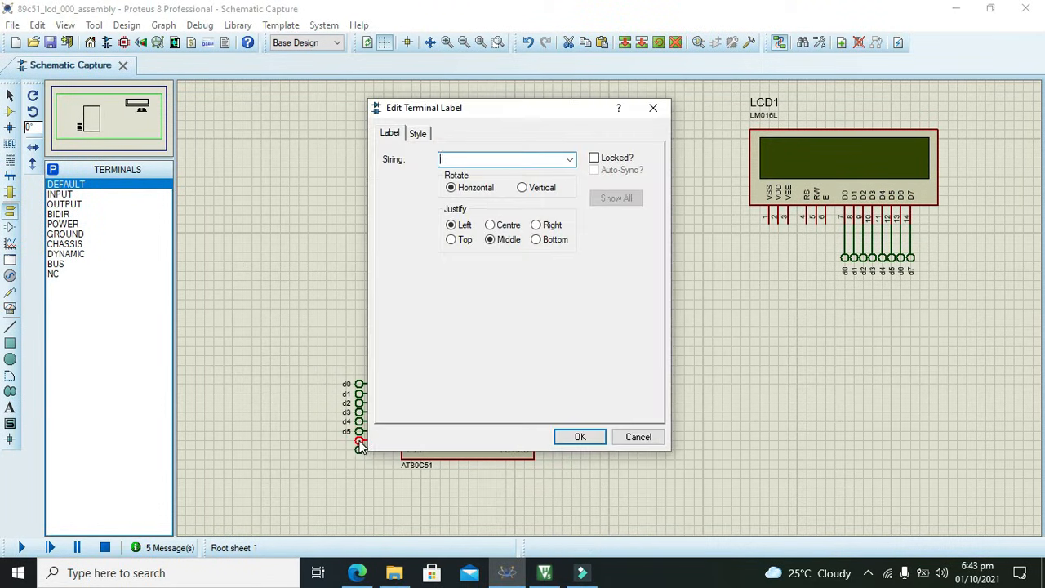
type("d6")
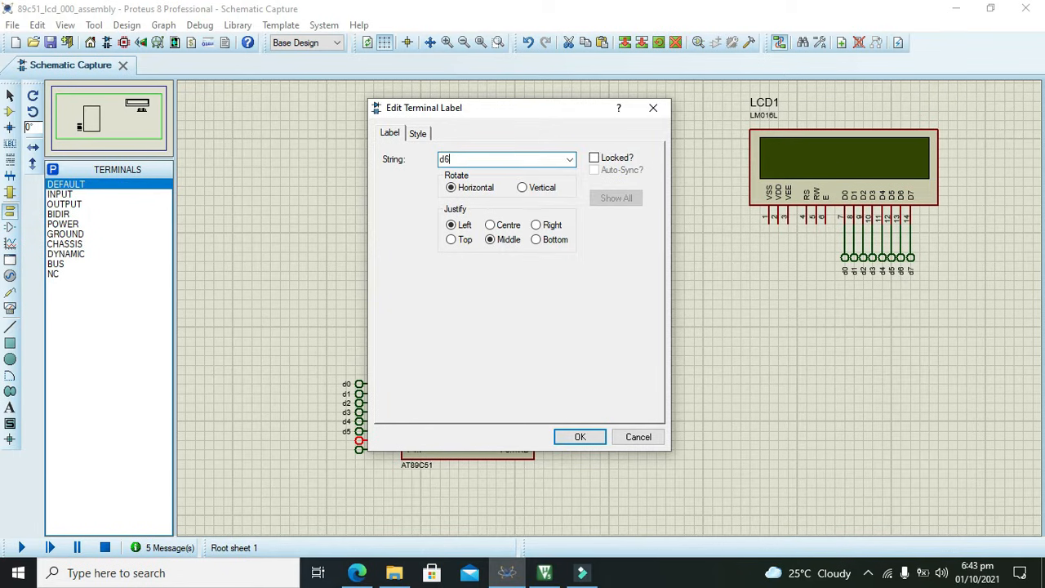
left_click(579, 437)
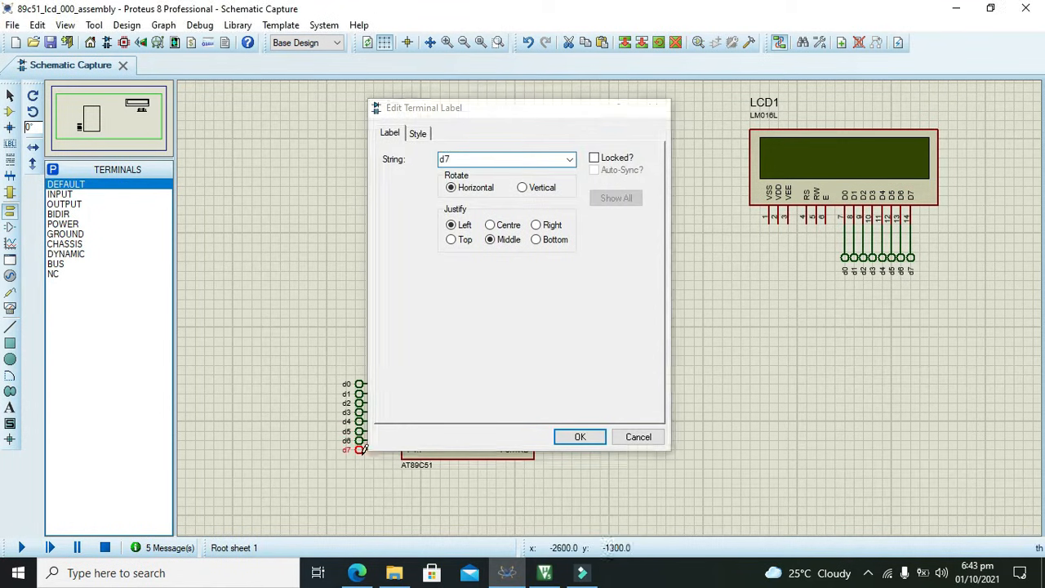
left_click(579, 438)
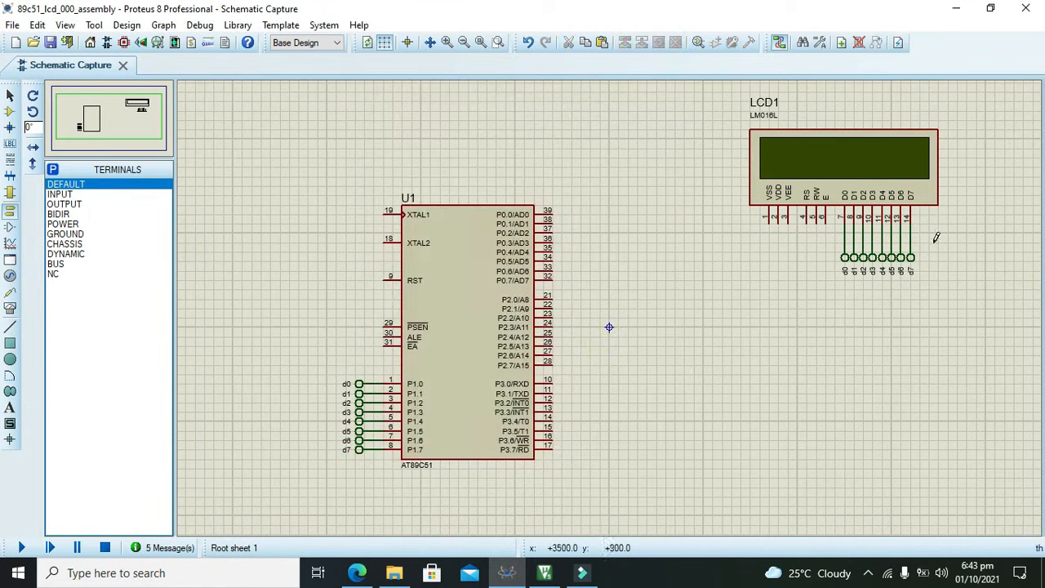
left_click(881, 258)
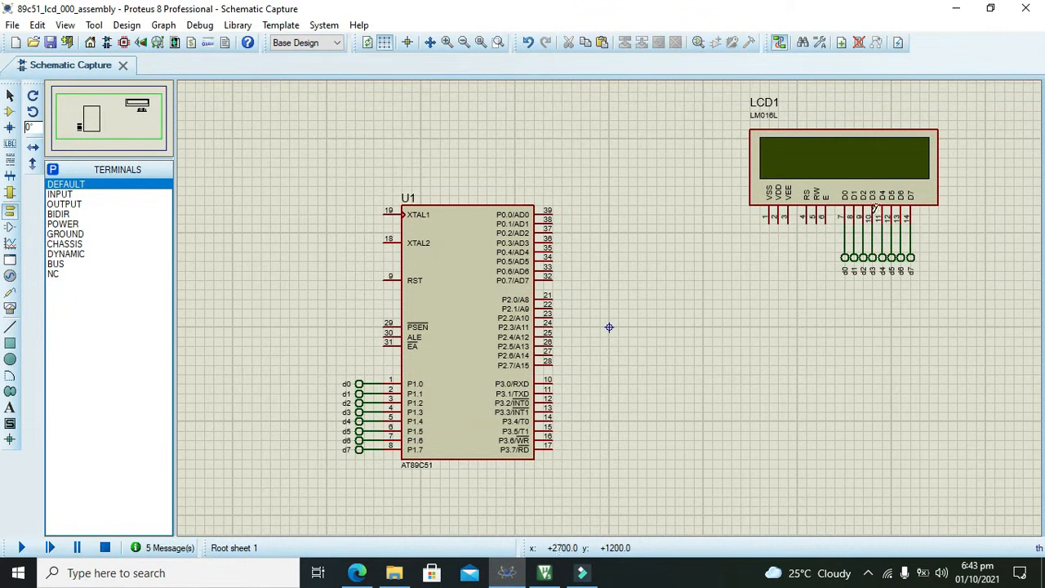
mouse_move(934, 214)
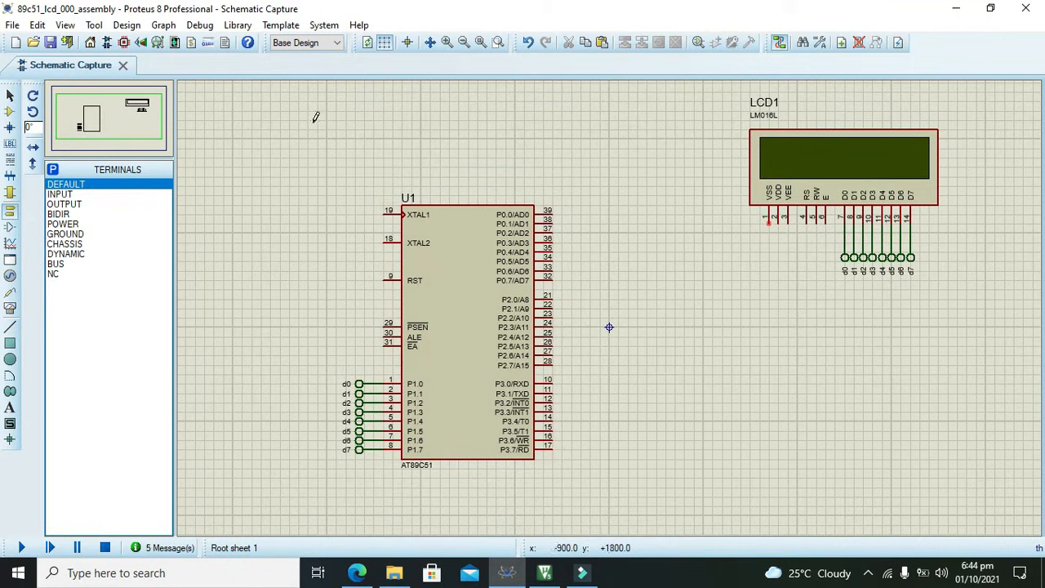
Put a GROUND terminal on VSS and a POWER terminal on the LCD's VDD pin
left_click(66, 233)
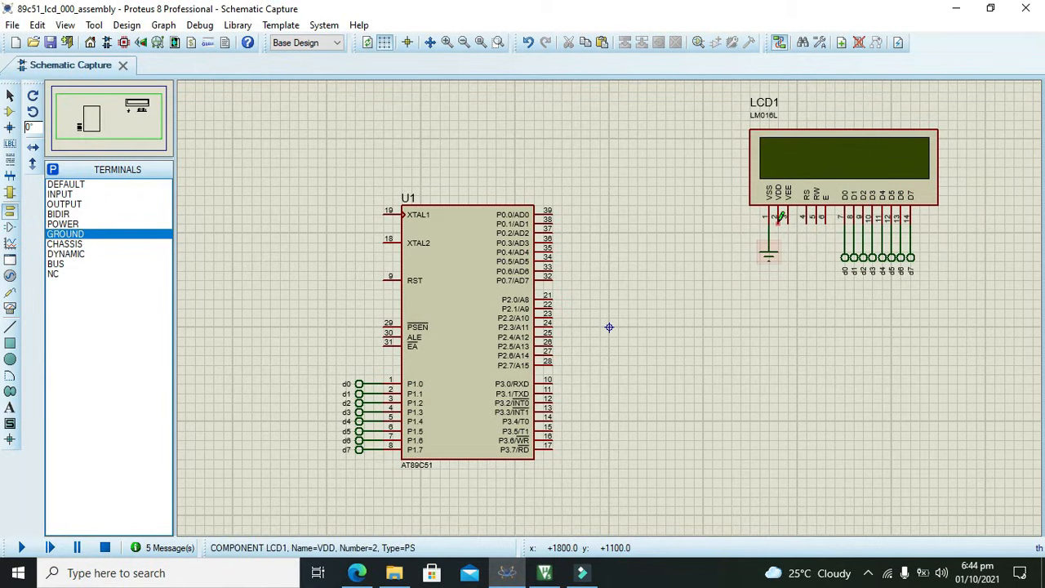
left_click(62, 224)
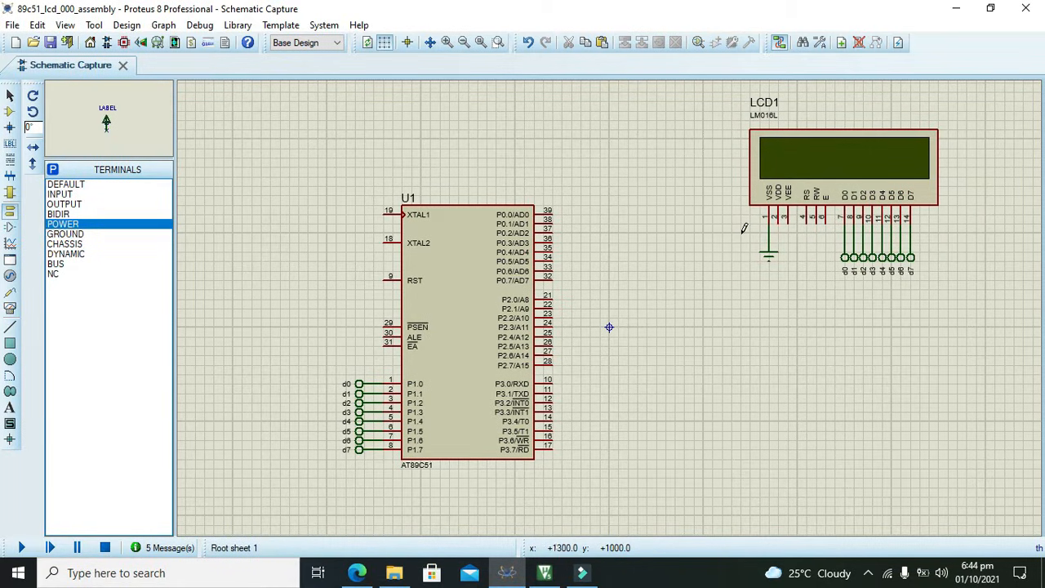
left_click(787, 287)
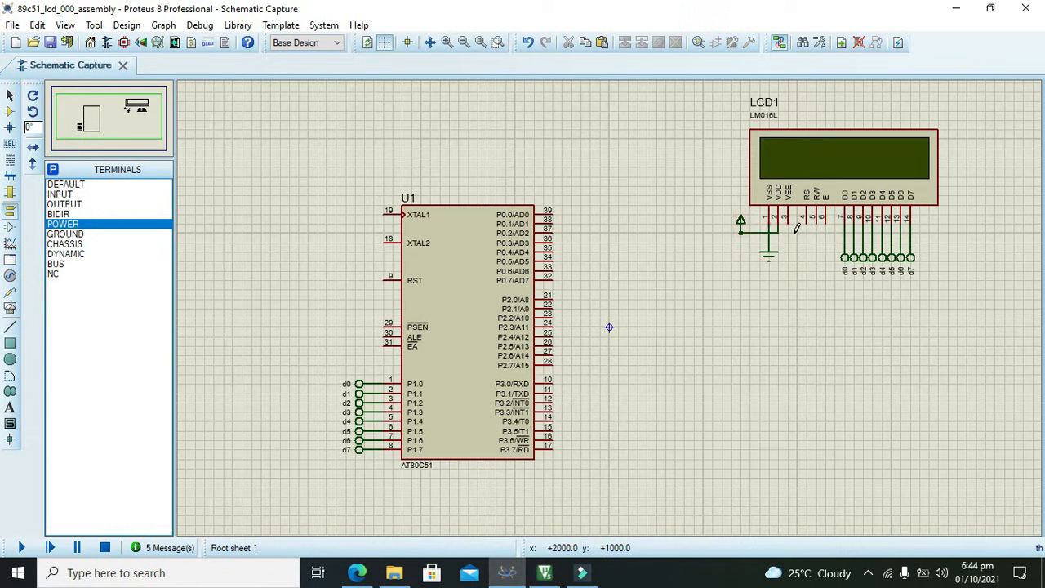
mouse_move(792, 217)
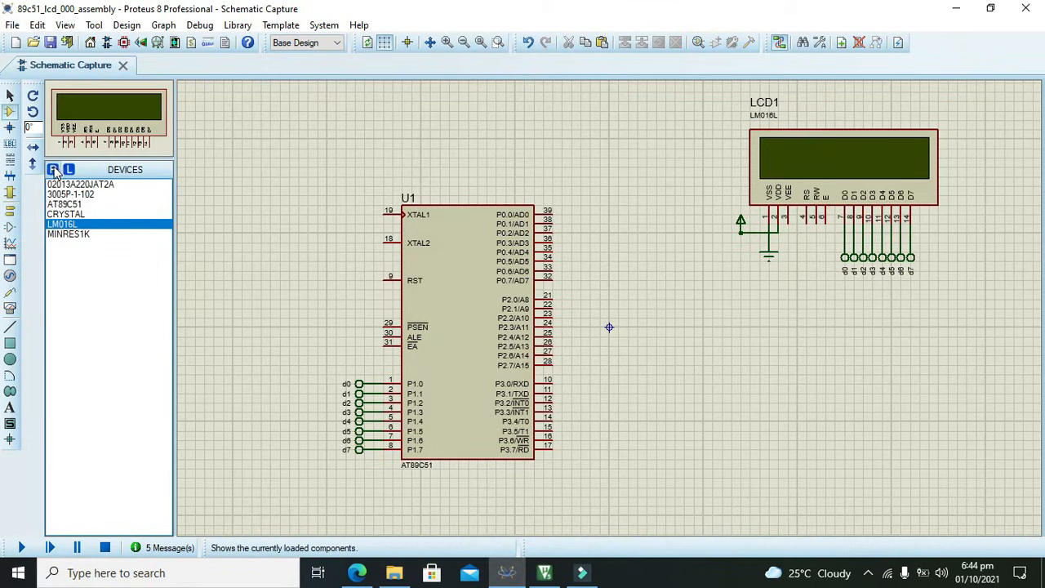
Search 'pot' in Pick Devices and place the 2K potentiometer RV1
left_click(56, 170)
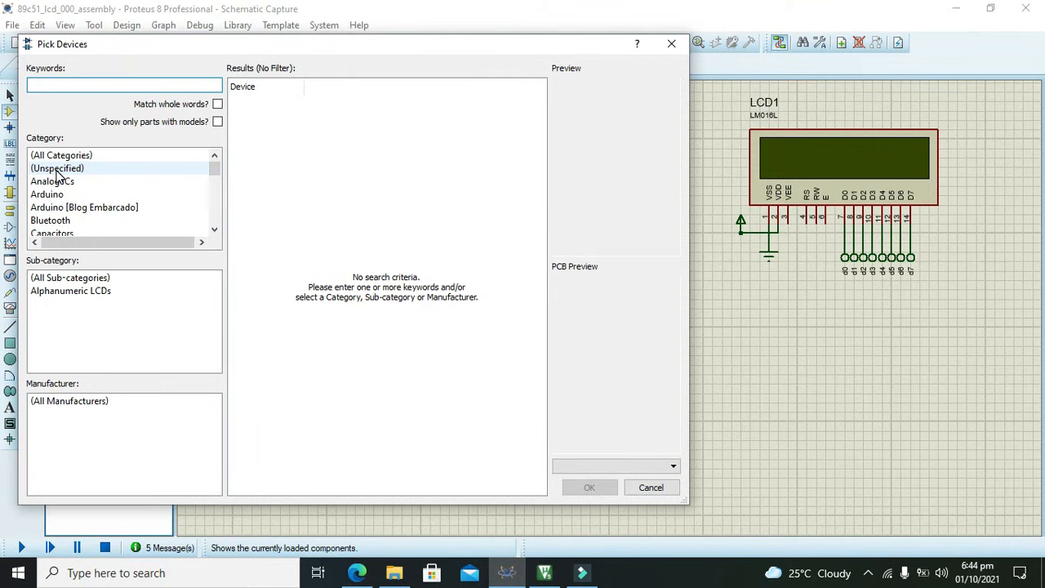
left_click(117, 85)
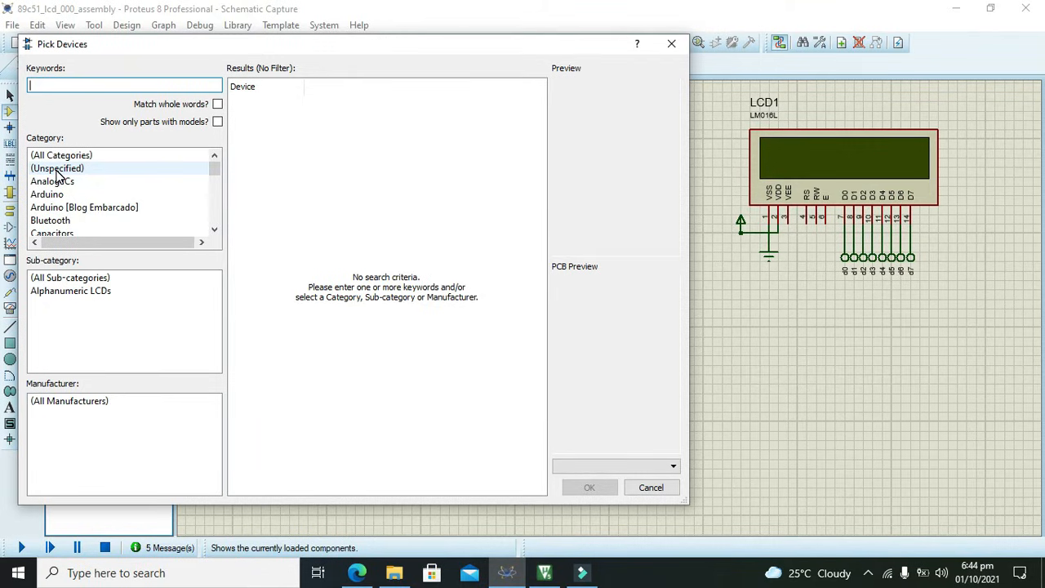
type("pot")
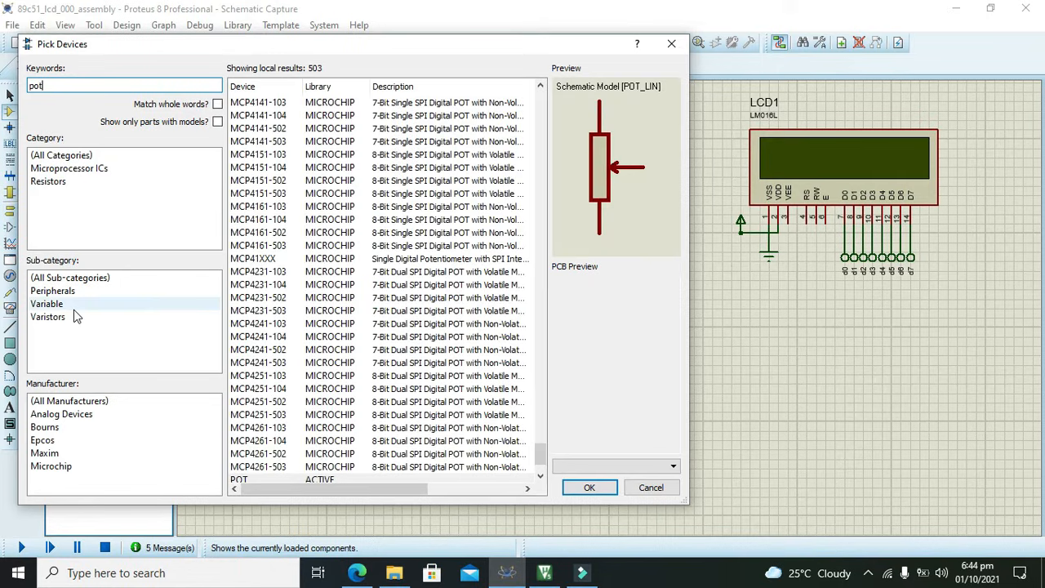
left_click(46, 302)
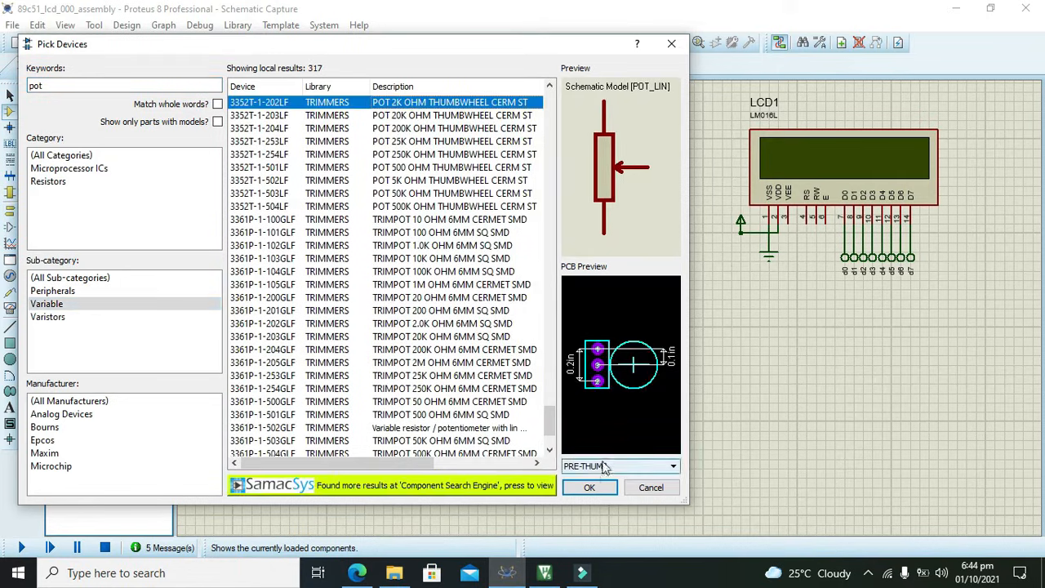
left_click(589, 486)
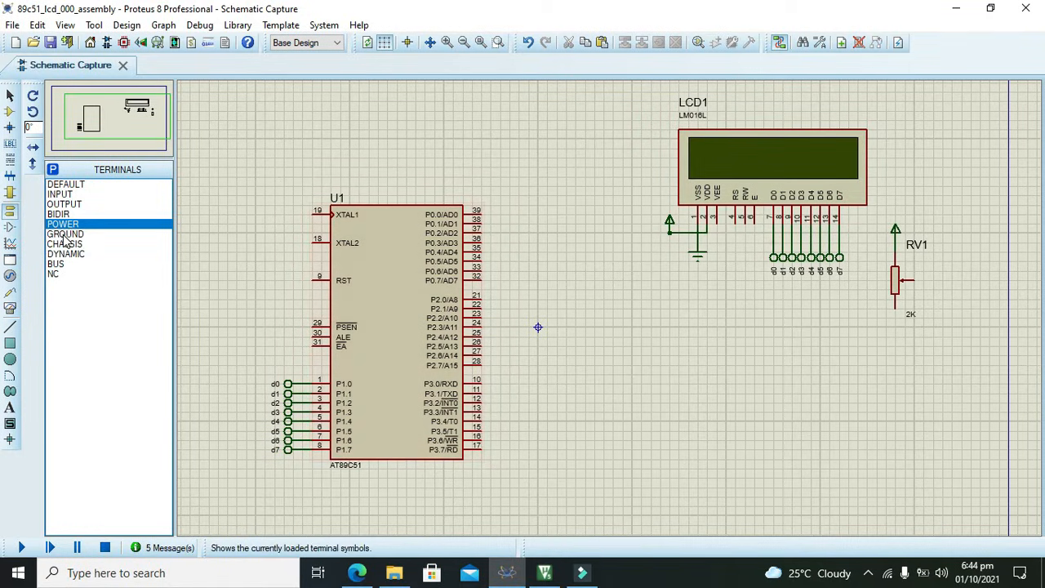
Ground the potentiometer and label its wiper terminal 've'
left_click(66, 233)
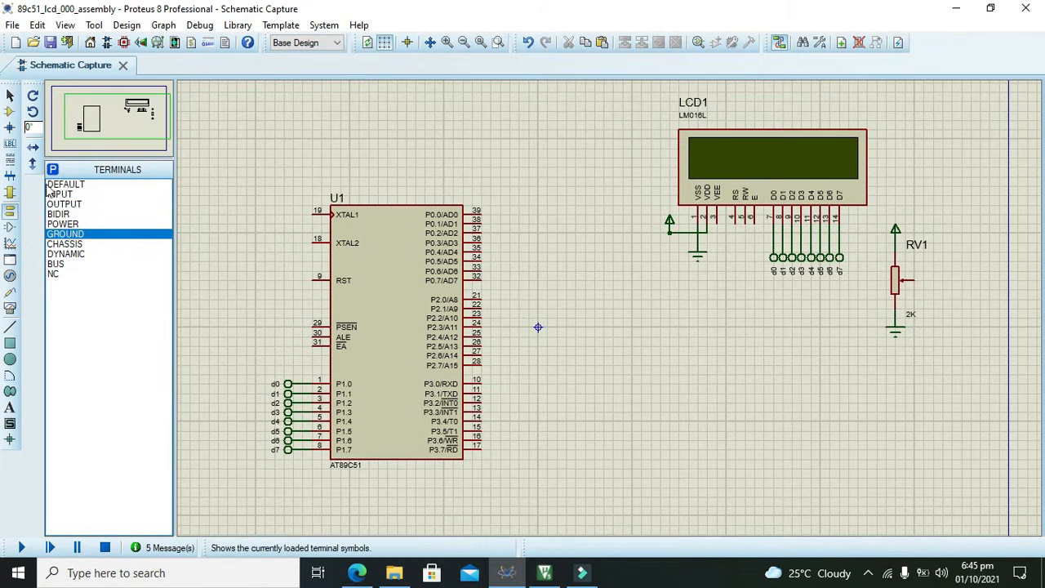
left_click(66, 183)
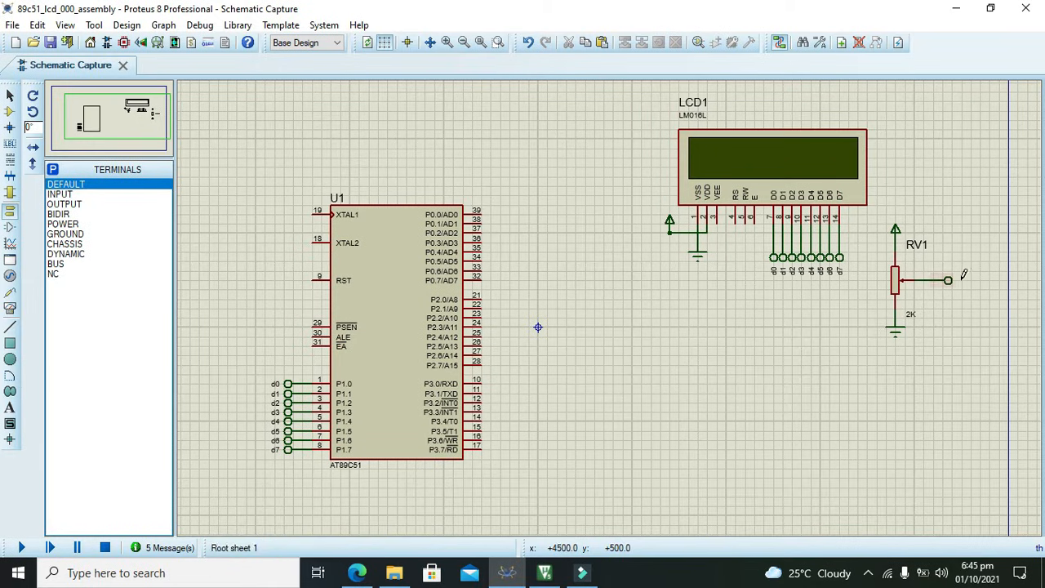
double_click(946, 279)
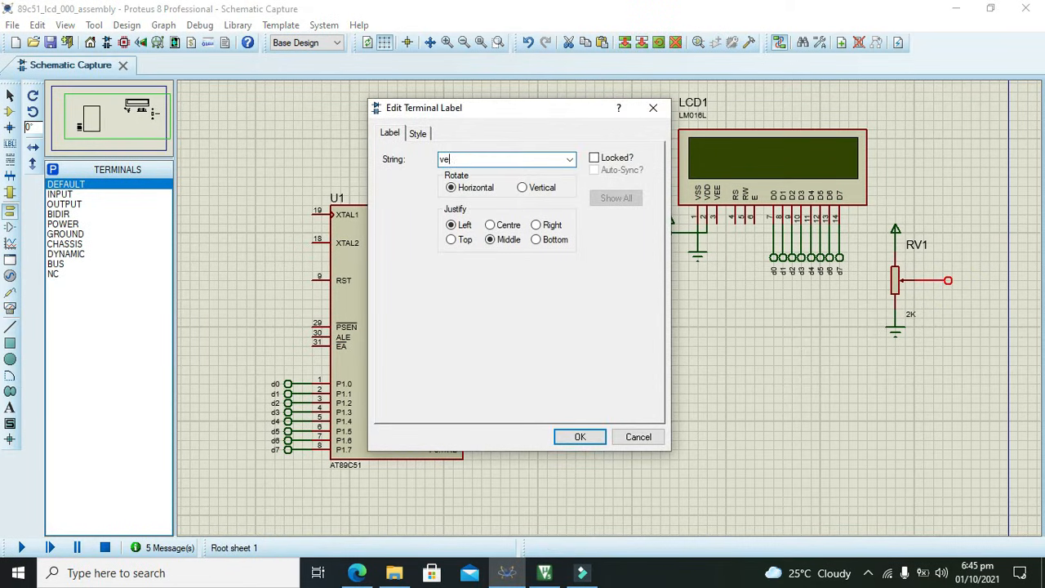
left_click(580, 438)
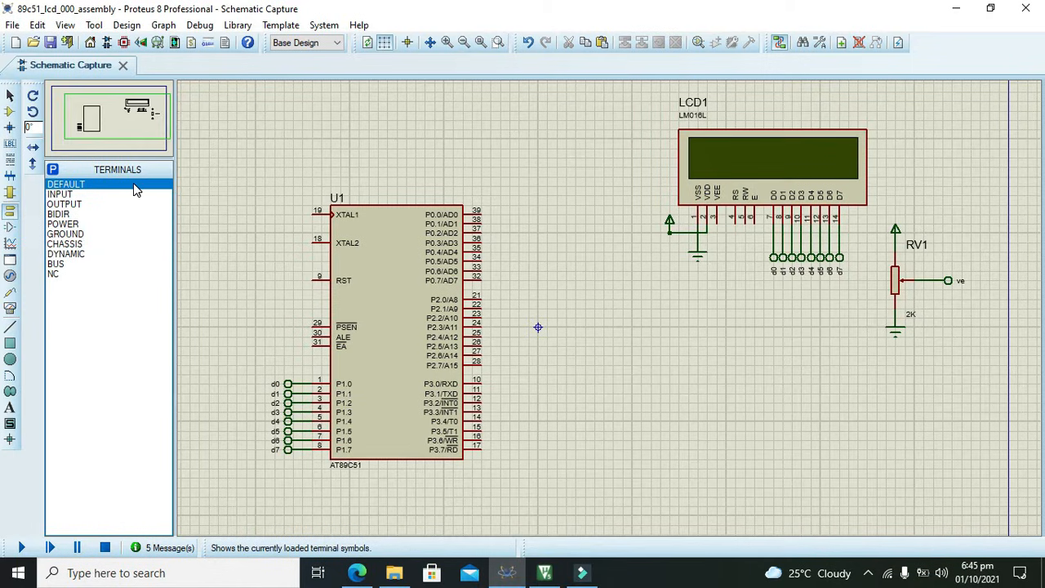
Place a matching default 've' terminal on the LCD's VEE pin
left_click(578, 356)
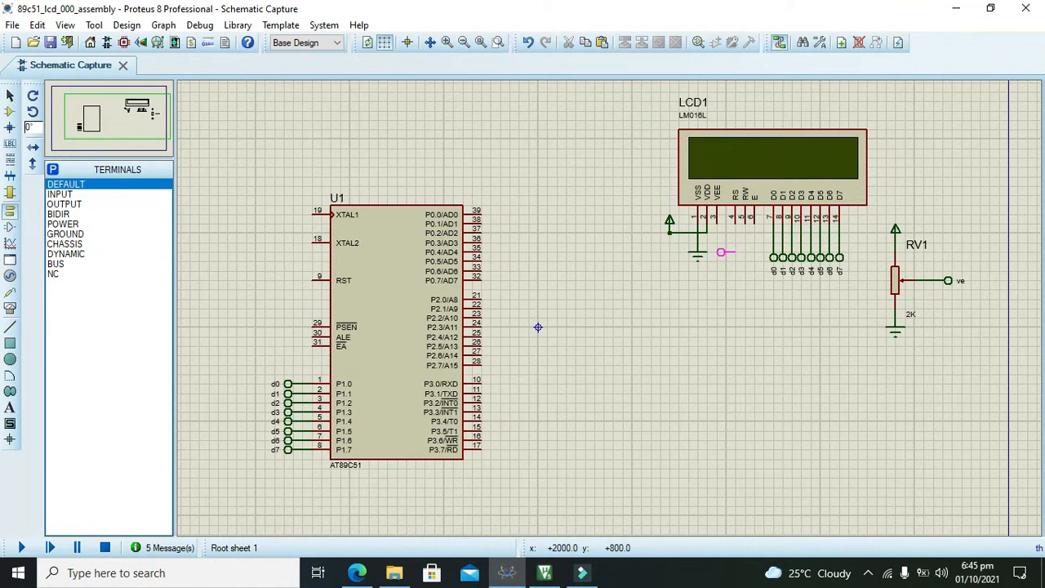
right_click(721, 252)
type("v")
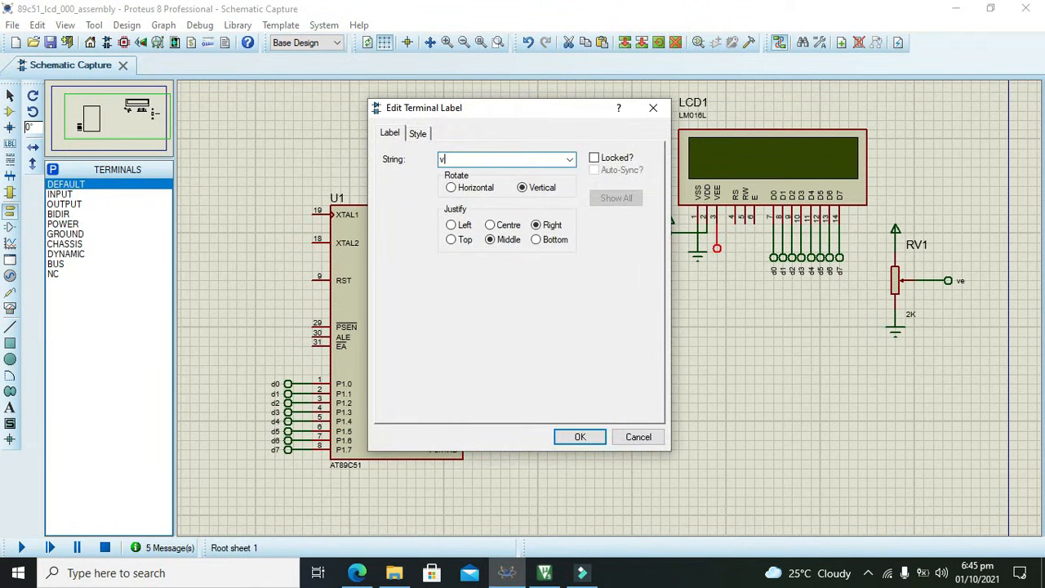
left_click(580, 437)
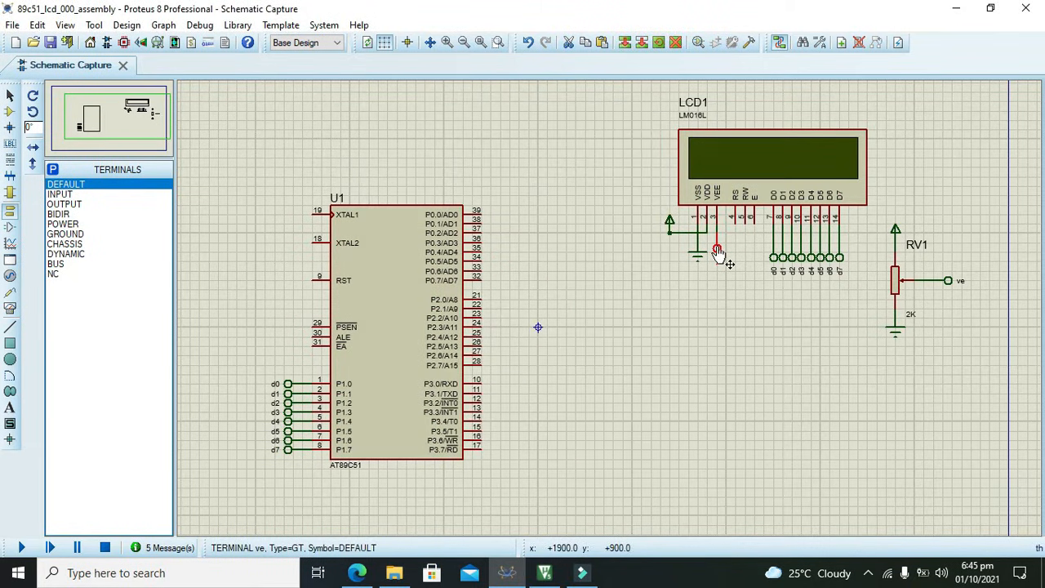
double_click(715, 248)
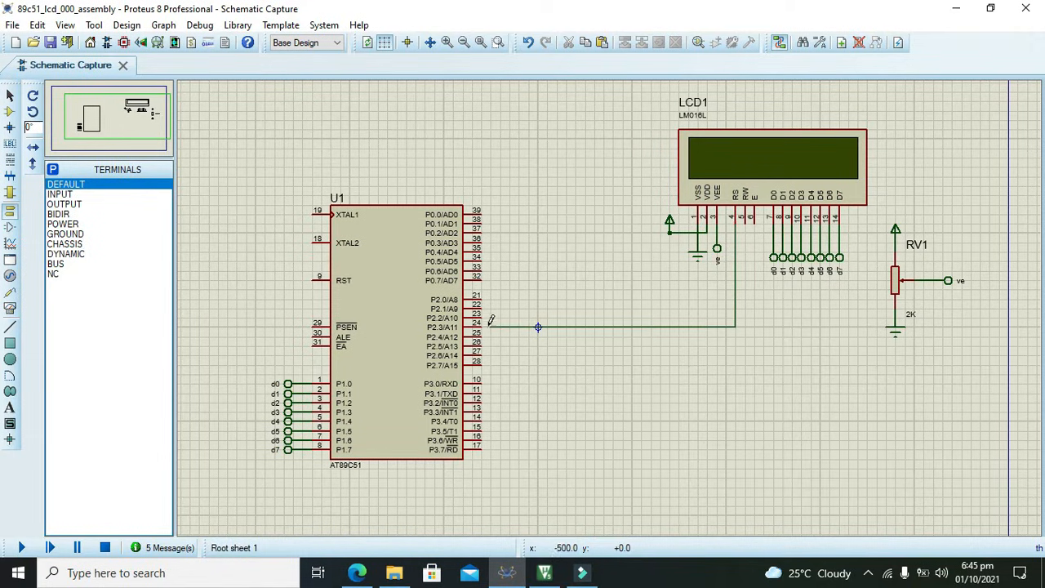
mouse_move(487, 324)
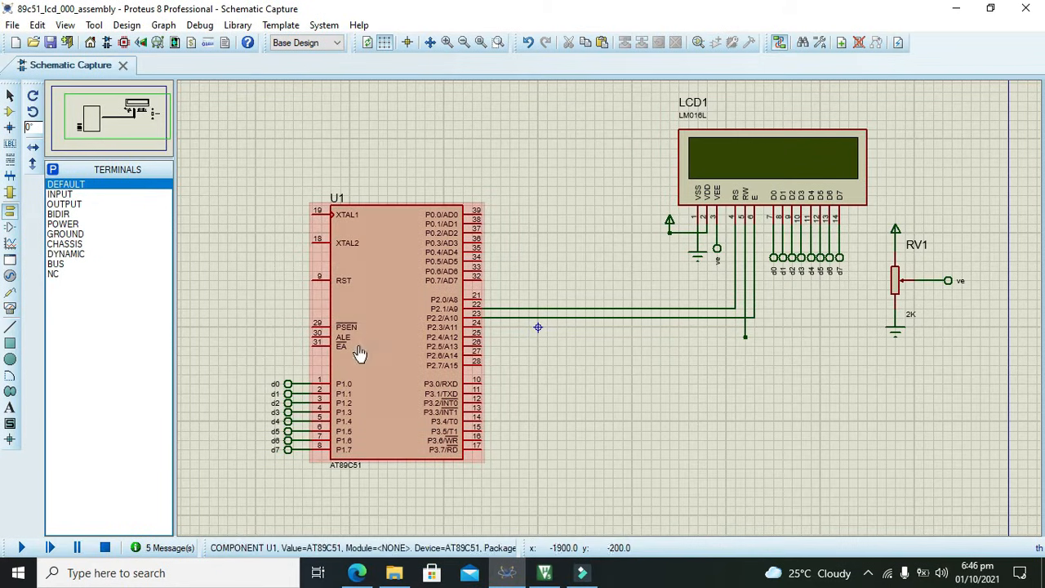
Tie the LCD's RW control wire to a GROUND terminal
left_click(65, 234)
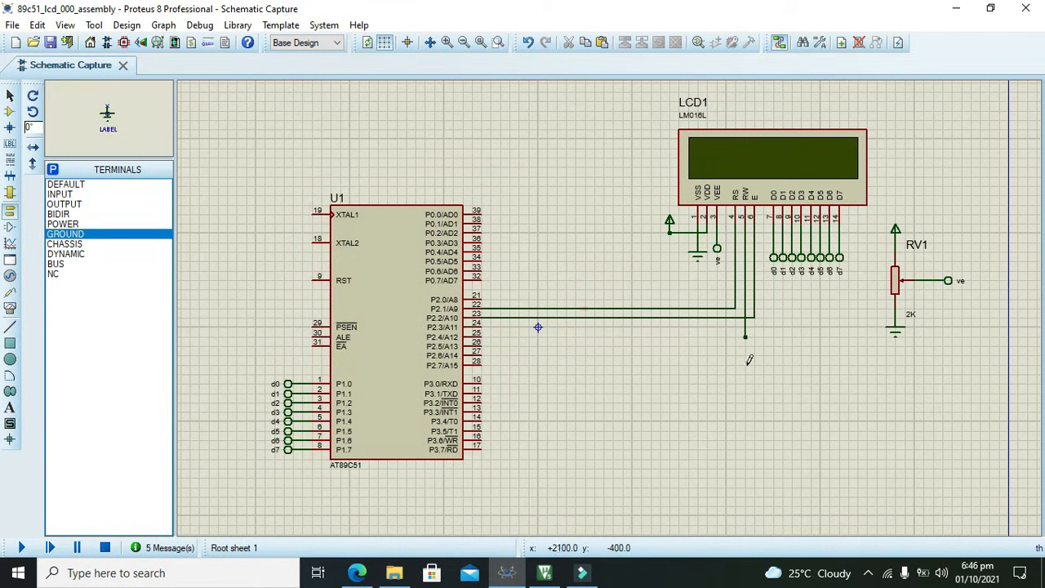
left_click(743, 349)
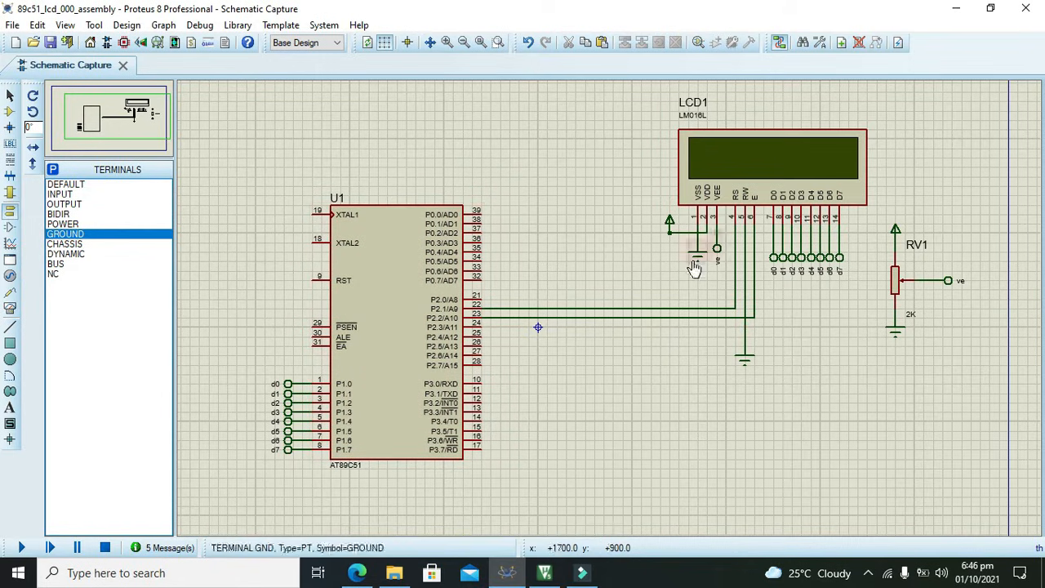
mouse_move(829, 415)
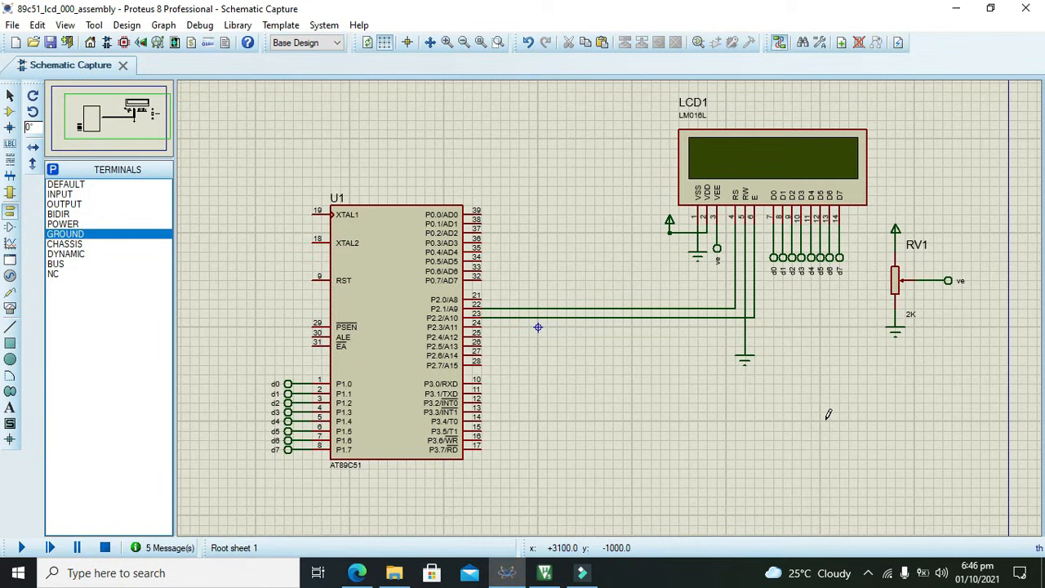
mouse_move(669, 439)
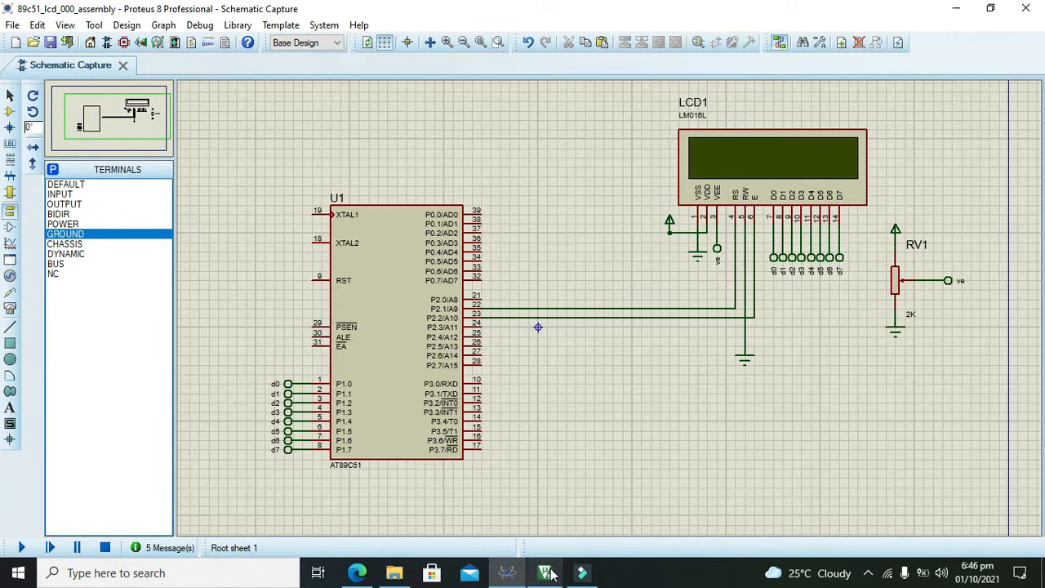
Switch to Keil, close the lcder_fin source and save its changes
left_click(543, 572)
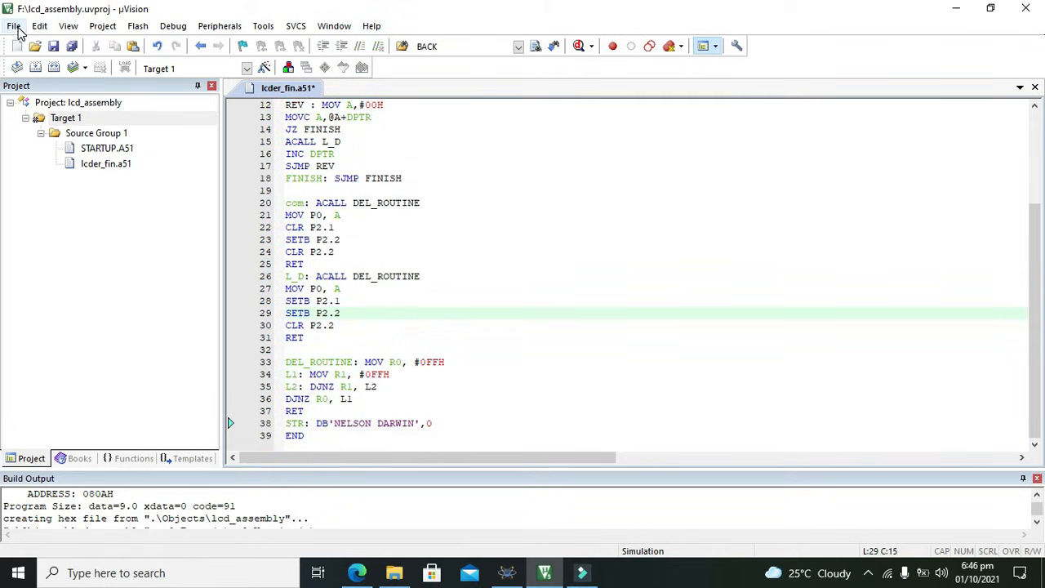
left_click(13, 26)
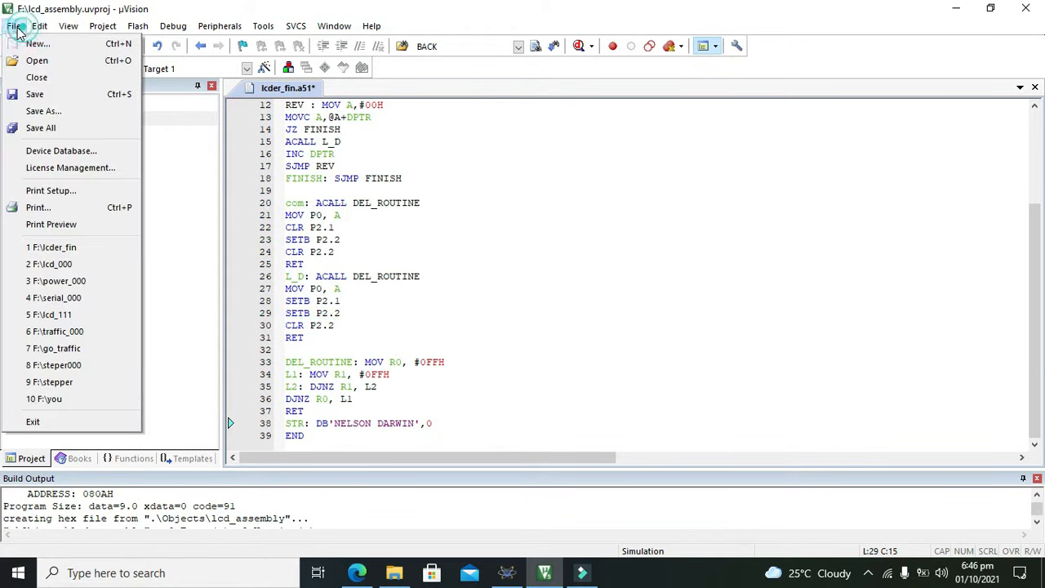
left_click(105, 26)
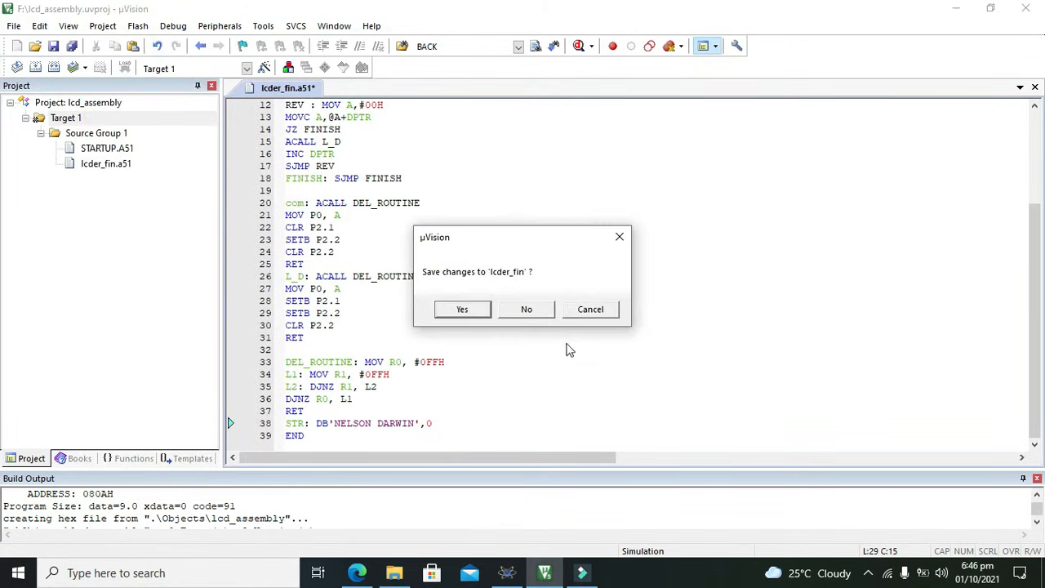
mouse_move(462, 310)
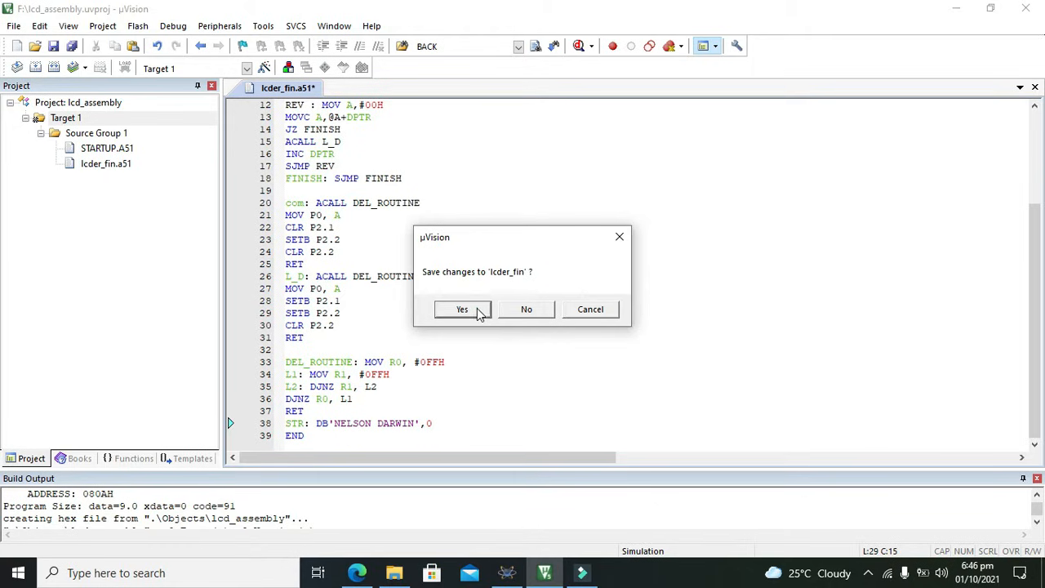
left_click(462, 310)
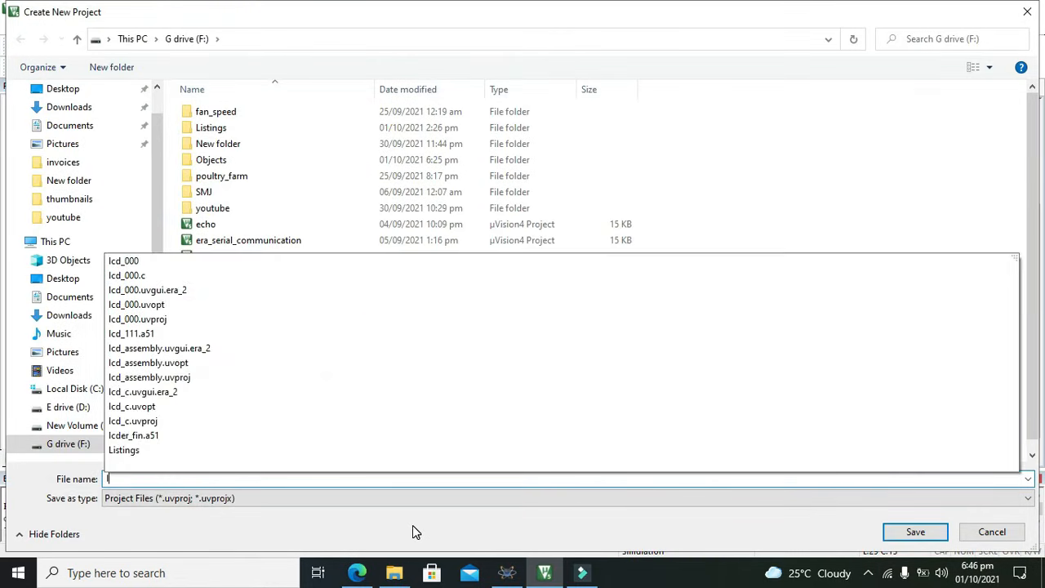
Create a new project named lcd_8051
type("lcd_8051")
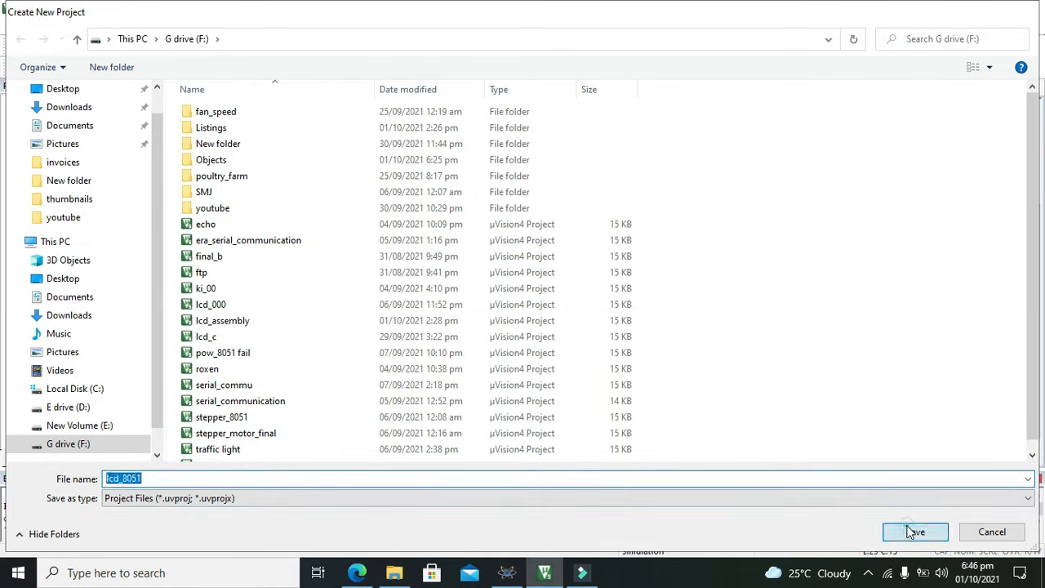
left_click(914, 531)
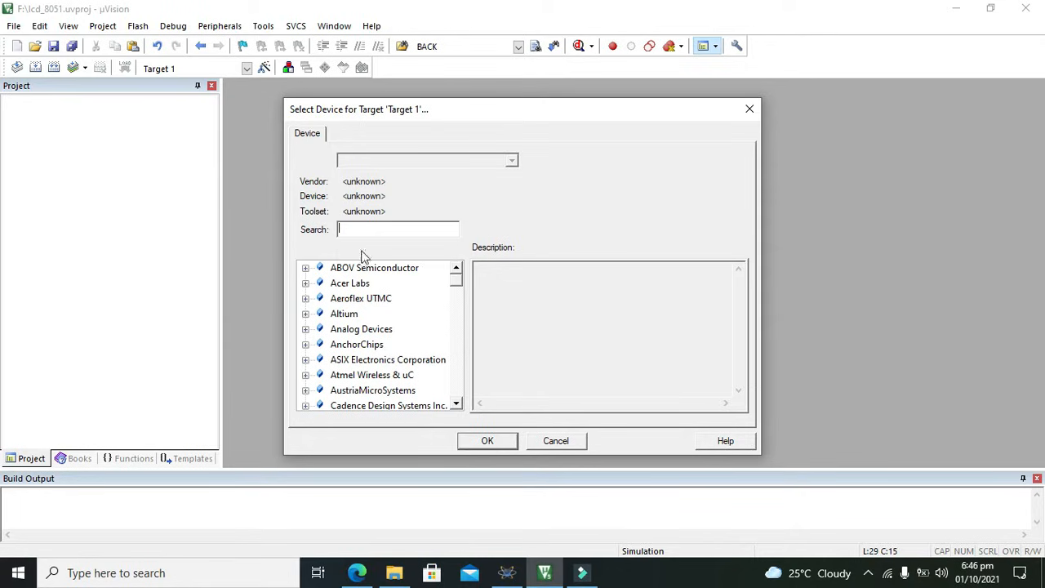
Target the Microchip AT89C51, overwrite STARTUP.A51 and expand Target 1
type("89c51")
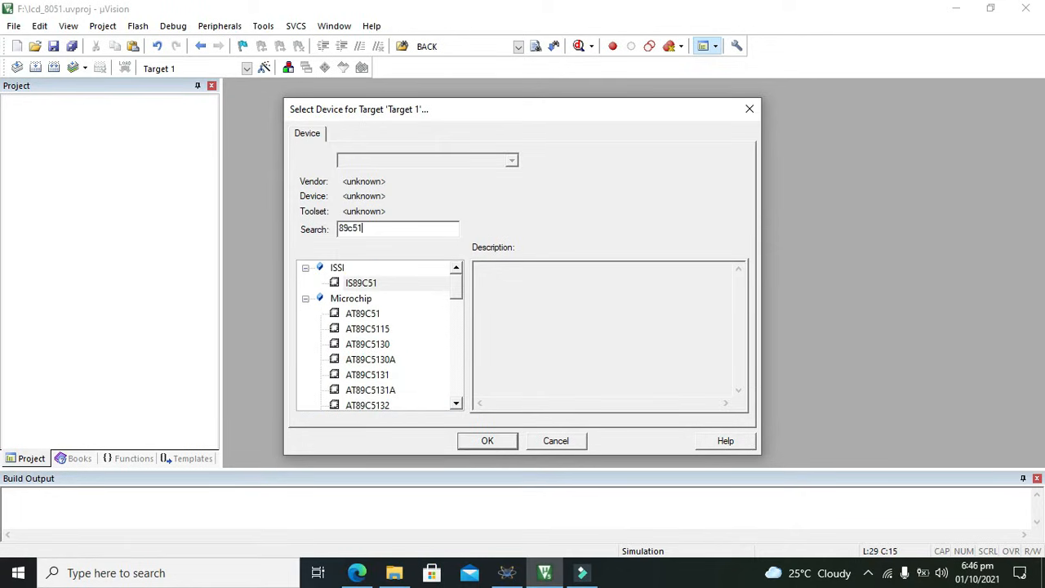
left_click(362, 313)
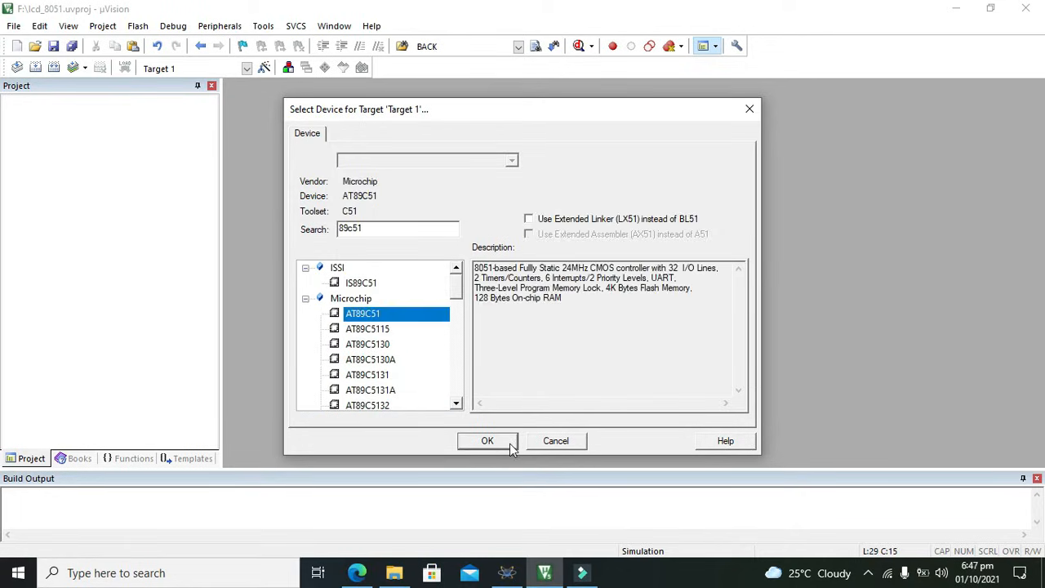
left_click(486, 441)
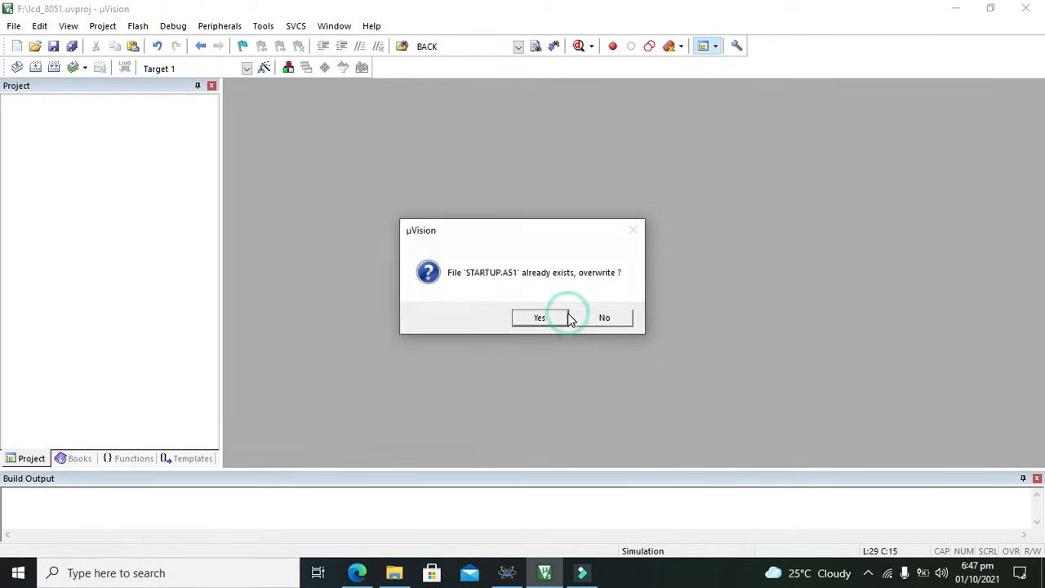
left_click(539, 316)
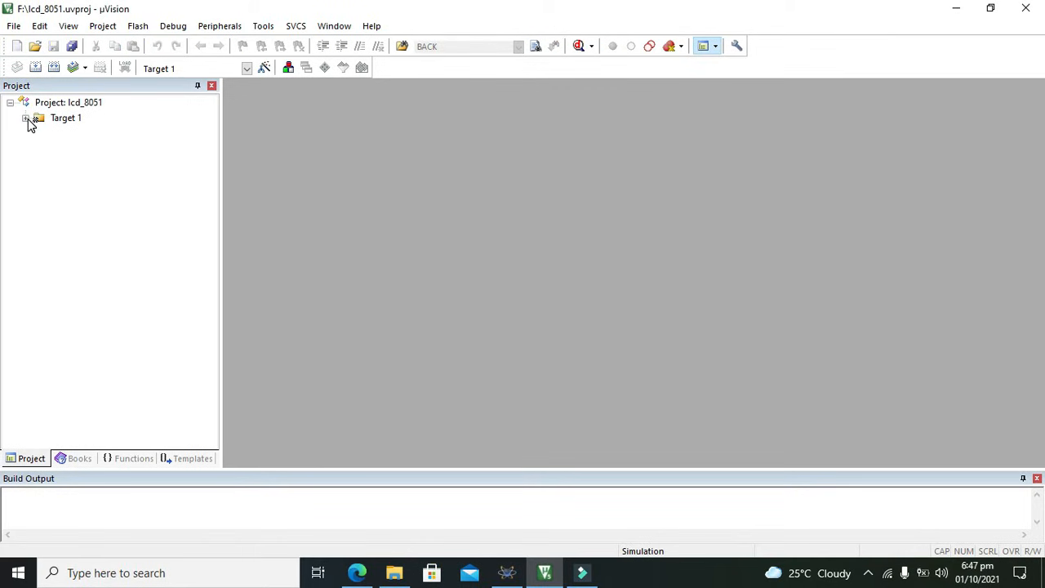
left_click(26, 117)
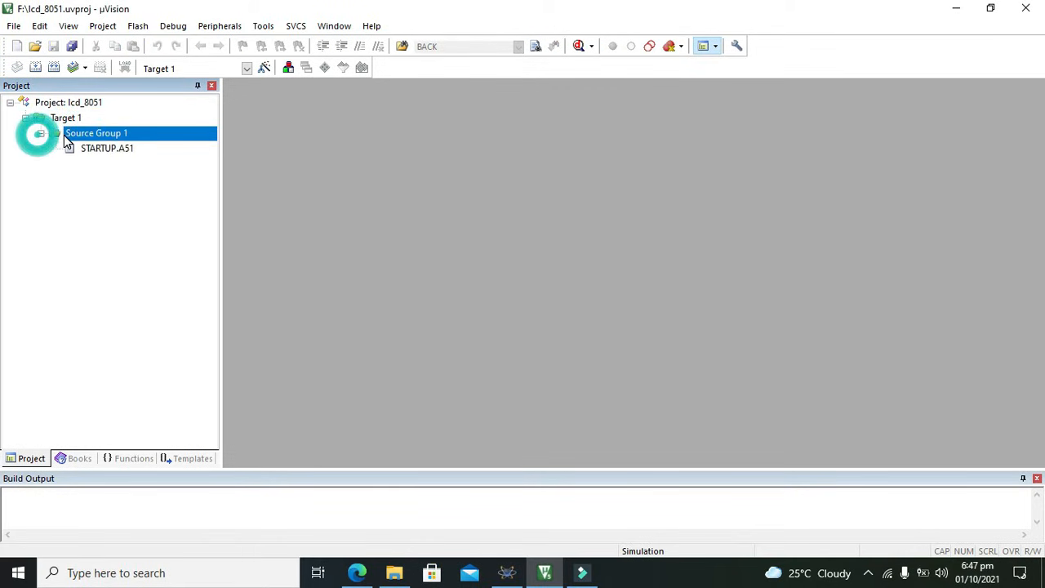
Add a new Asm source file named lcd_final_777 to Source Group 1 via Add New Item
right_click(98, 132)
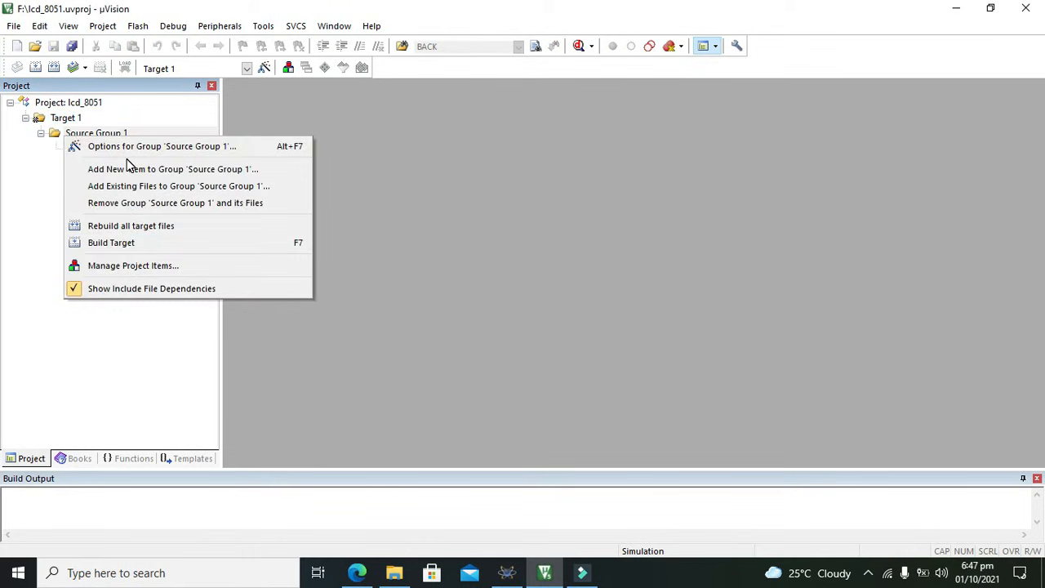
mouse_move(147, 168)
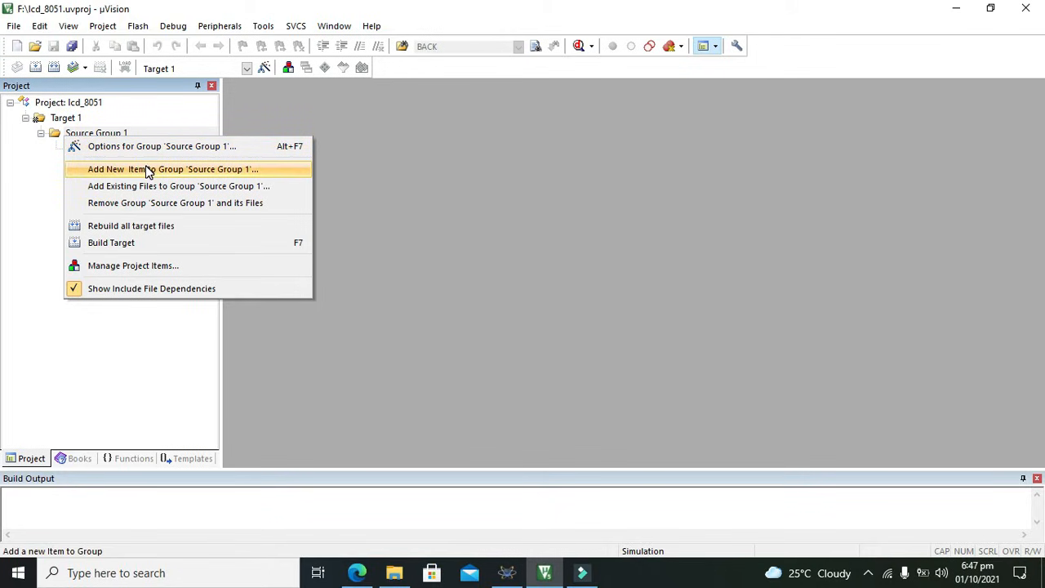
mouse_move(170, 176)
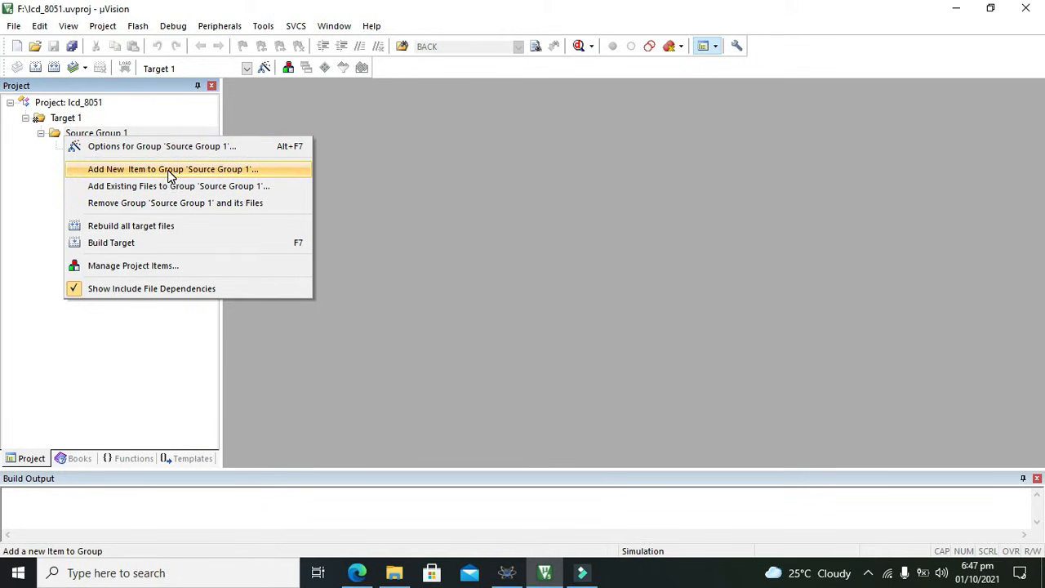
left_click(173, 168)
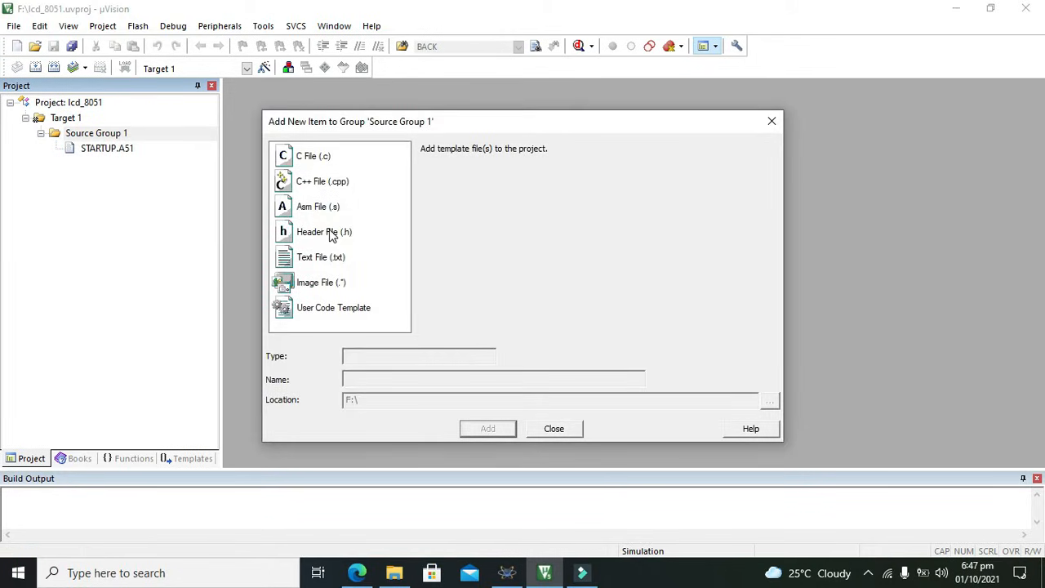
mouse_move(311, 172)
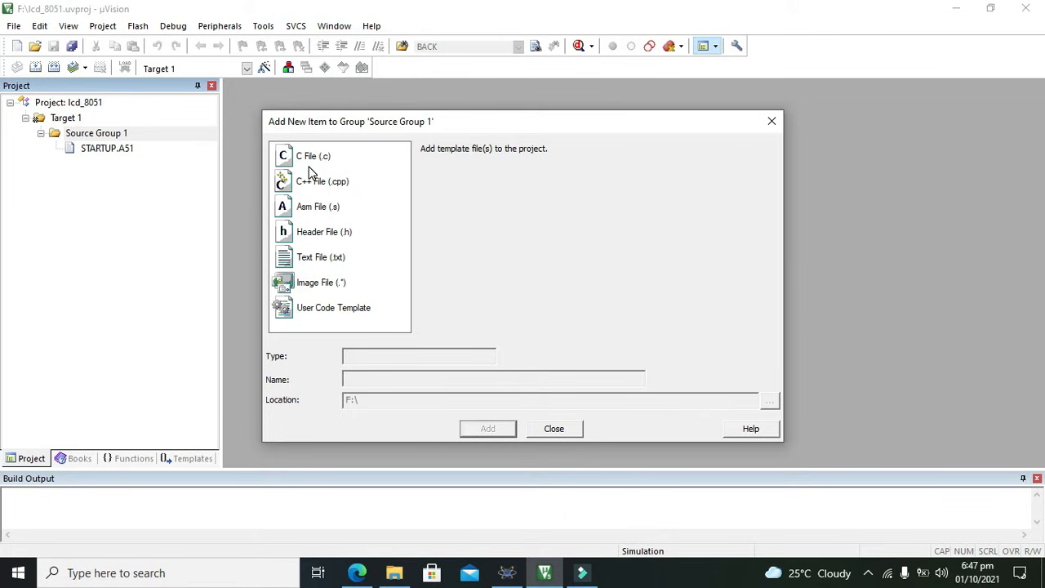
left_click(317, 206)
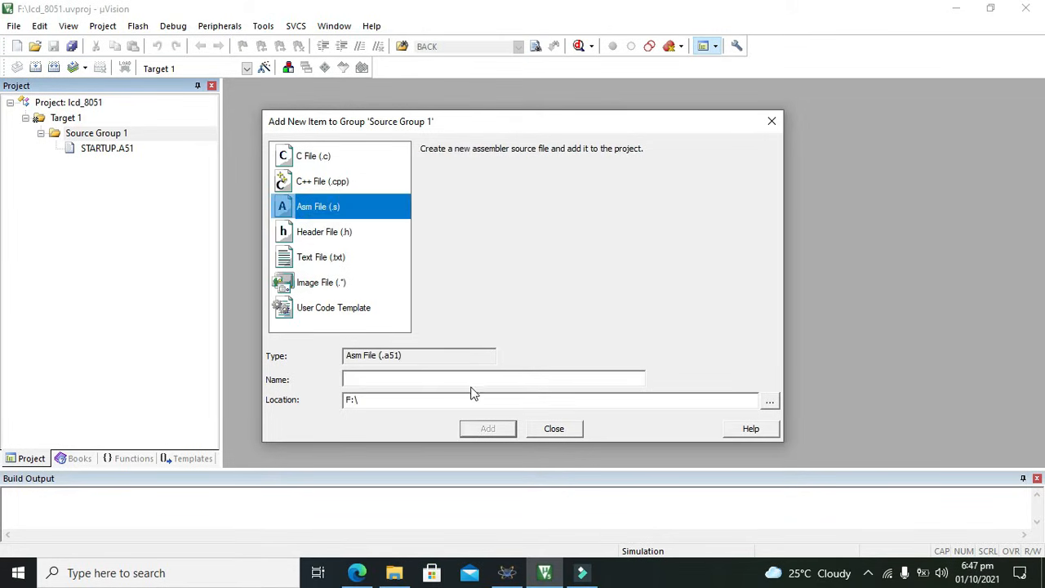
left_click(474, 379)
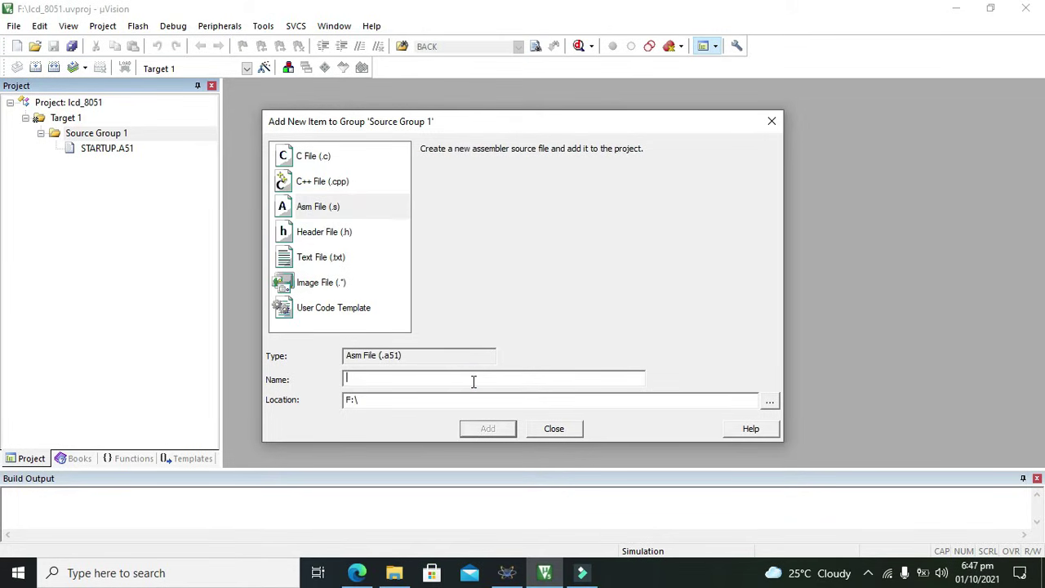
type("lcd_final_777")
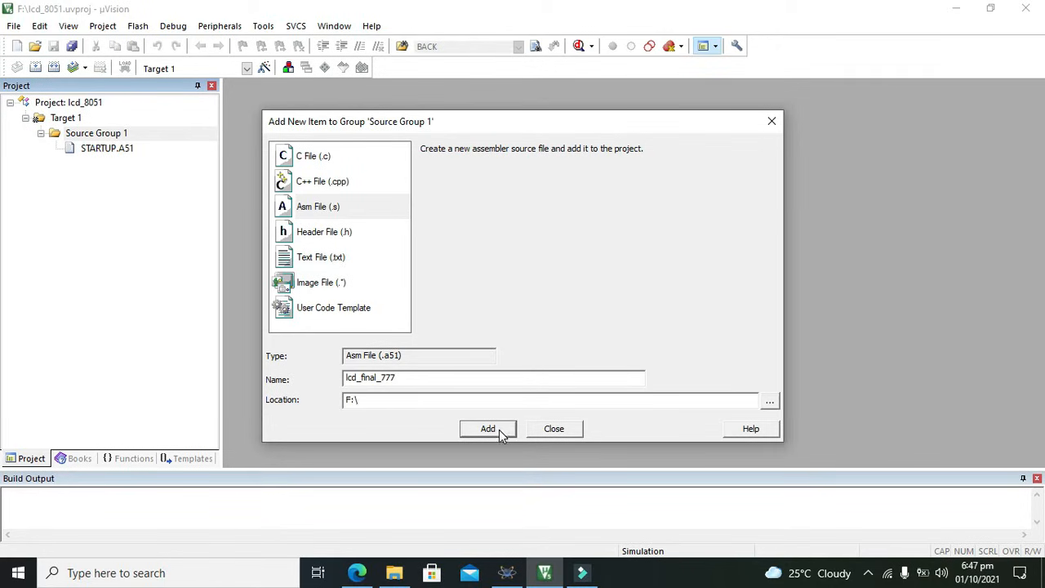
left_click(487, 428)
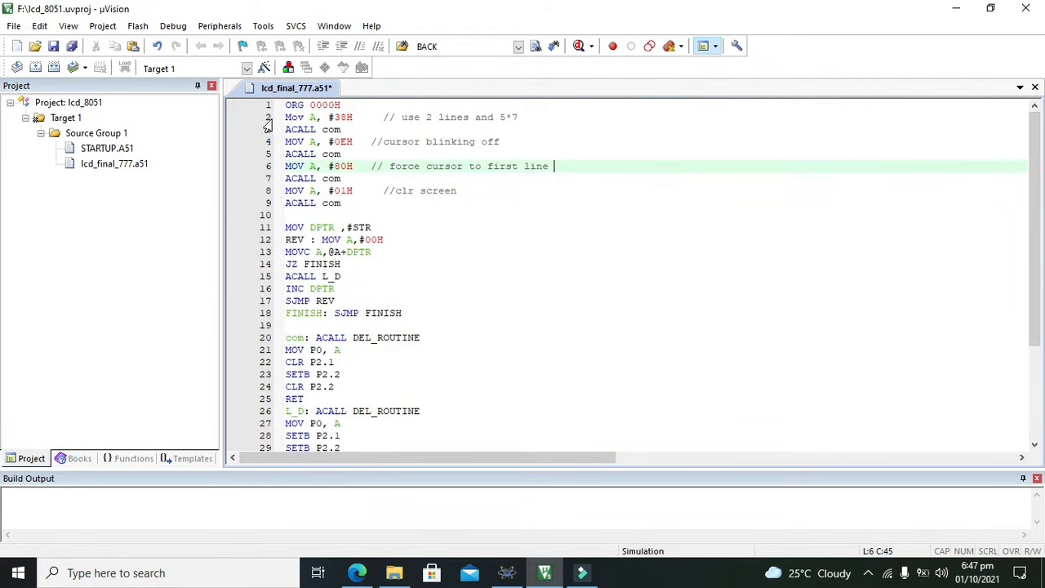
left_click(346, 117)
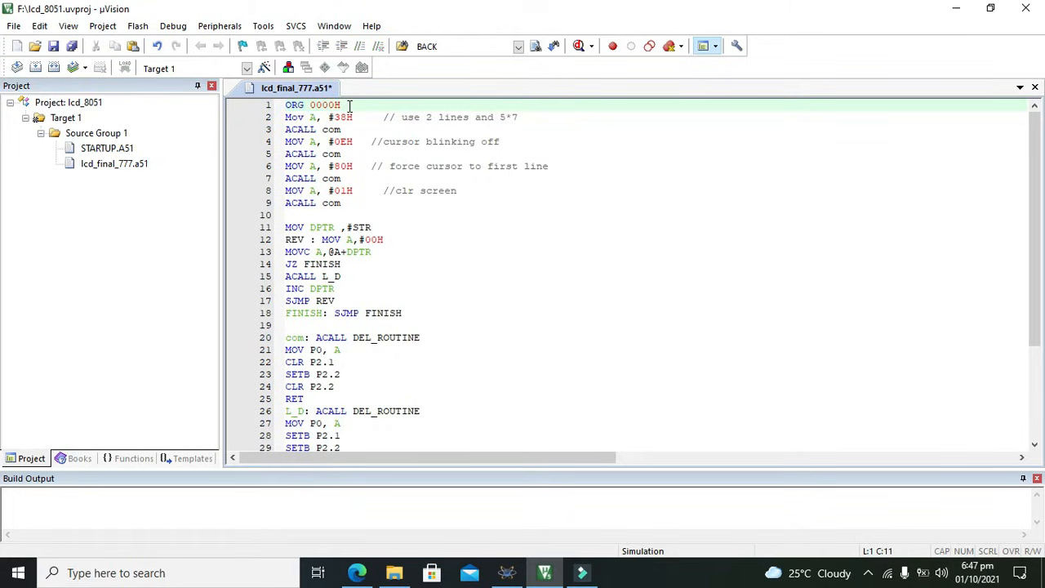
double_click(325, 105)
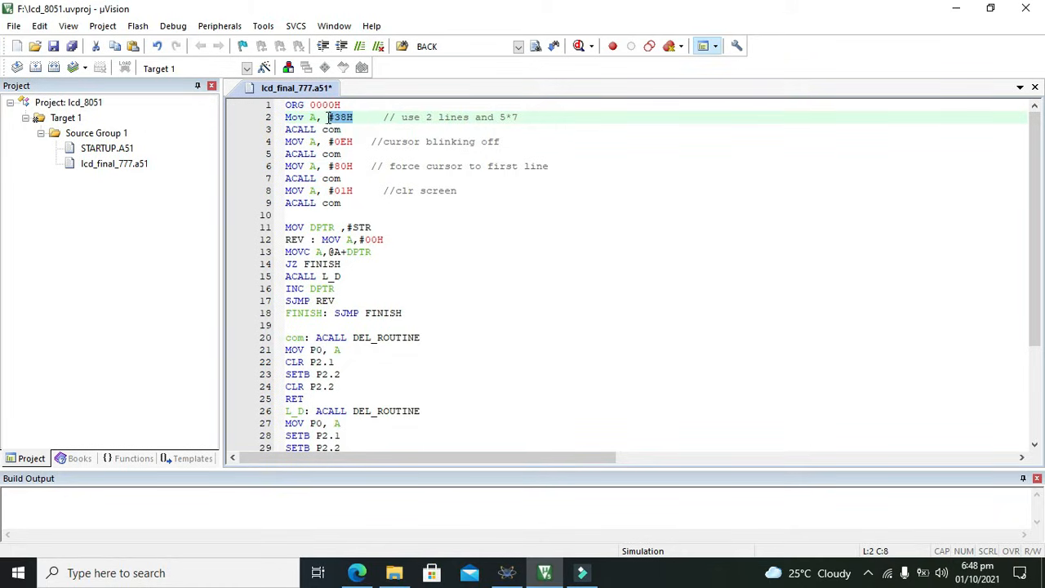
double_click(333, 117)
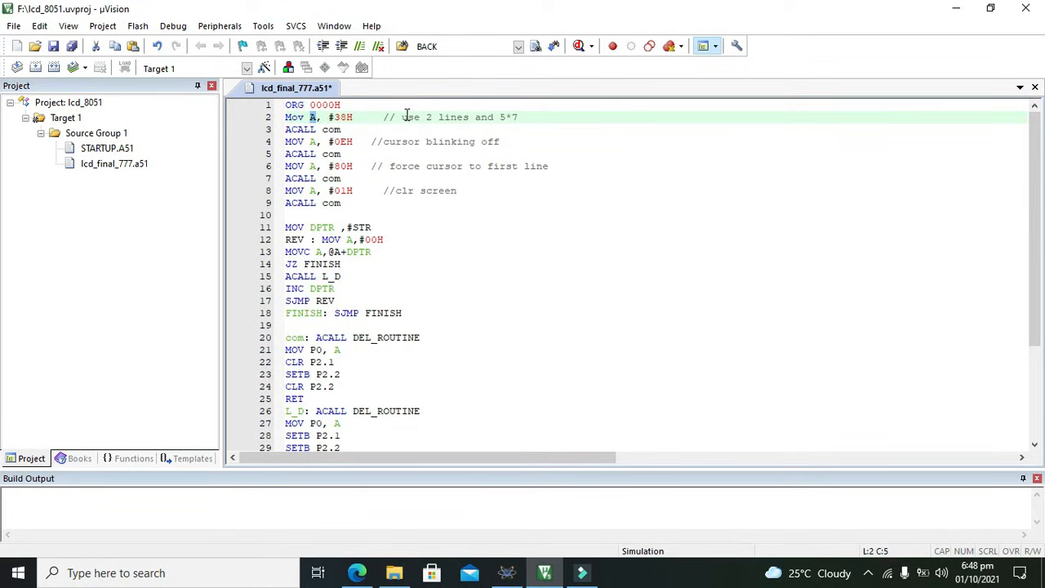
left_click_drag(402, 117, 470, 117)
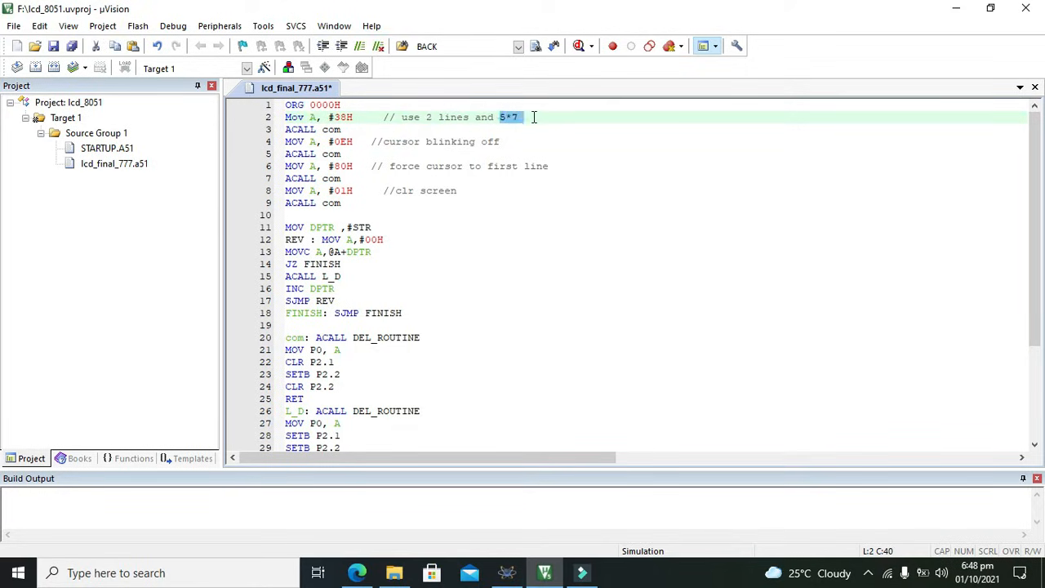
left_click(351, 117)
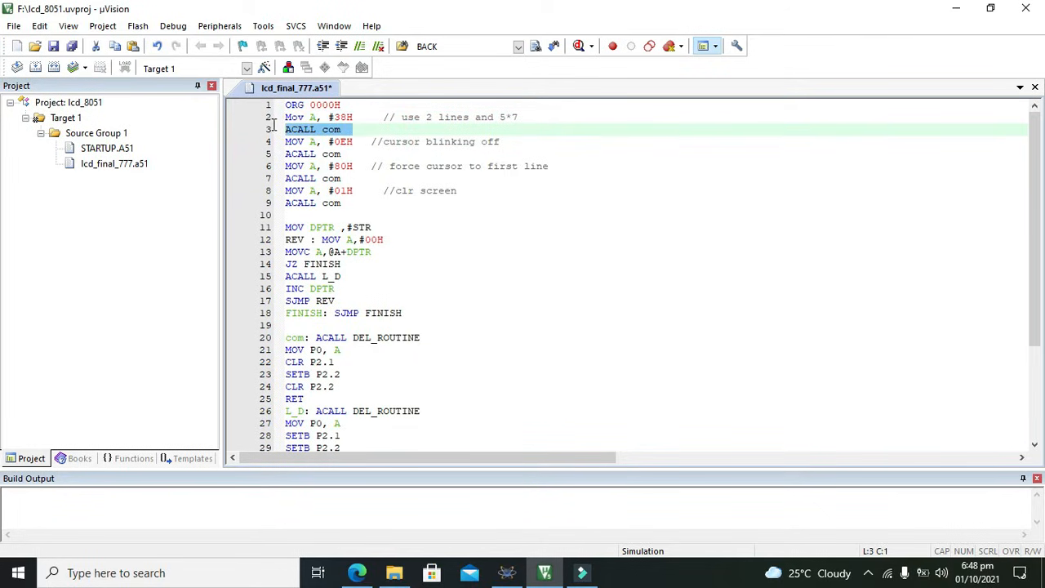
mouse_move(444, 277)
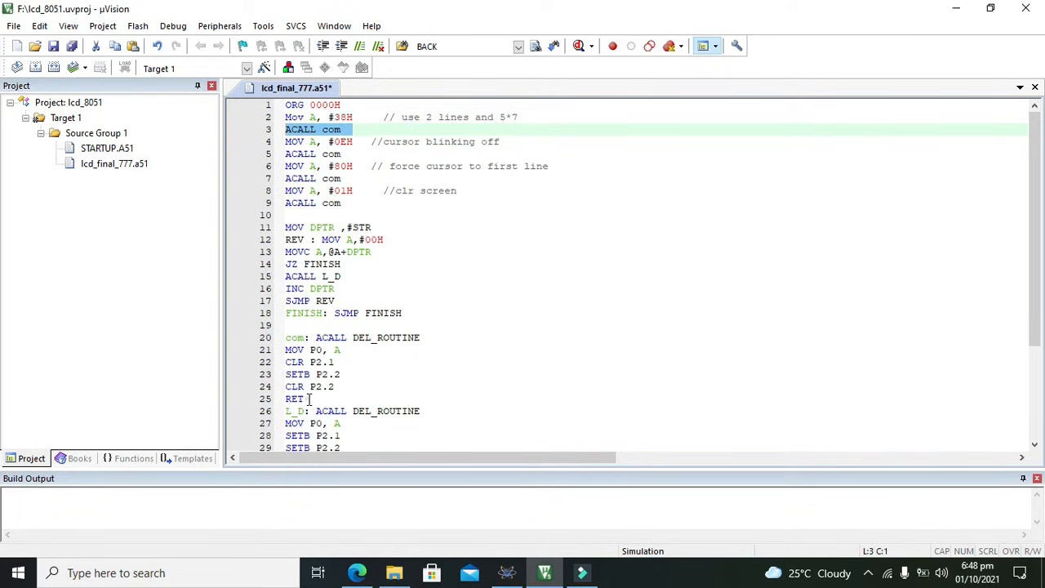
left_click_drag(286, 349, 307, 398)
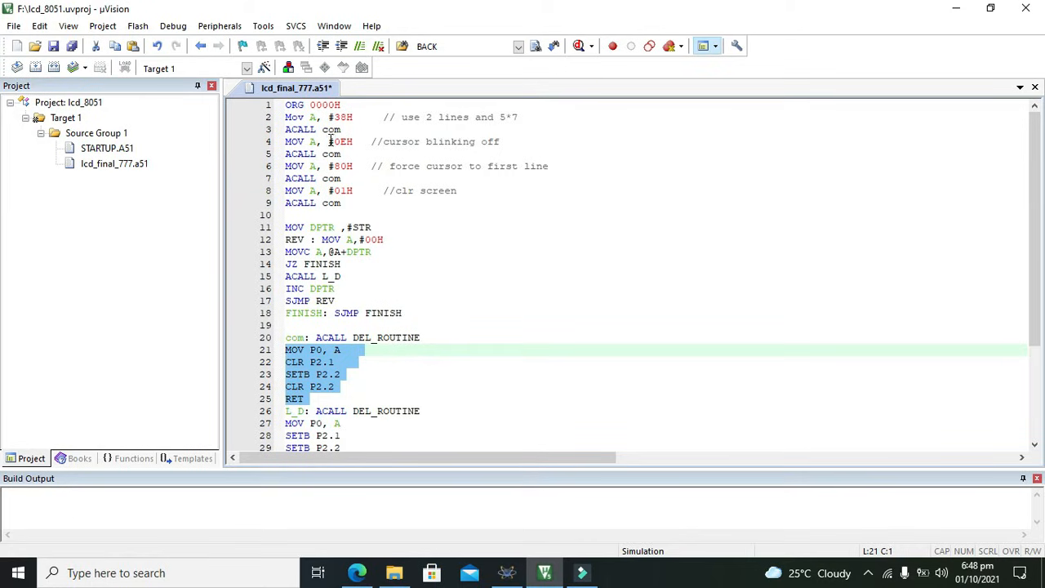
double_click(339, 140)
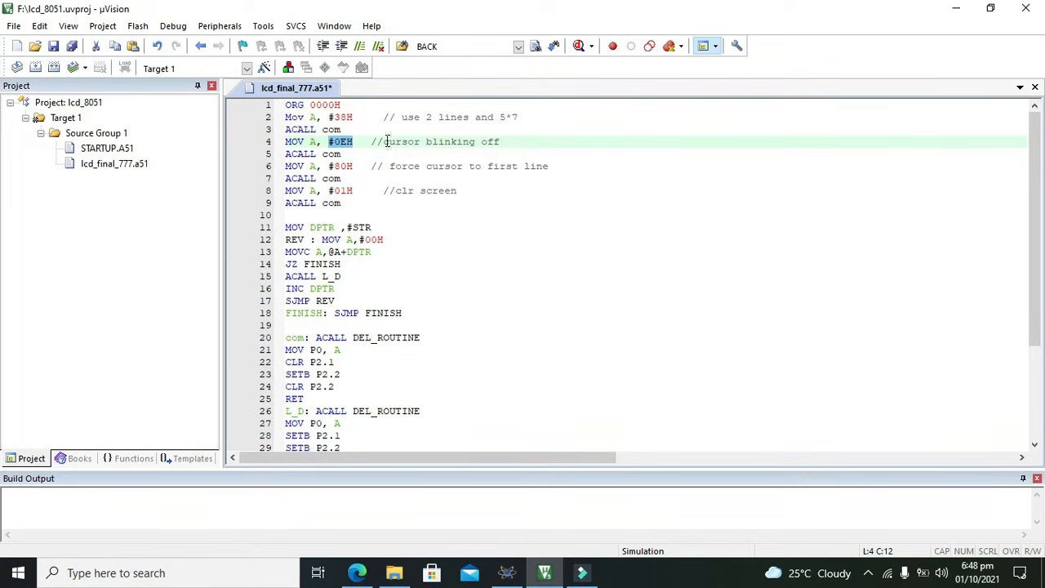
left_click(454, 140)
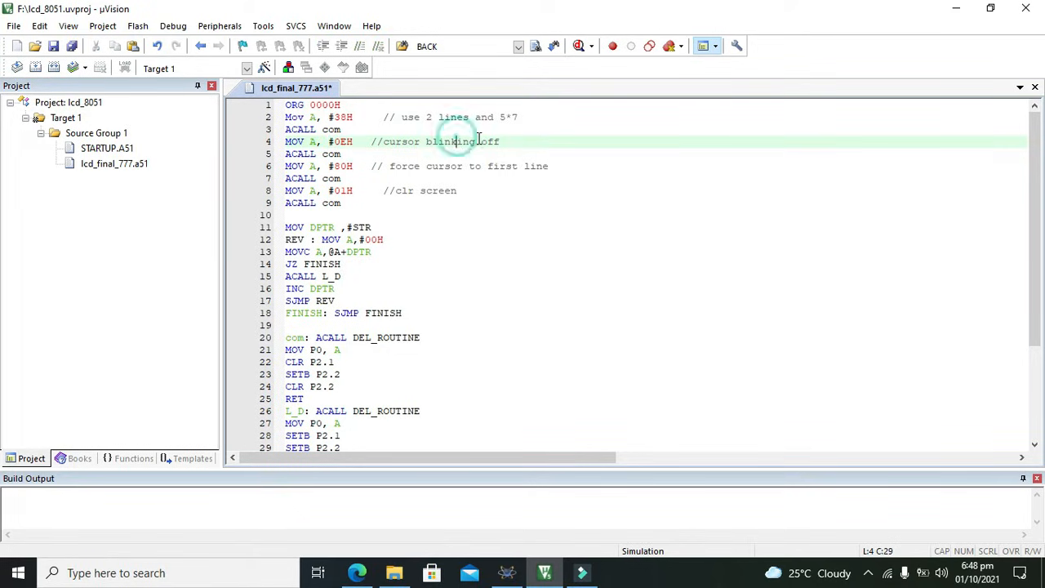
double_click(449, 140)
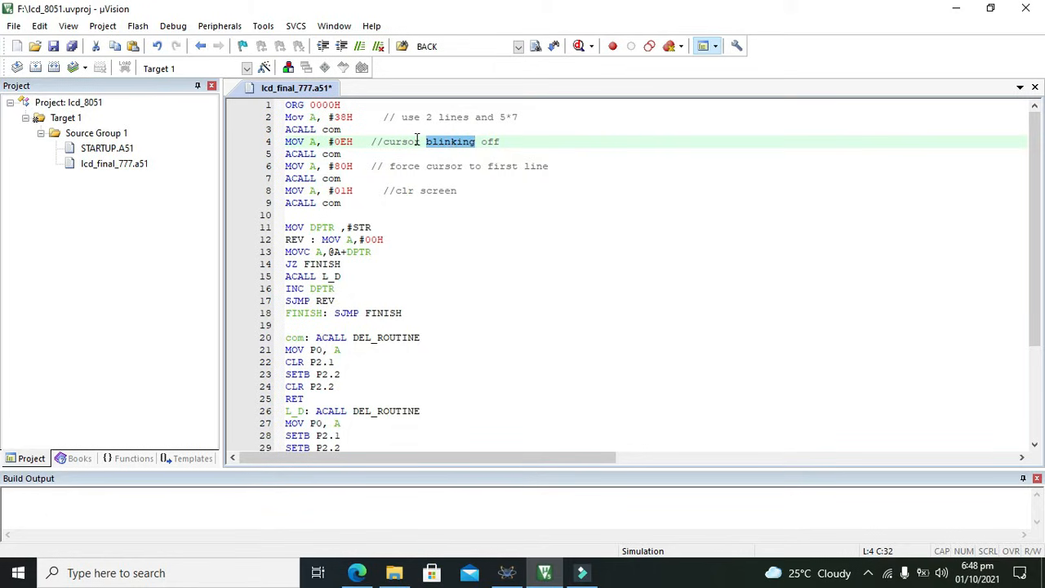
left_click_drag(426, 140, 500, 140)
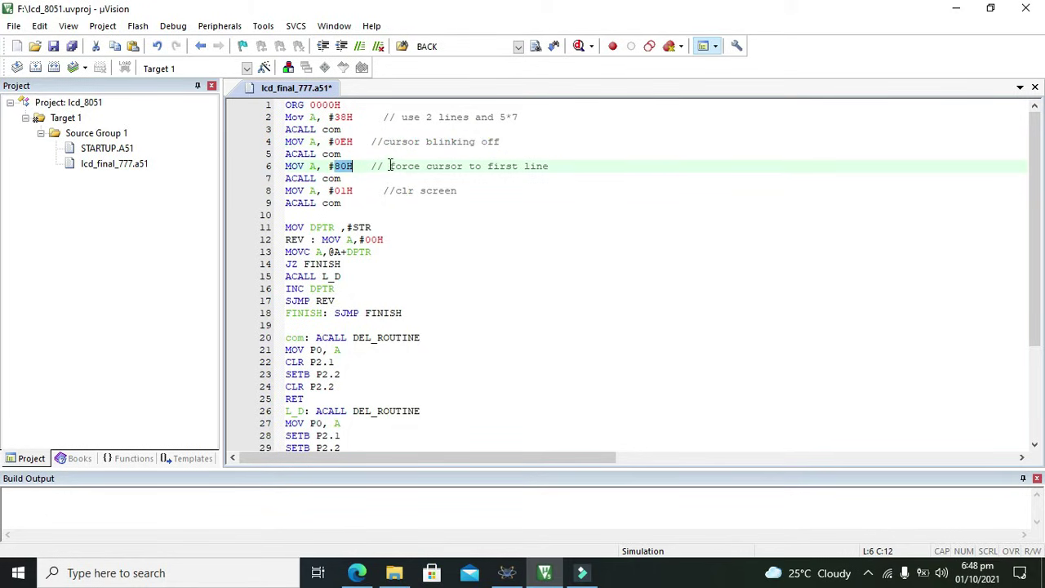
left_click_drag(389, 166, 555, 166)
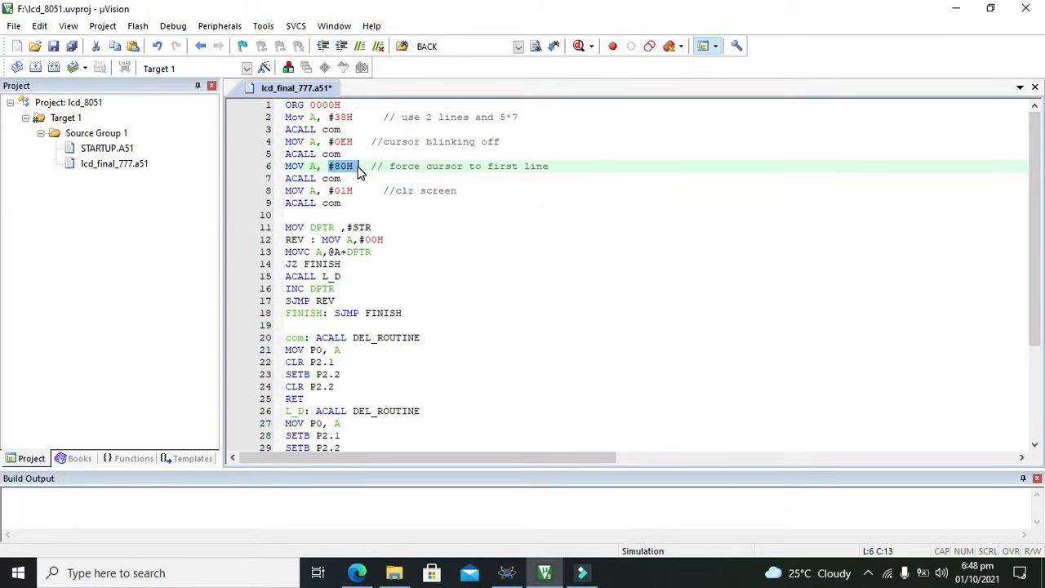
left_click(356, 166)
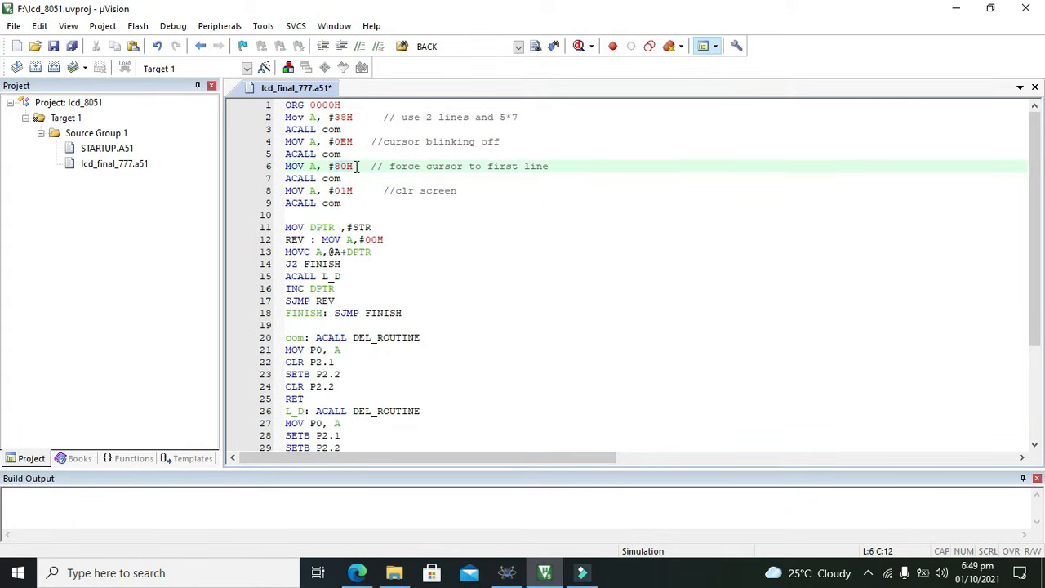
double_click(338, 166)
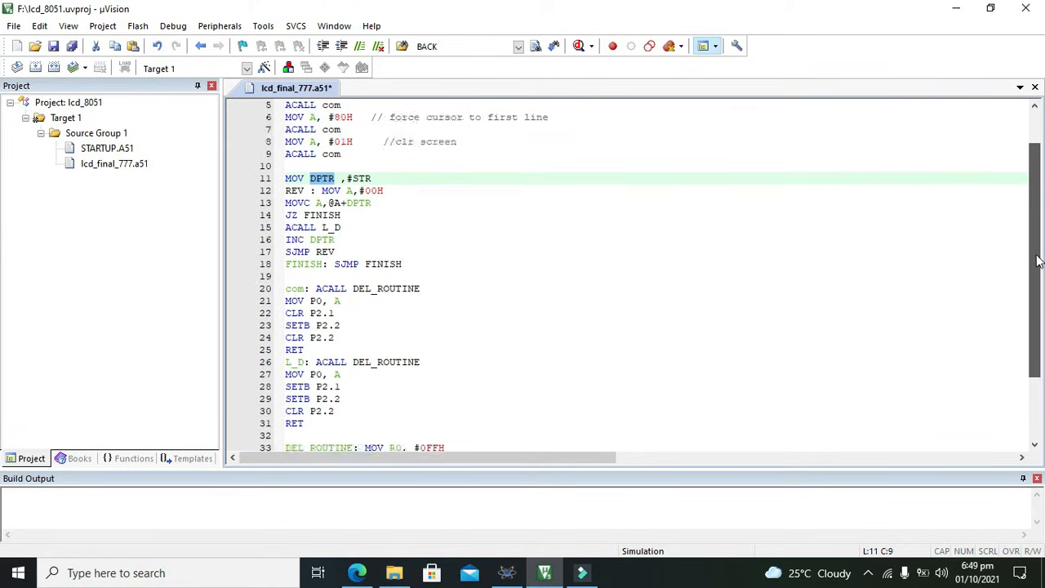
Highlight the DEL_ROUTINE and L_D subroutines and locate the com subroutine label
scroll("down", 3)
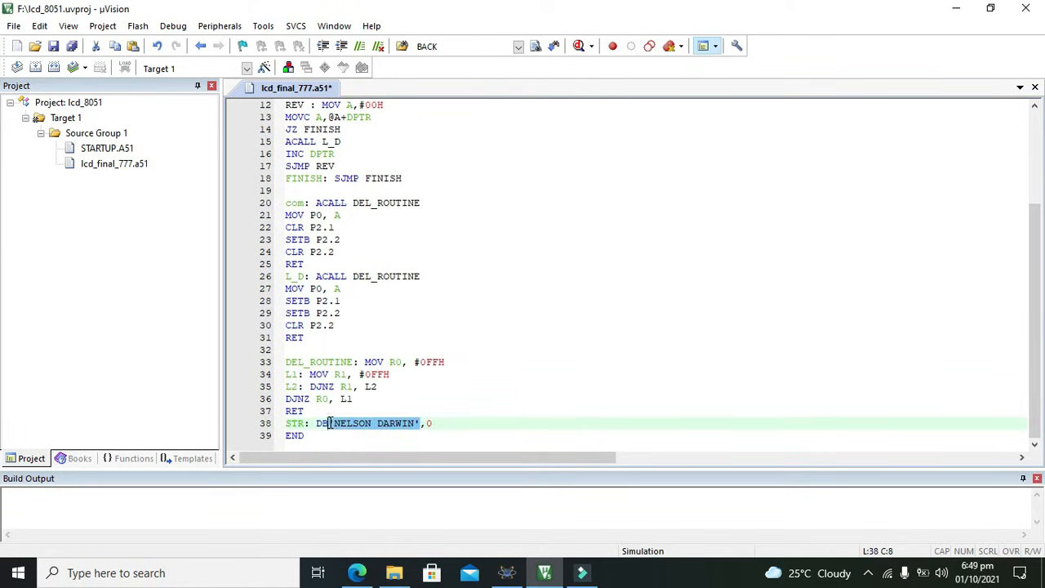
mouse_move(329, 427)
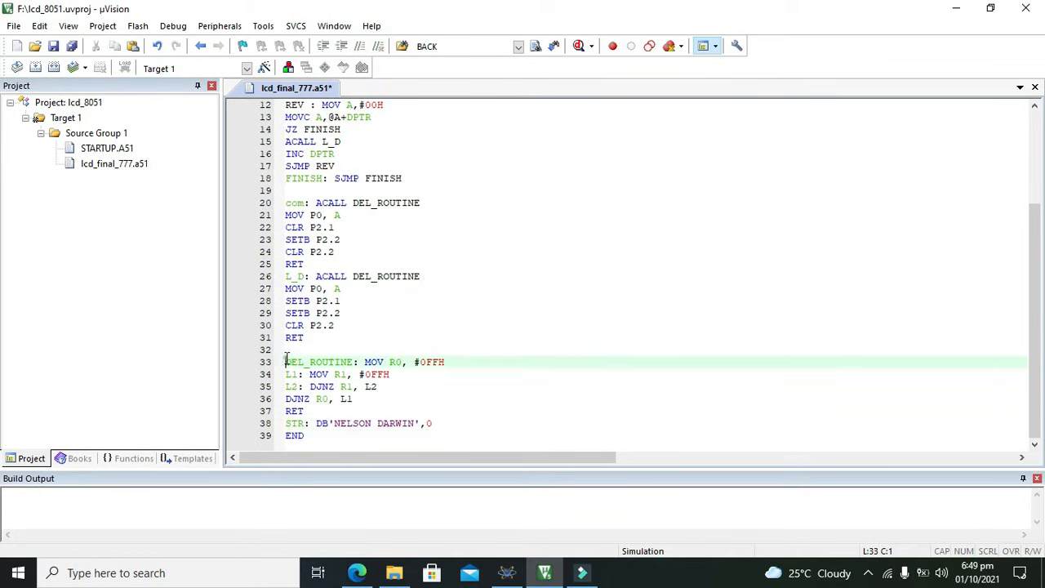
left_click_drag(286, 362, 318, 411)
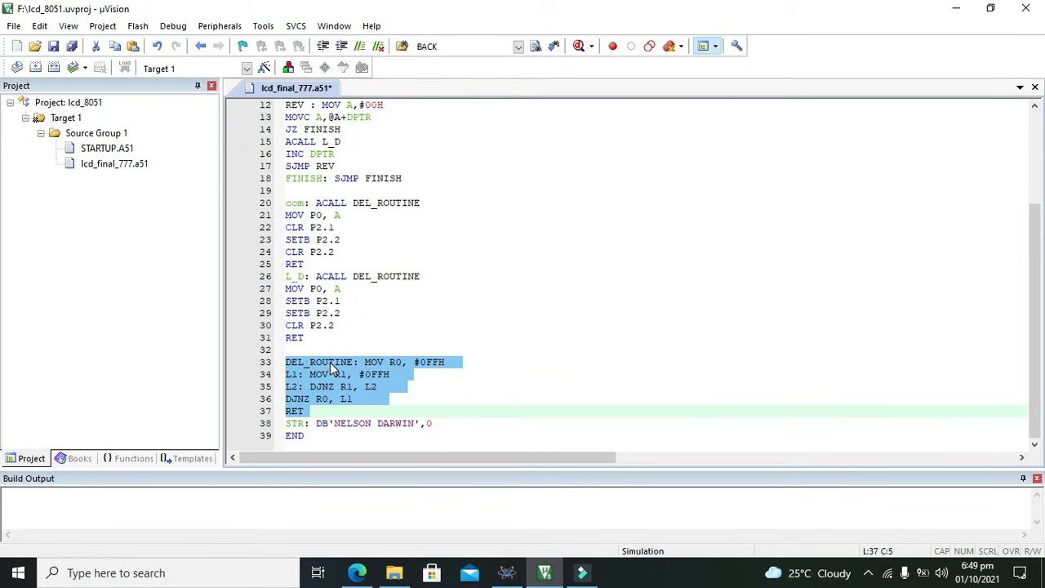
mouse_move(346, 366)
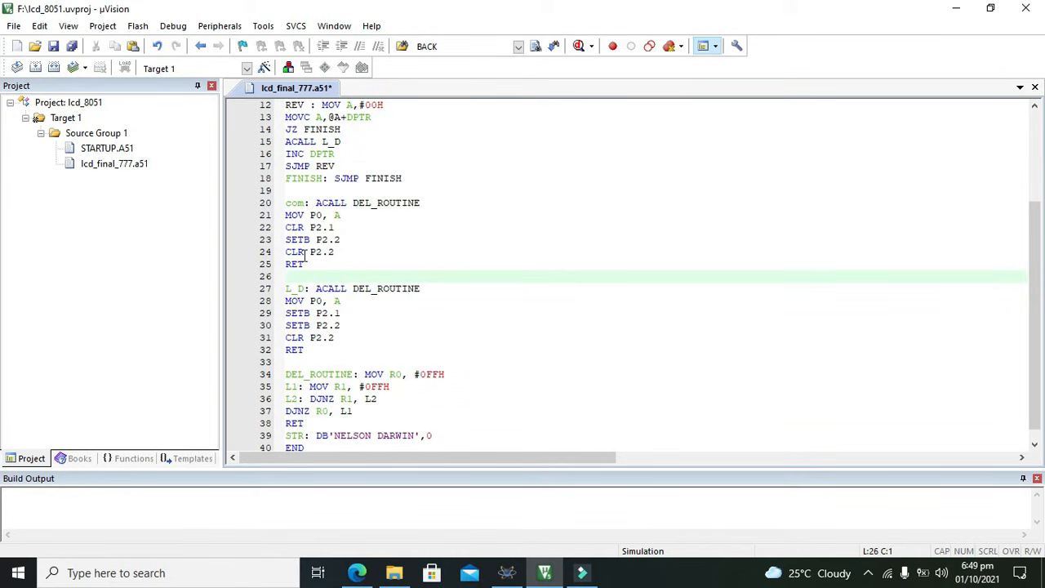
left_click_drag(284, 287, 311, 336)
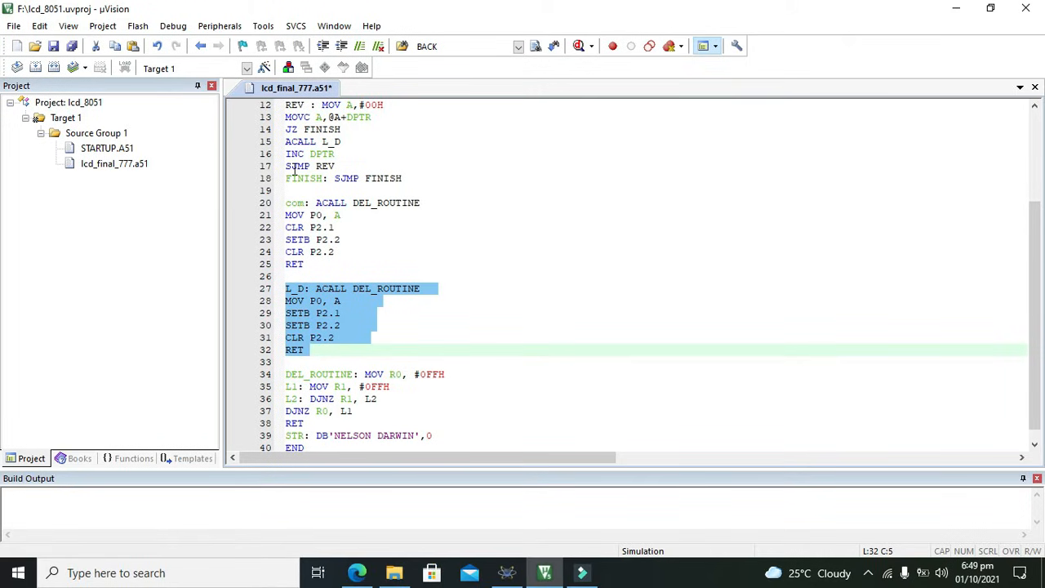
left_click(313, 216)
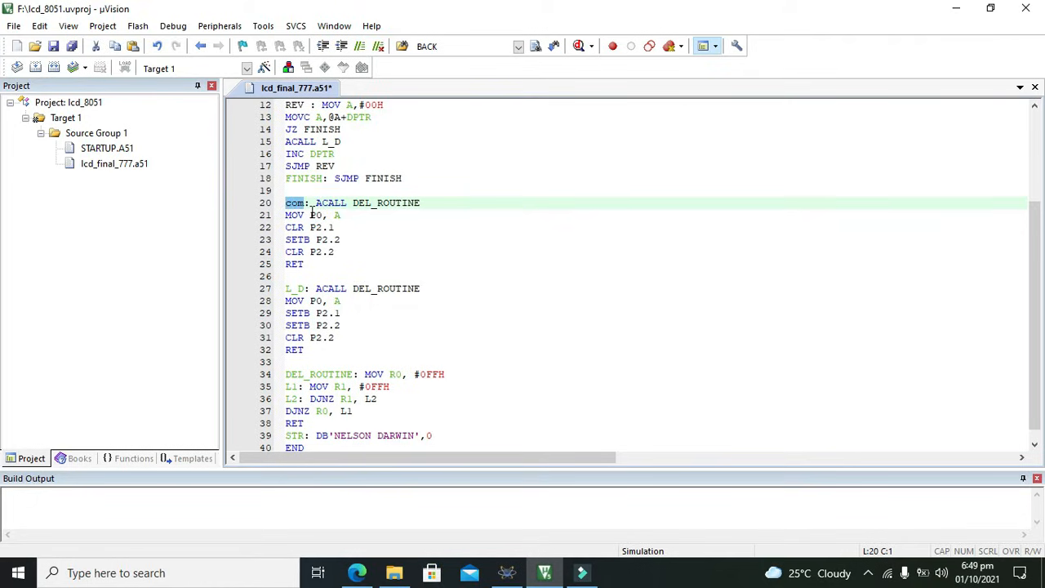
left_click(325, 239)
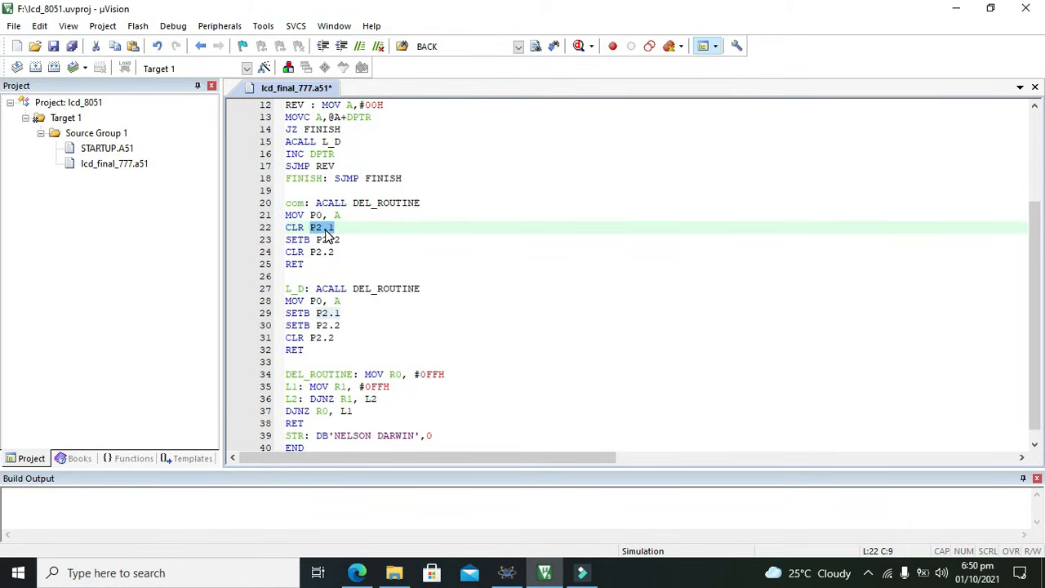
Highlight the P2.1 toggle in com and the L_D subroutine, then clear the selection
left_click(335, 227)
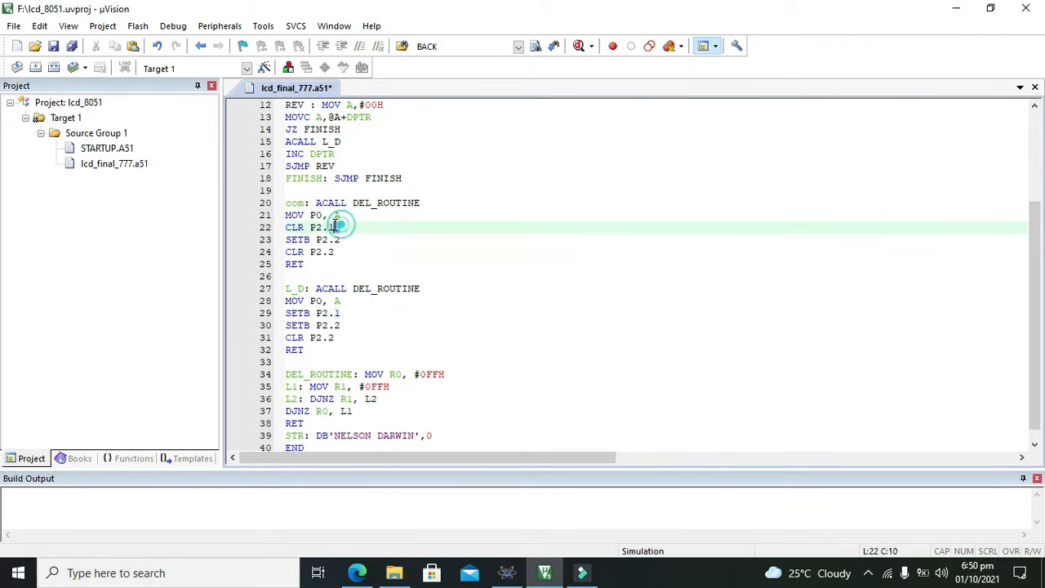
double_click(323, 227)
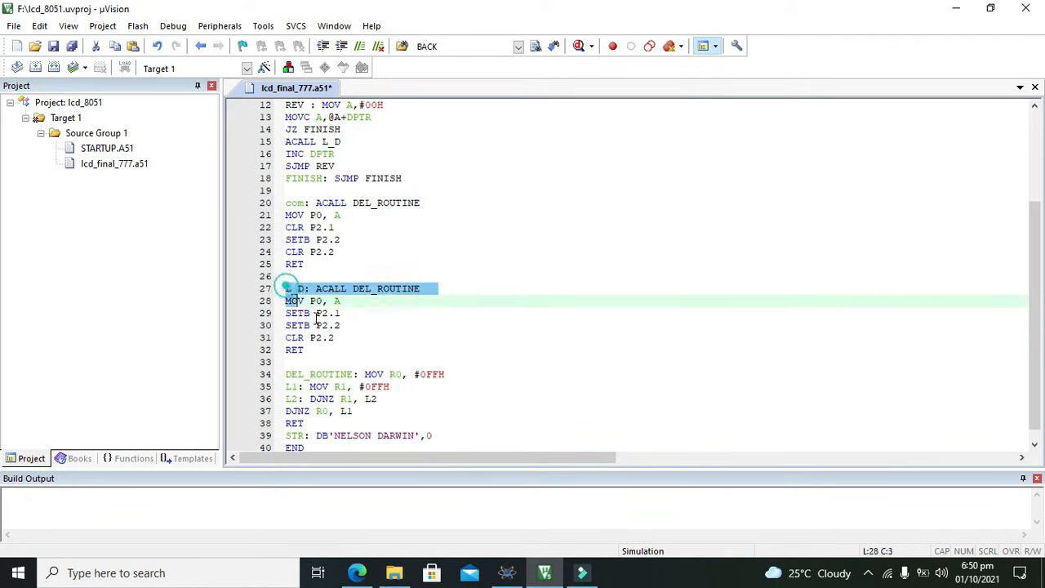
left_click_drag(284, 287, 308, 350)
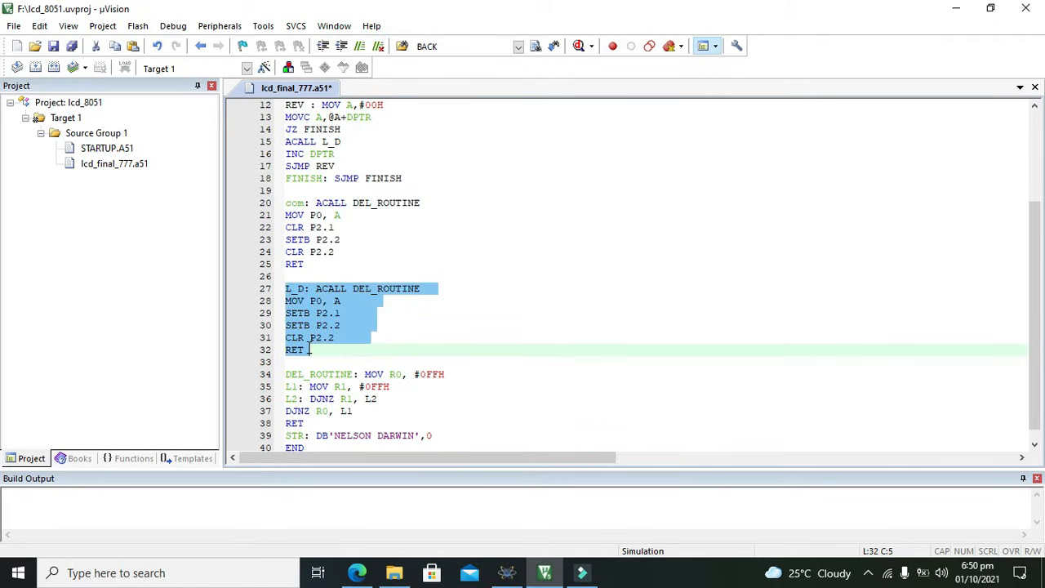
mouse_move(310, 352)
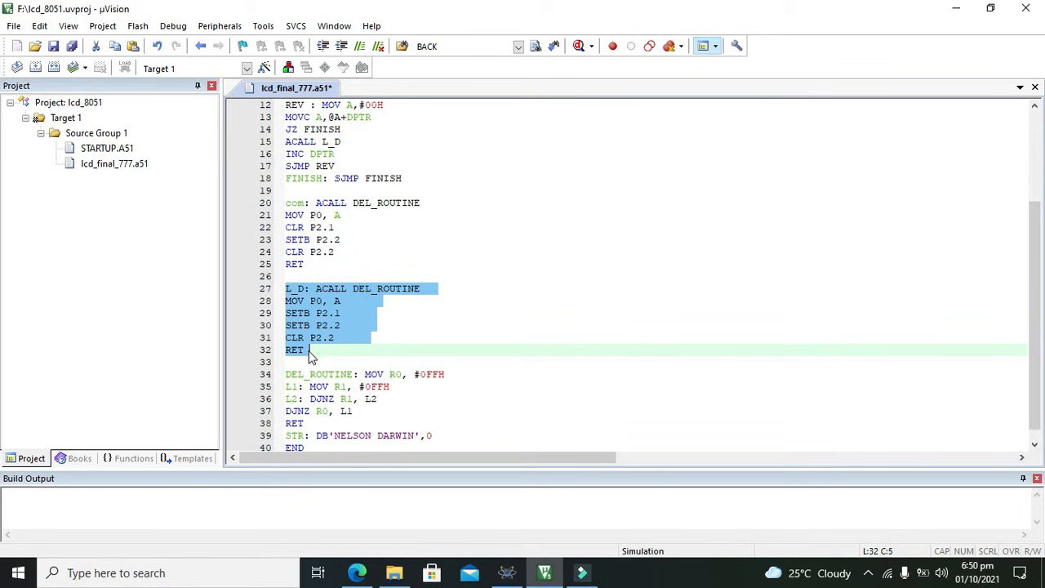
left_click(294, 362)
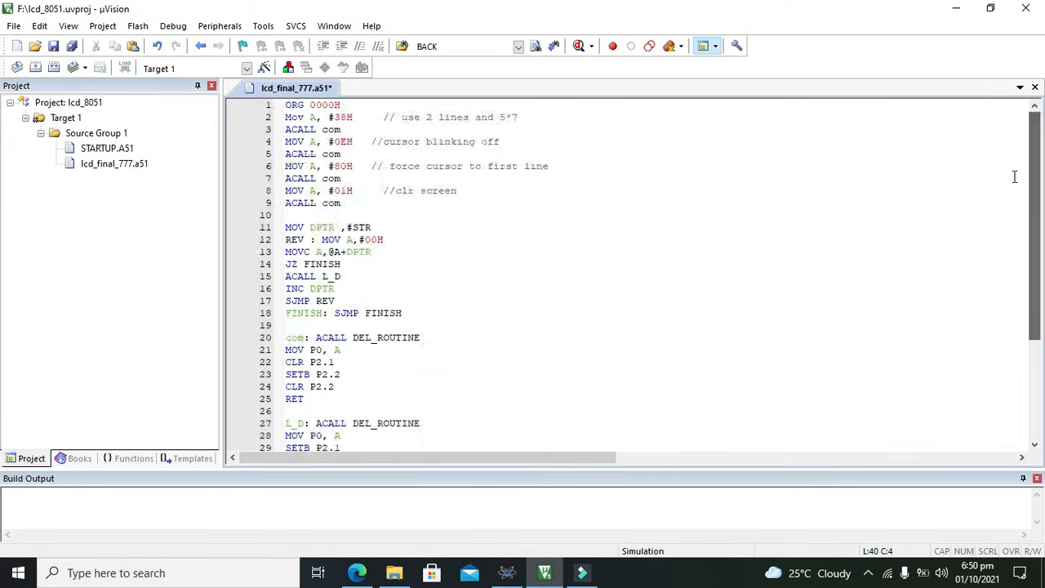
scroll("down", 3)
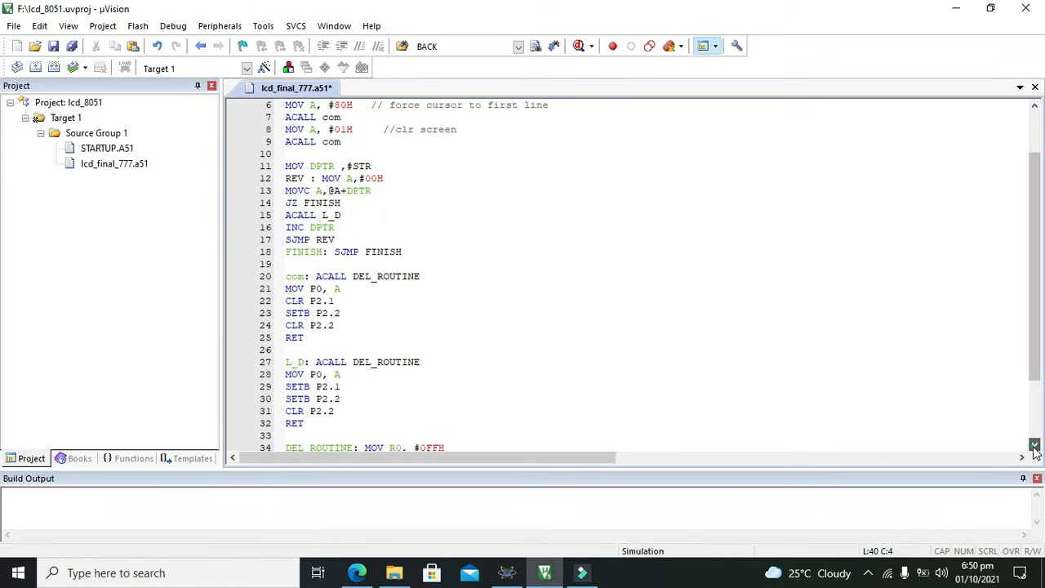
left_click(1032, 444)
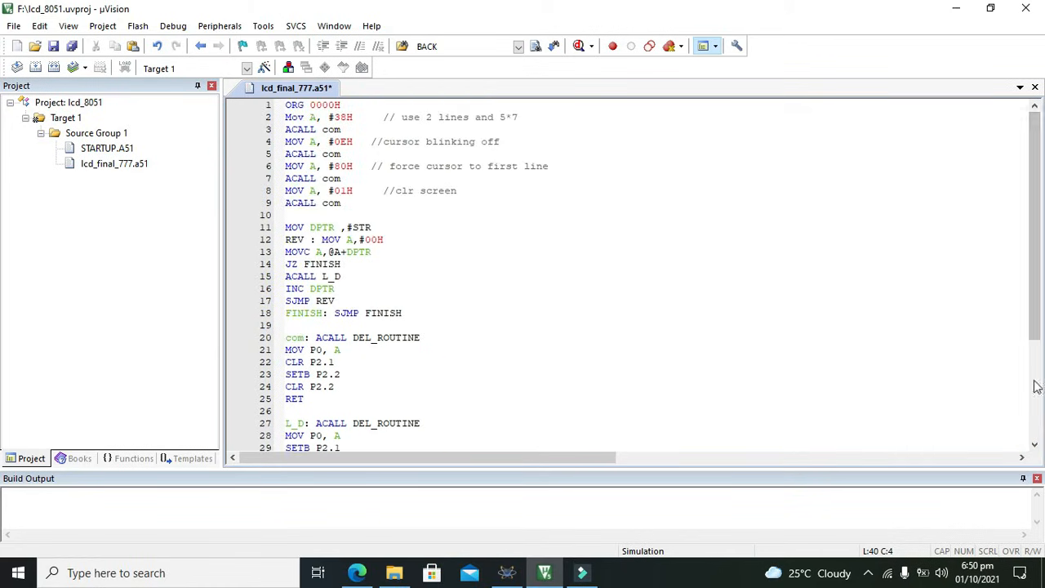
scroll("down", 3)
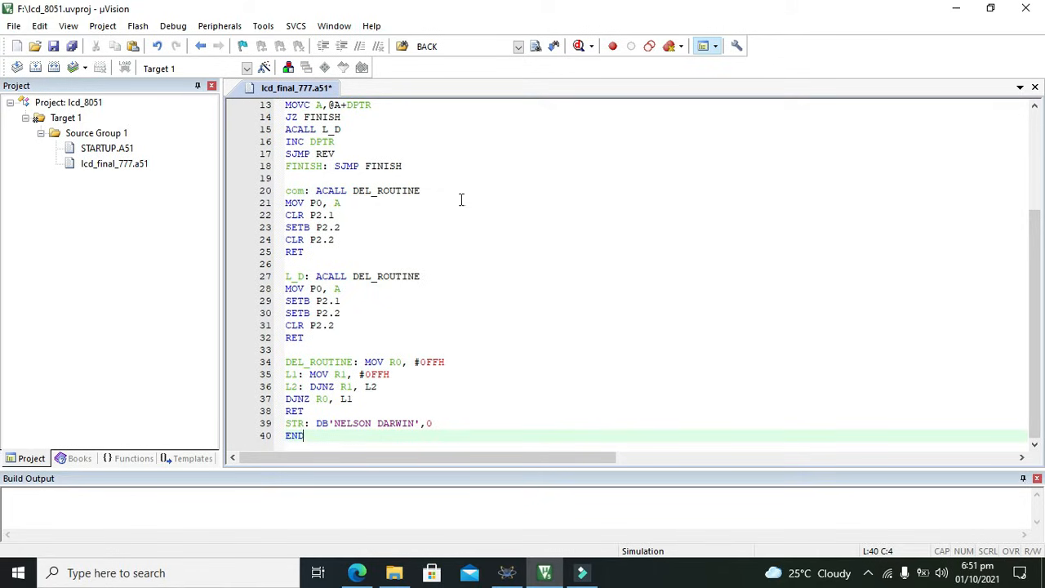
Enable Create HEX File in Target 1's Output options
right_click(97, 132)
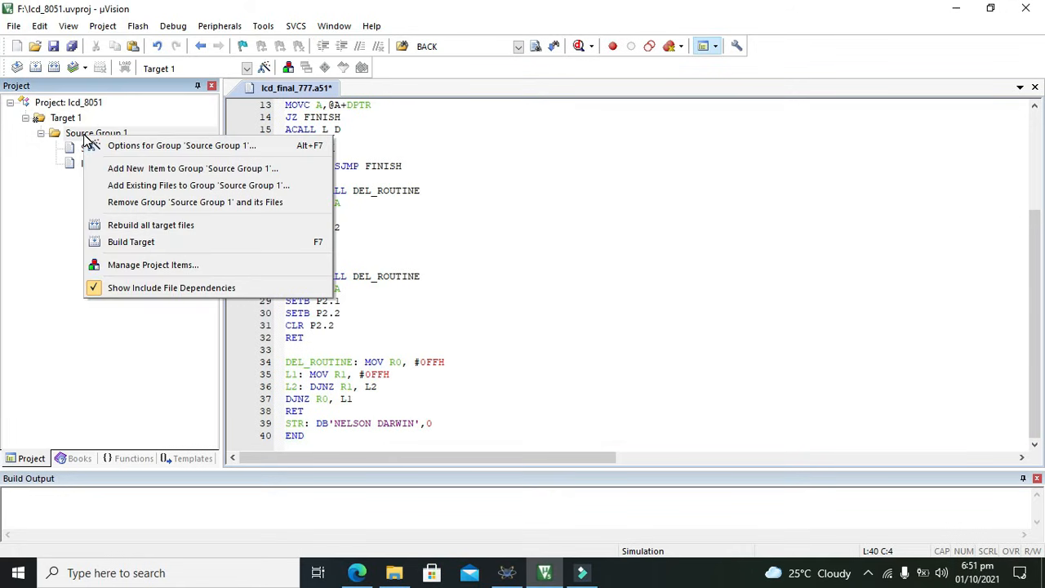
left_click(181, 145)
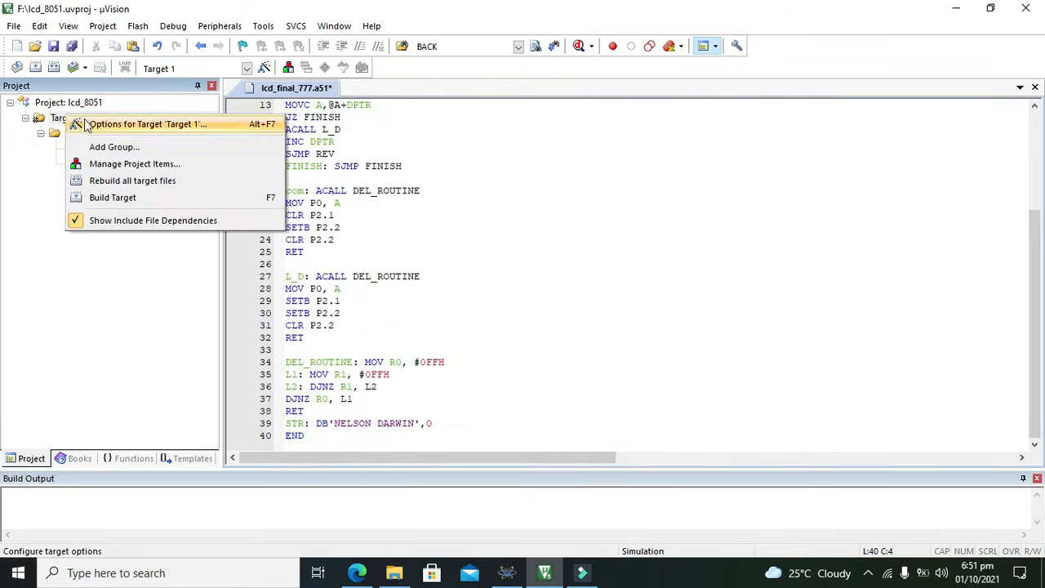
left_click(147, 124)
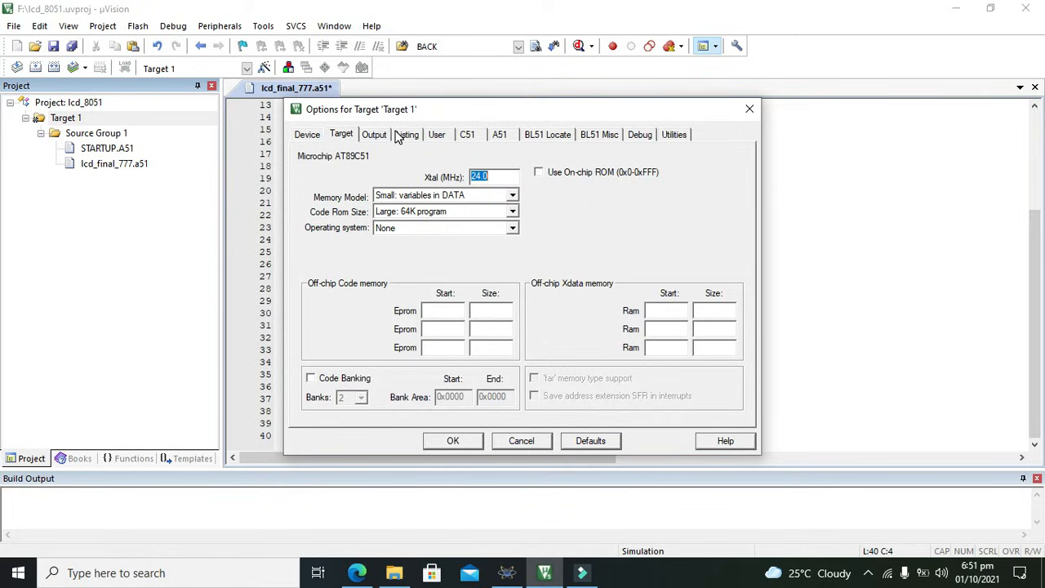
left_click(374, 134)
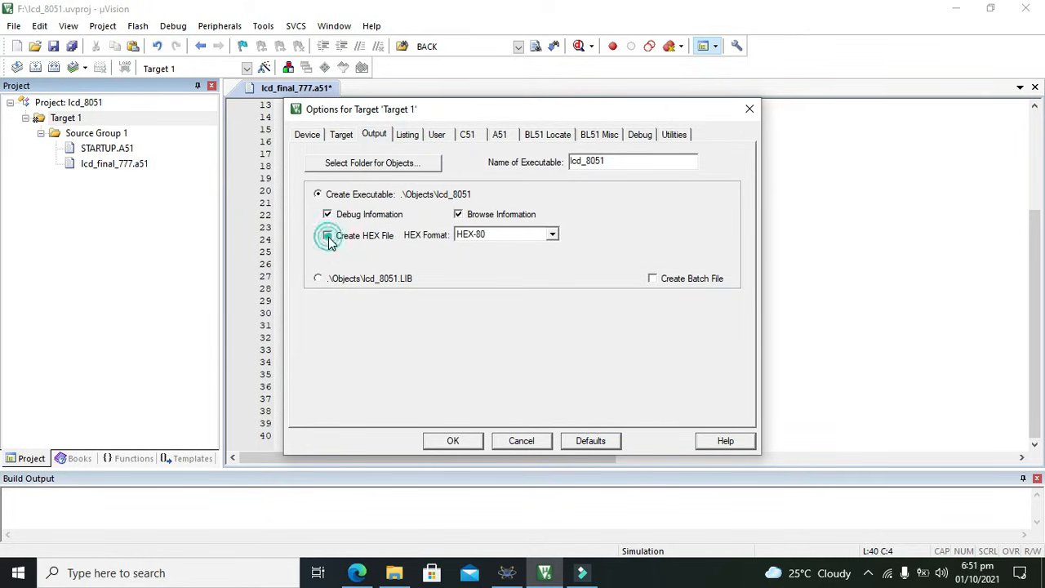
left_click(454, 441)
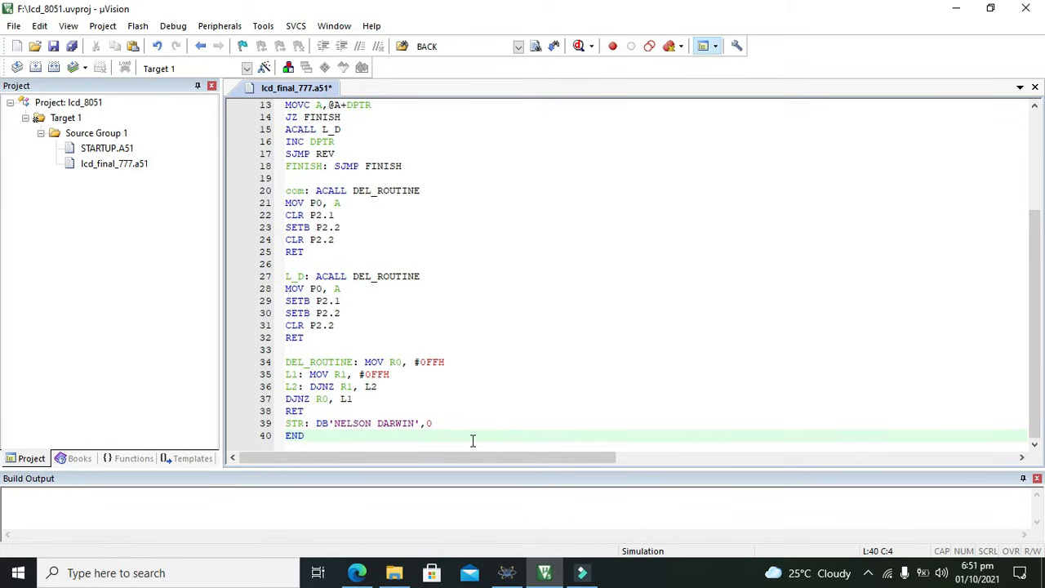
mouse_move(248, 258)
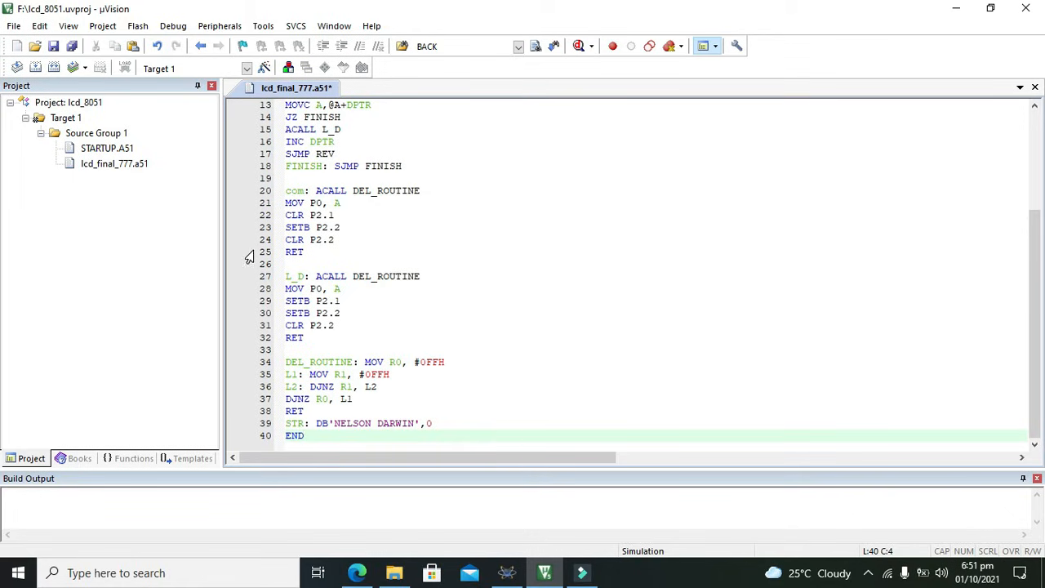
mouse_move(85, 137)
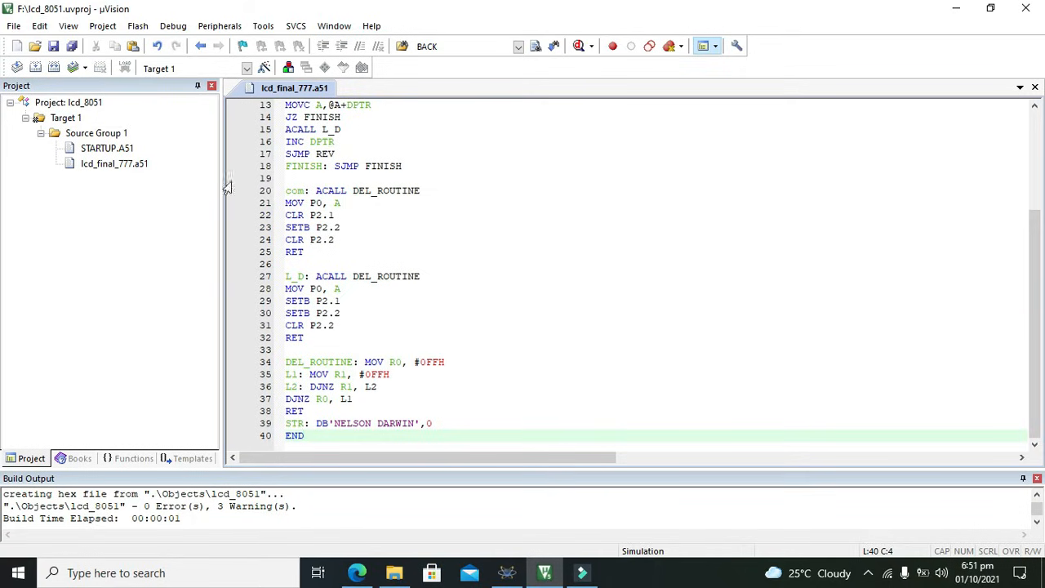
mouse_move(82, 111)
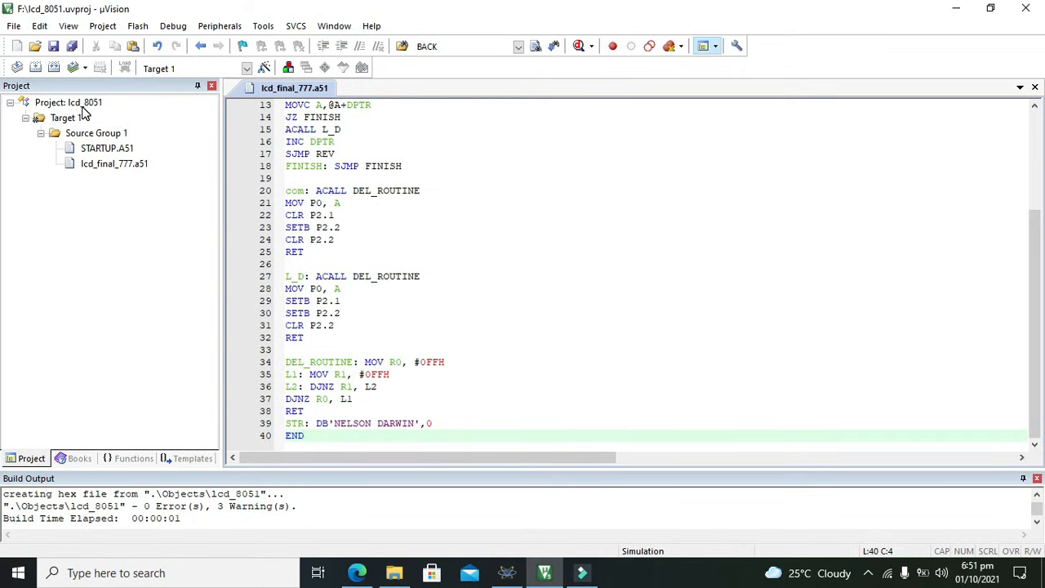
Build the target so lcd_8051.hex is generated with 0 errors
left_click(69, 101)
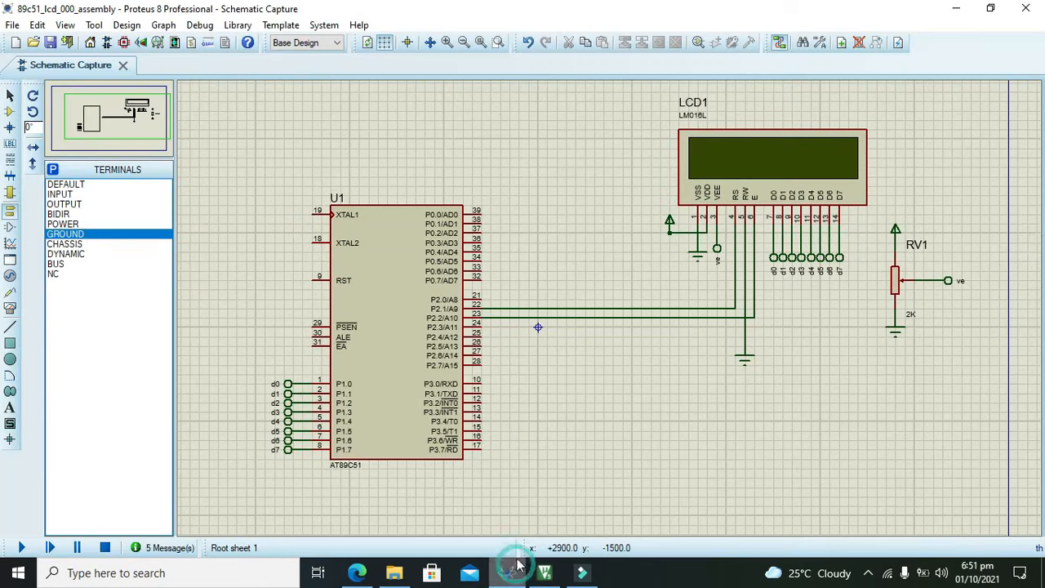
Assign lcd_8051.hex as U1's AT89C51 program file, run the simulation and stop it
double_click(400, 326)
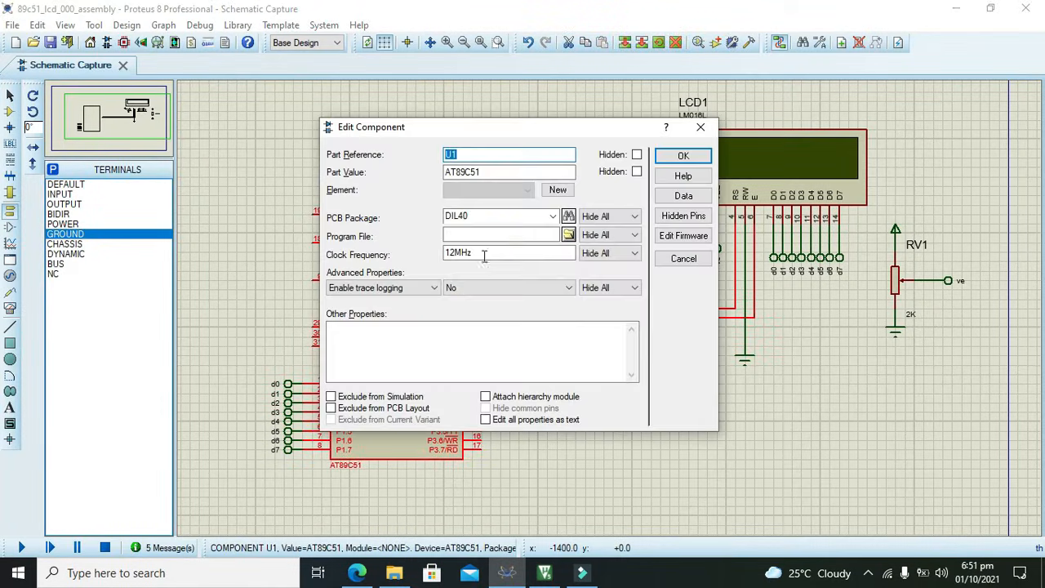
left_click(568, 236)
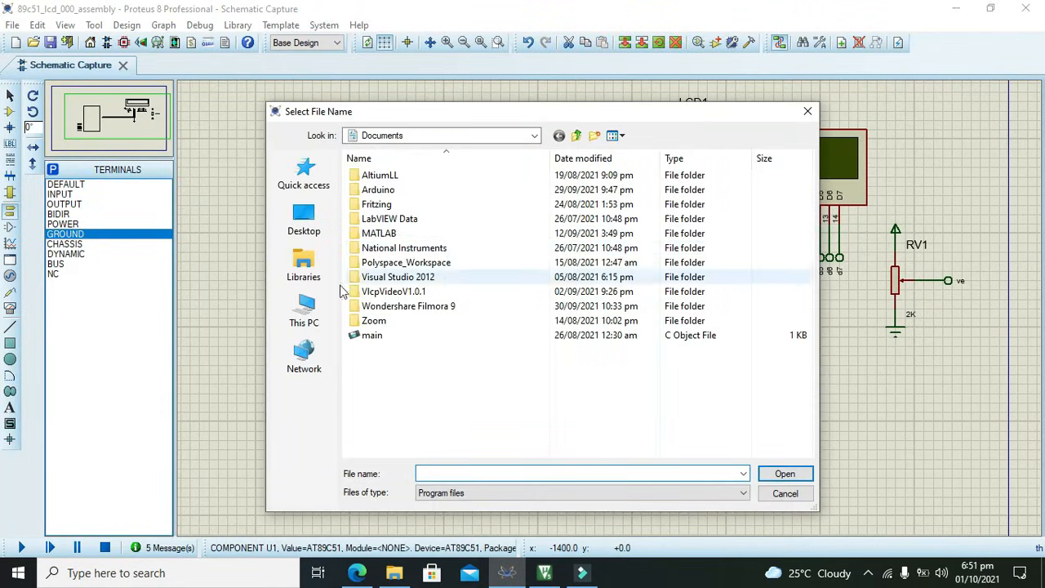
left_click(304, 310)
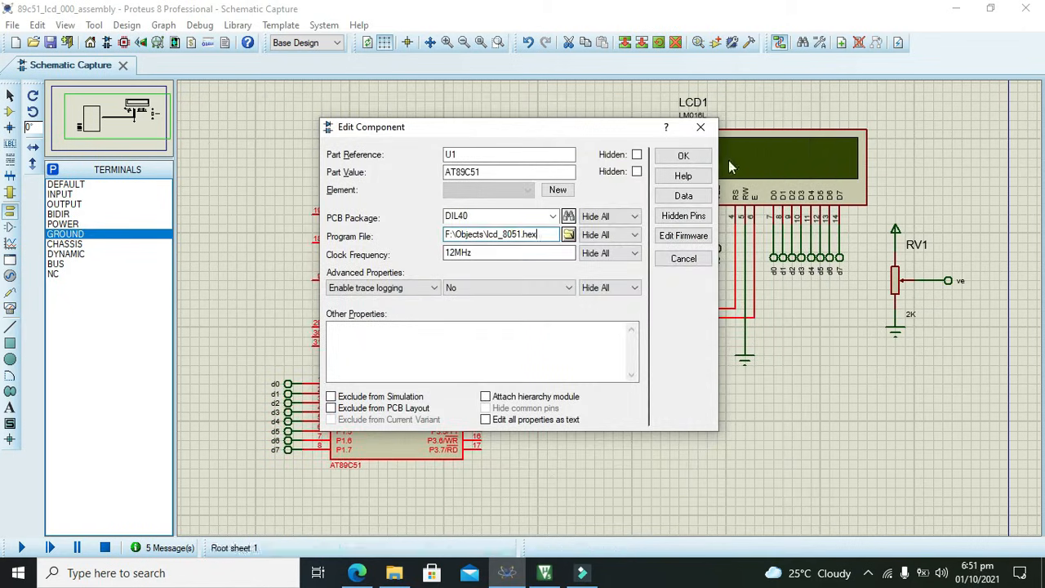
left_click(682, 157)
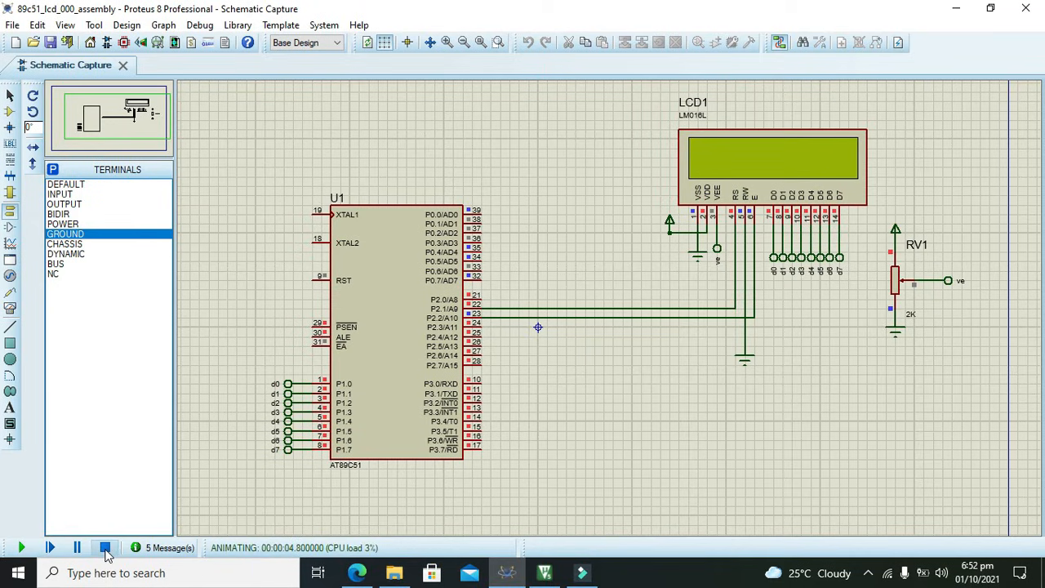
left_click(124, 548)
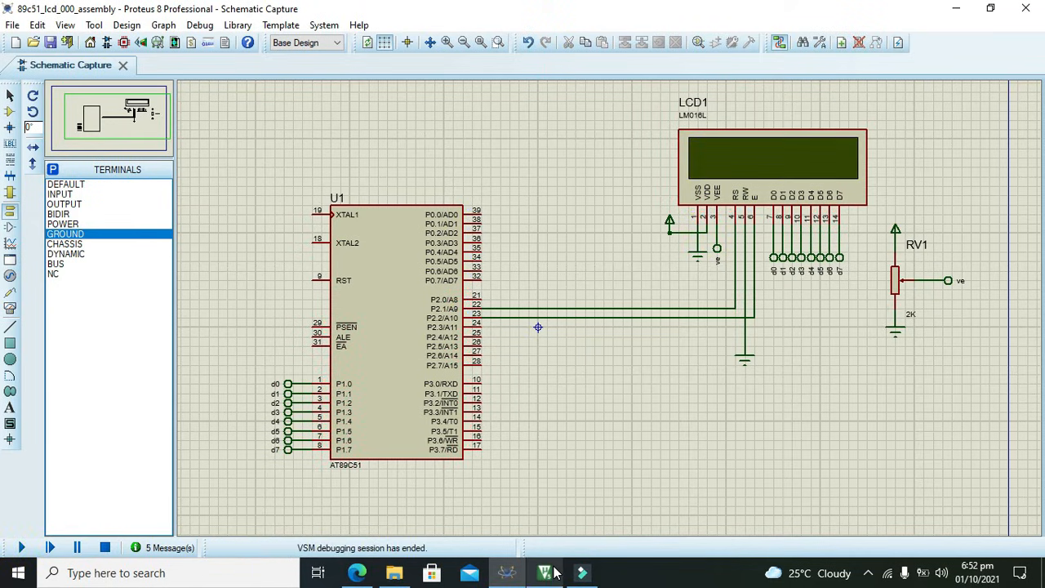
mouse_move(555, 572)
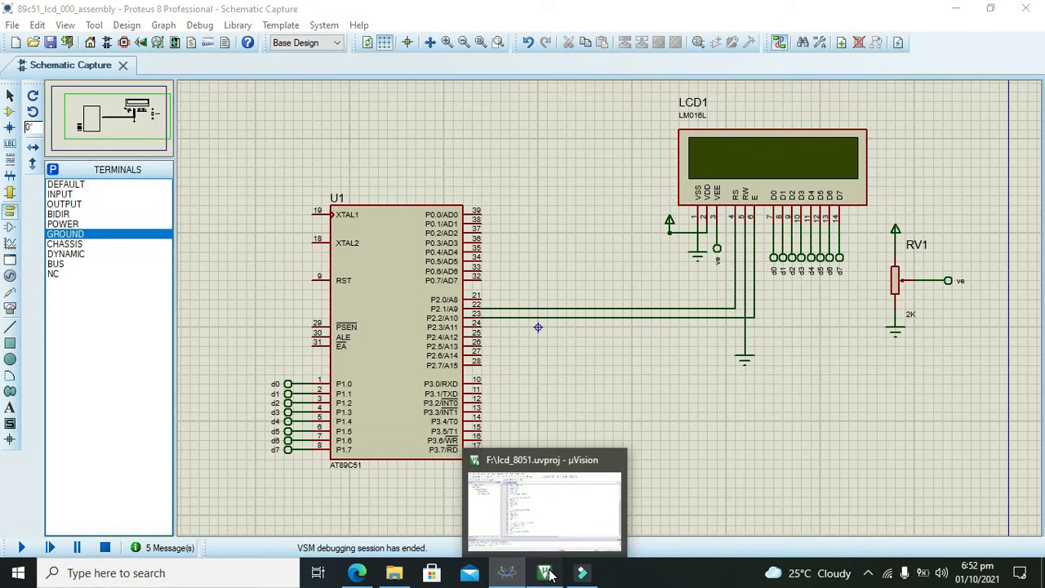
Switch between Proteus and Keil, ending in the Keil code project
left_click(546, 573)
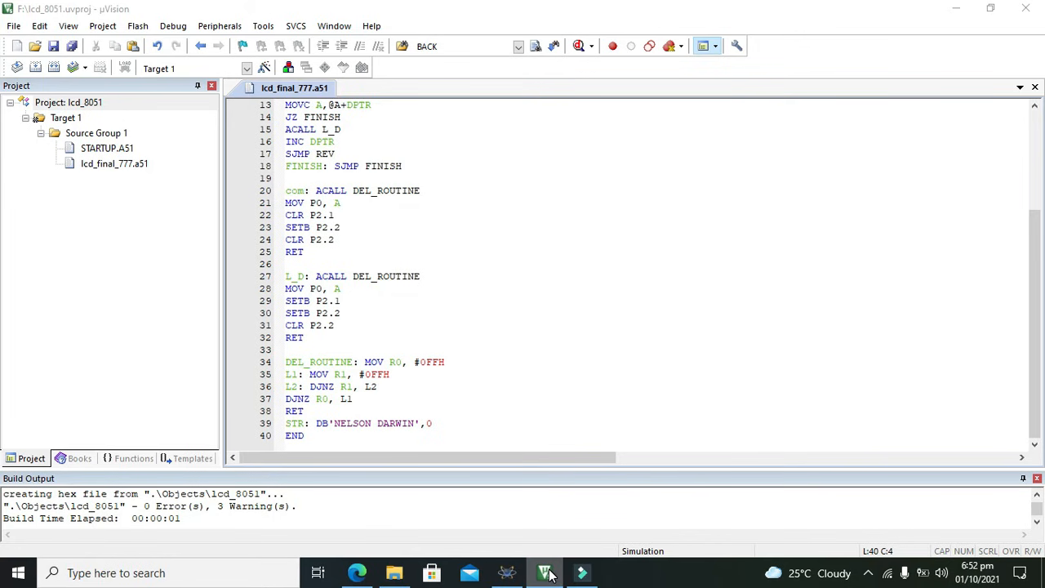
left_click(544, 572)
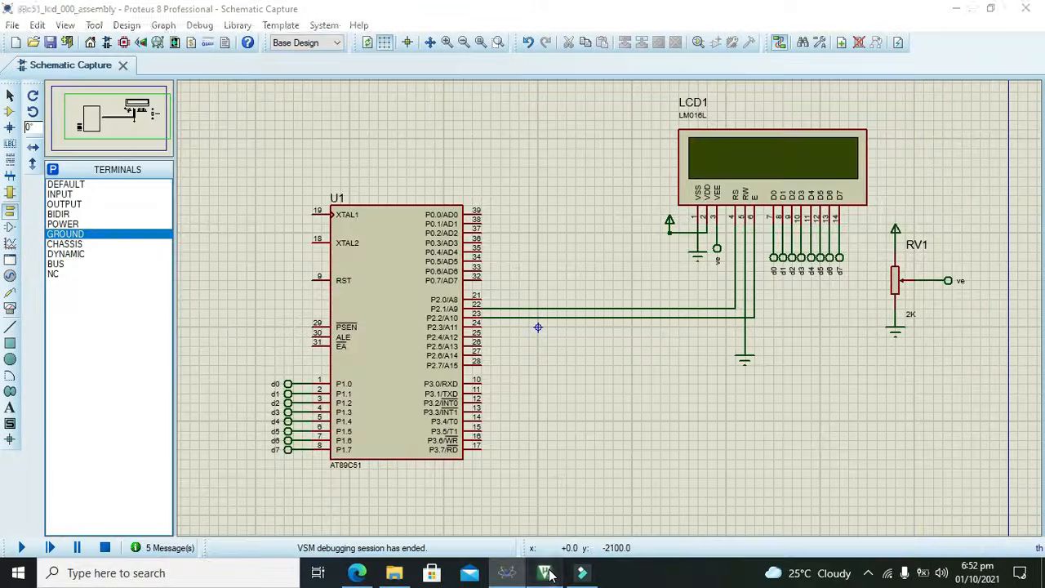
left_click(545, 573)
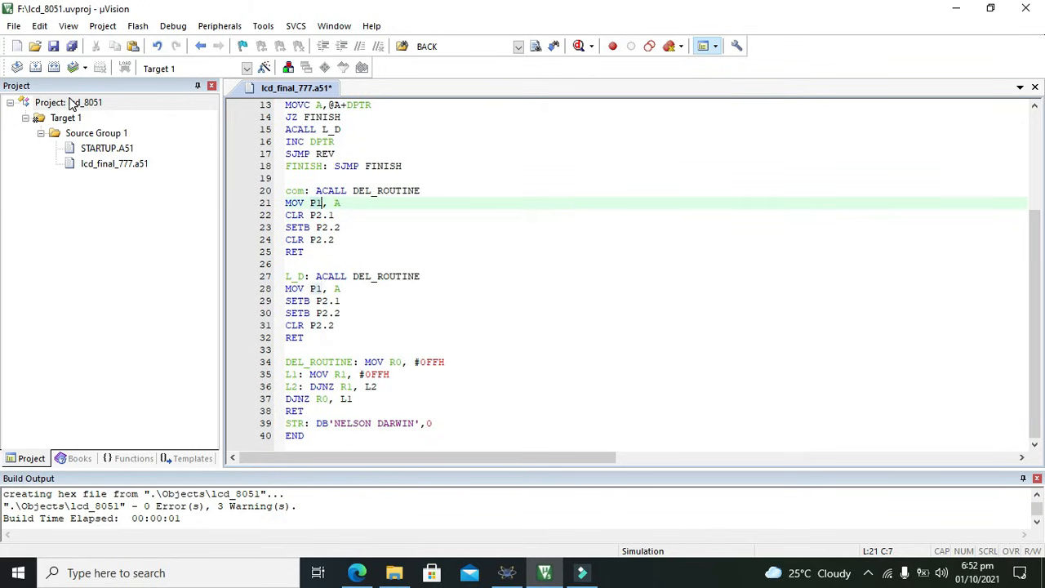
Rebuild Target 1 to regenerate the hex file with LCD data on P1
right_click(65, 118)
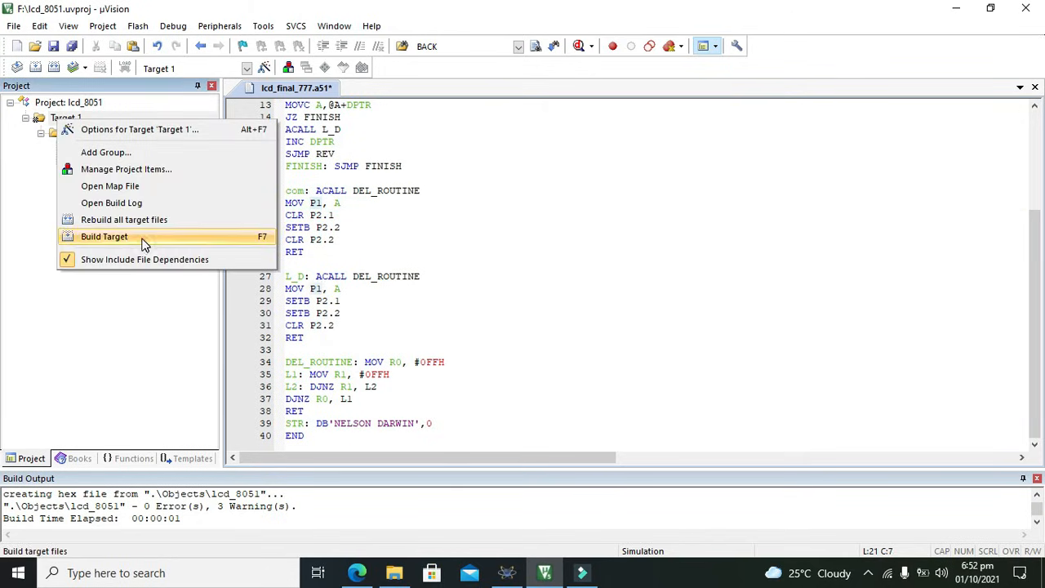
left_click(105, 235)
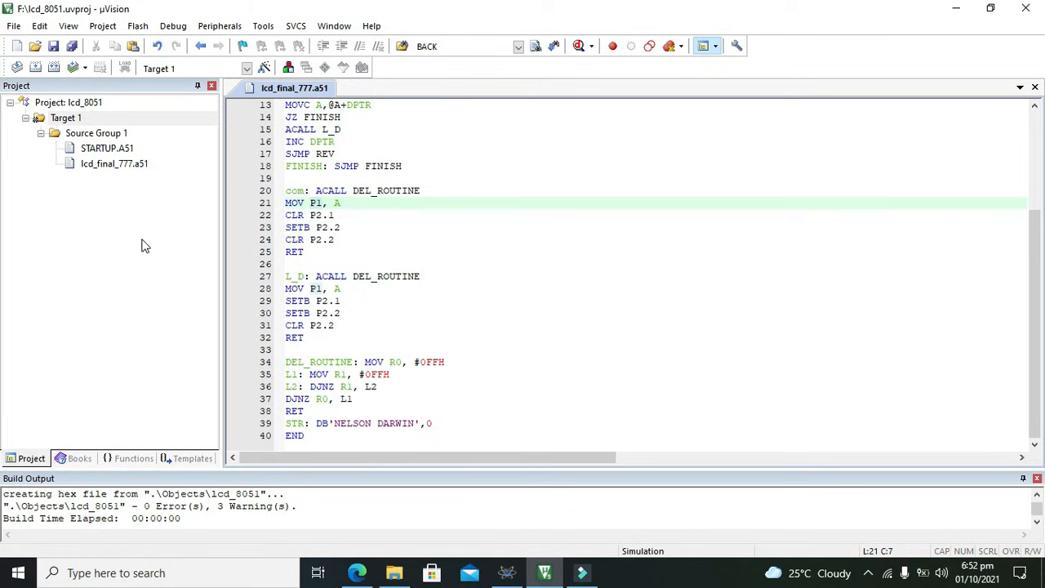
left_click(108, 147)
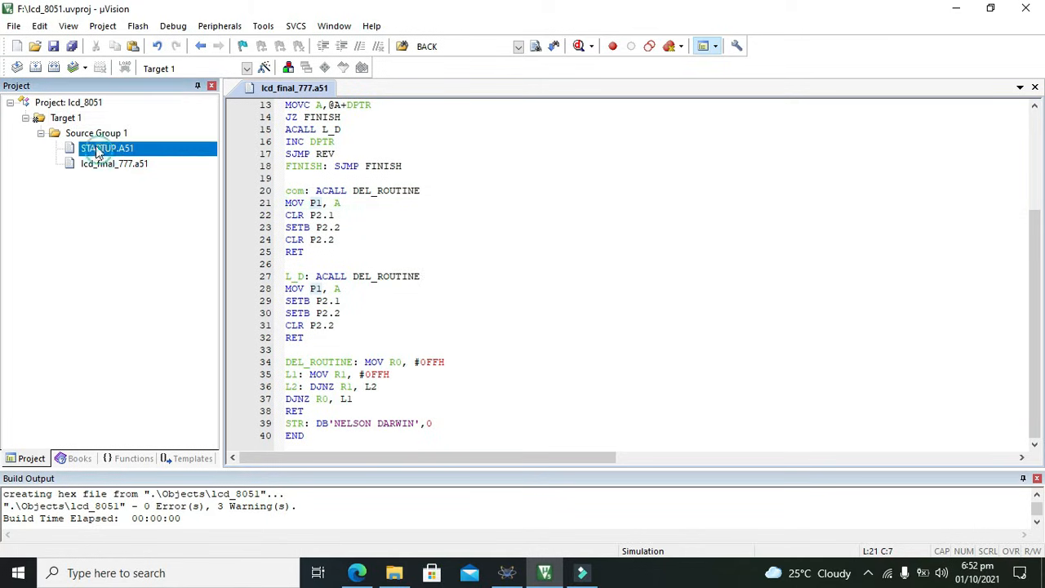